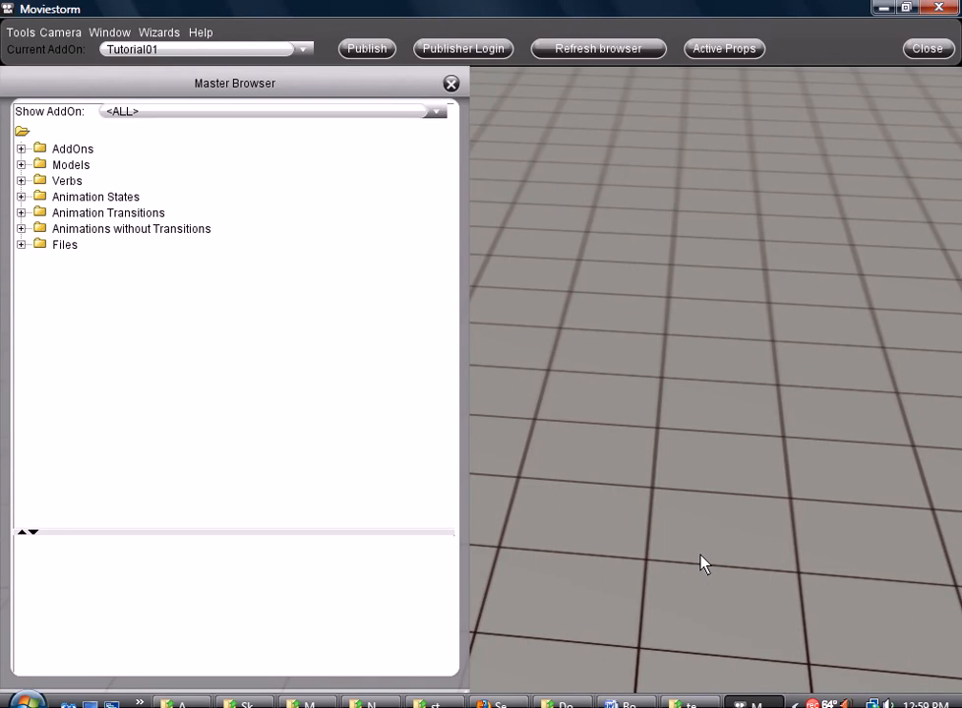
mouse_move(723, 379)
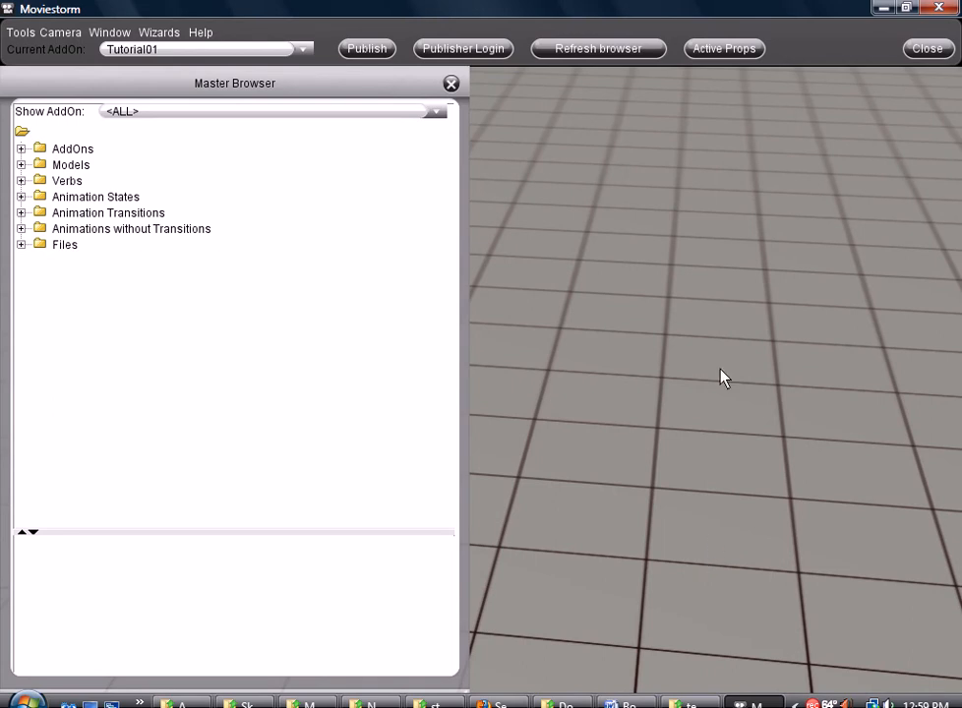
mouse_move(731, 367)
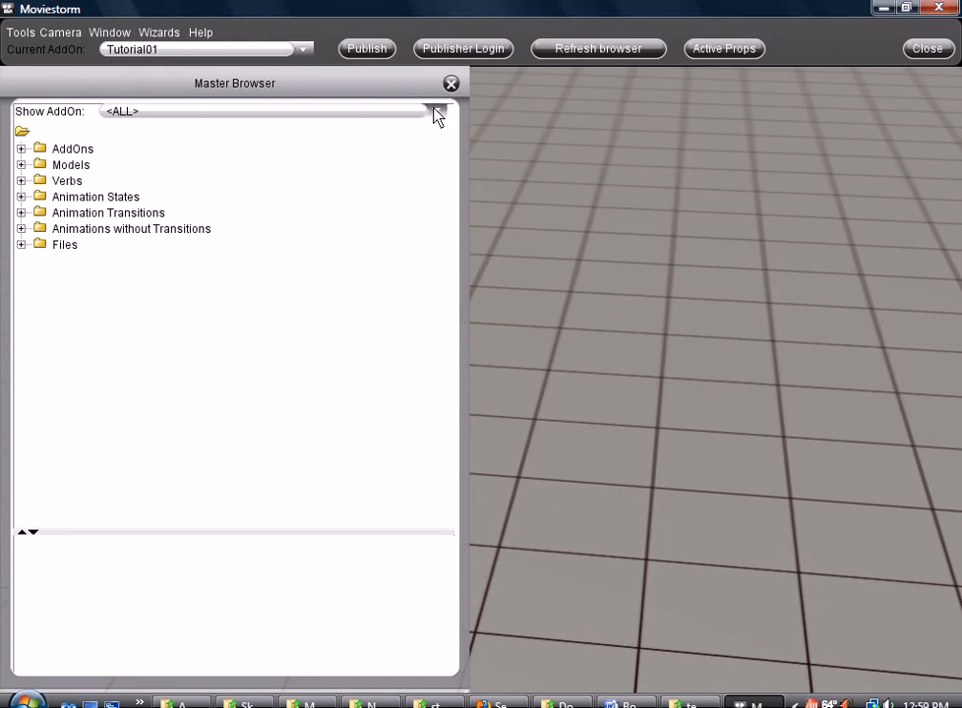
- Expand the Show AddOn filter list and scroll it down until Tutorial01 is visible
left_click(437, 111)
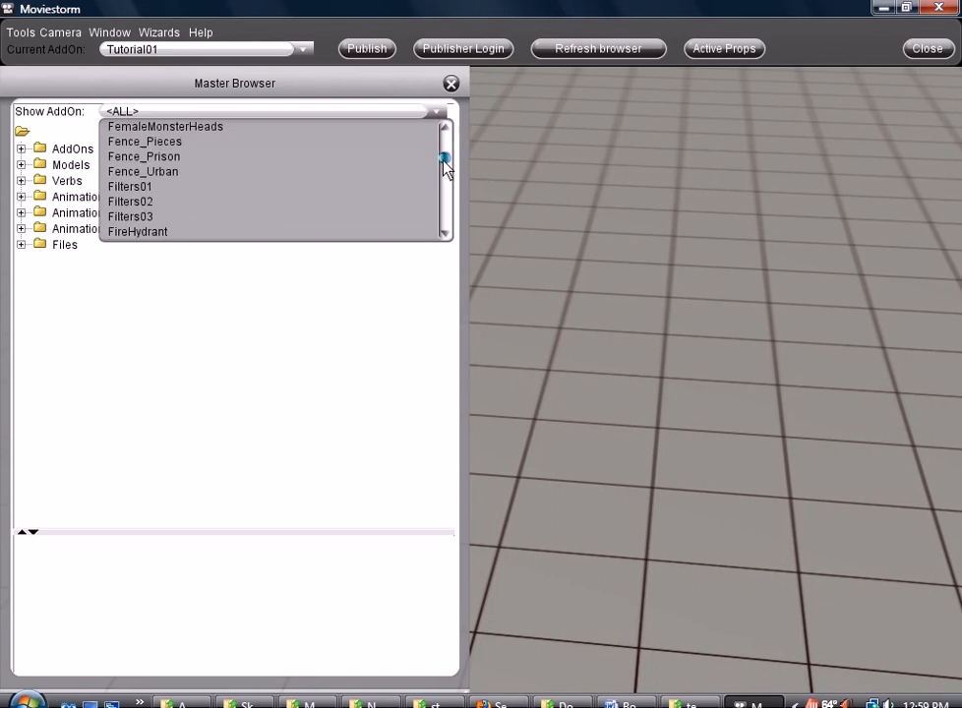
left_click_drag(445, 162, 445, 211)
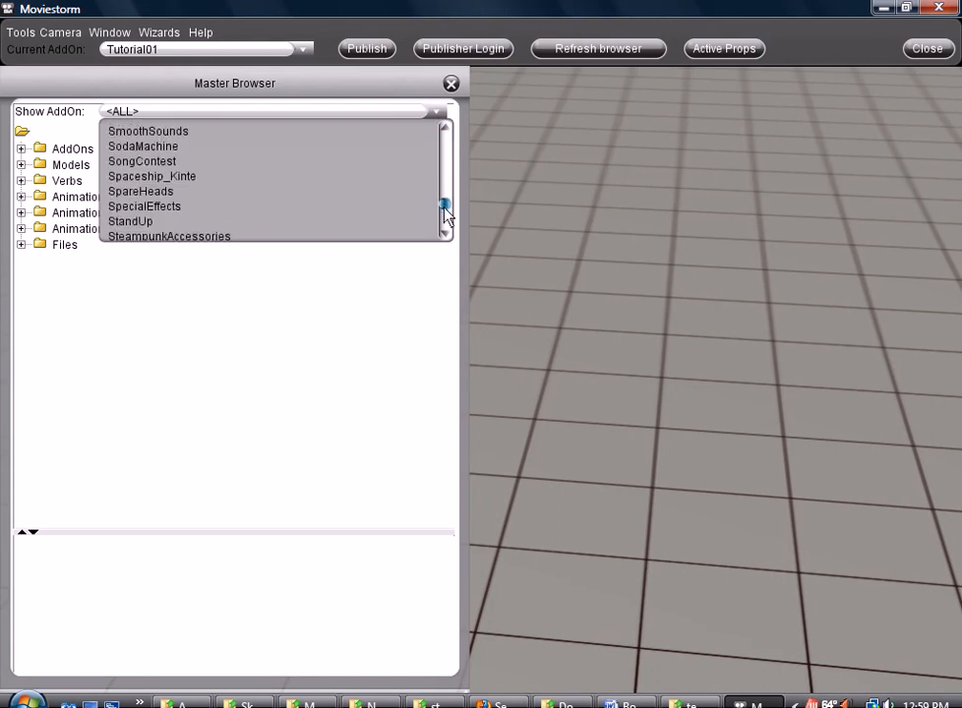
scroll("down", 3)
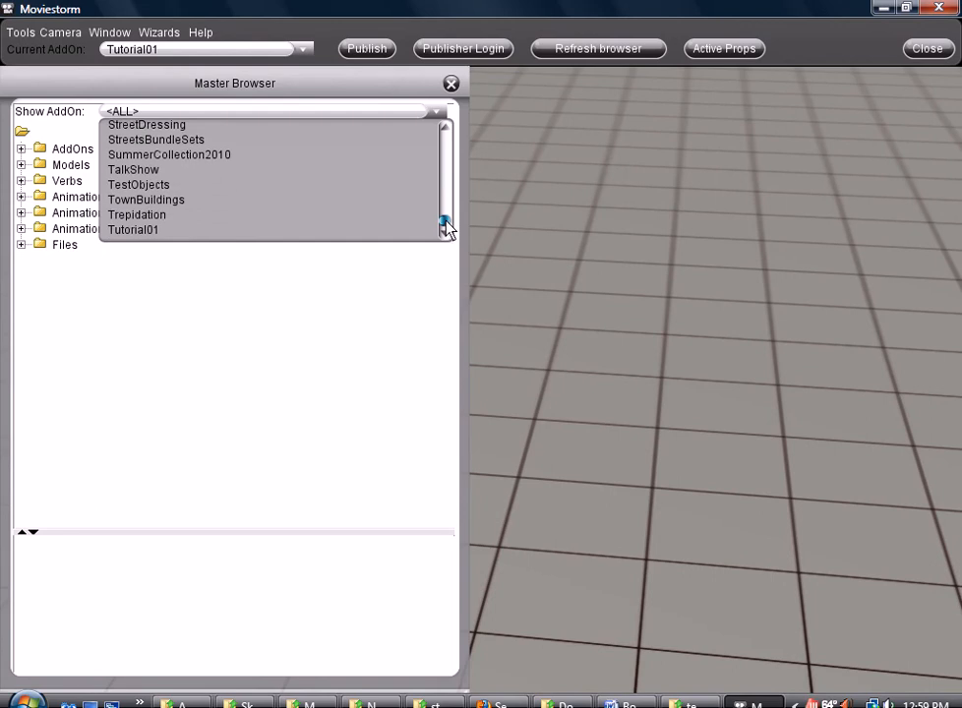
scroll("down", 3)
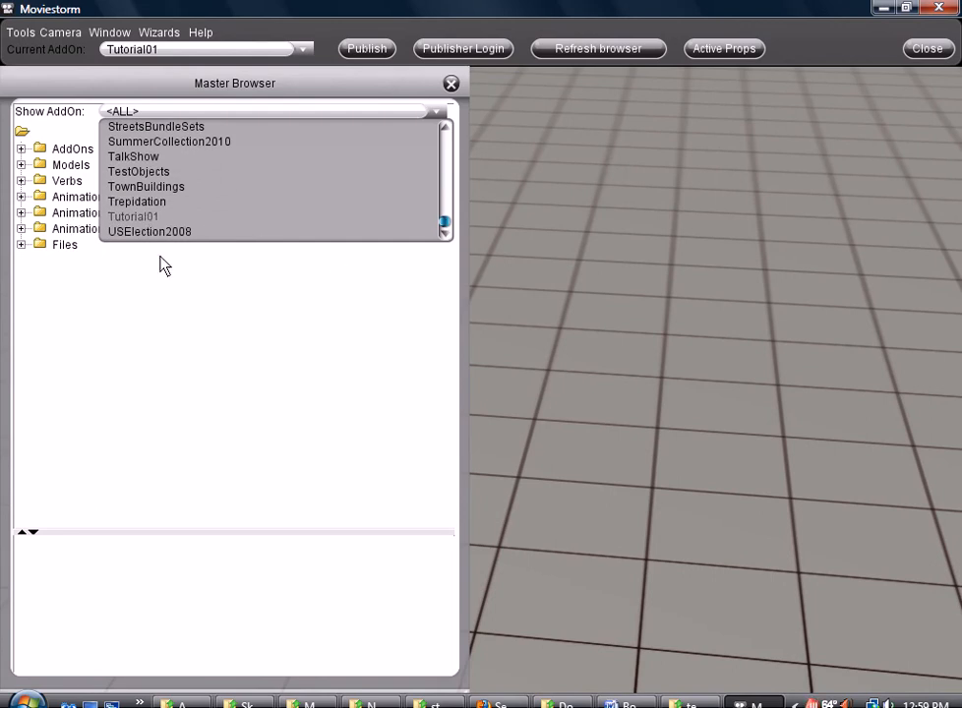
mouse_move(310, 288)
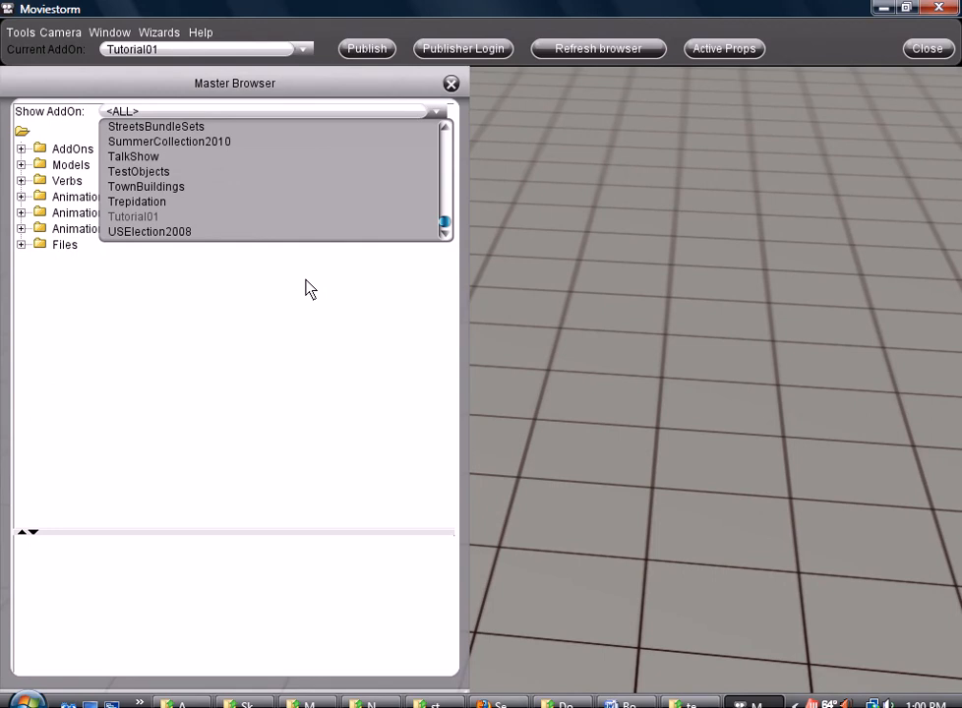
- Filter the browser to Tutorial01, preview TutorialShelf_01 under Models > Props and expand its Templates folder
left_click(132, 217)
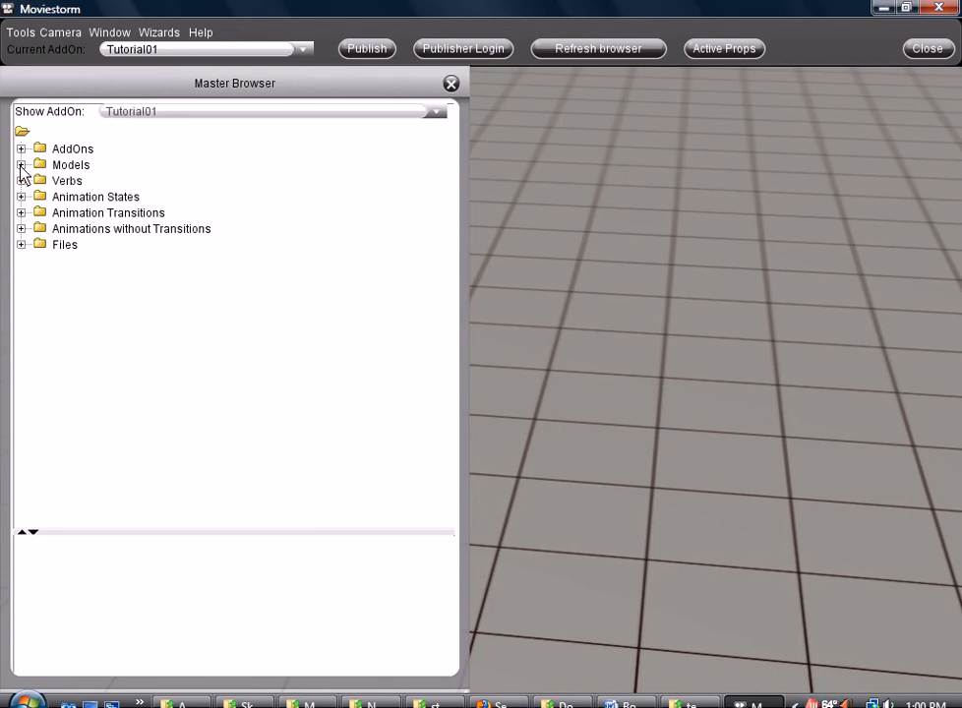
left_click(22, 164)
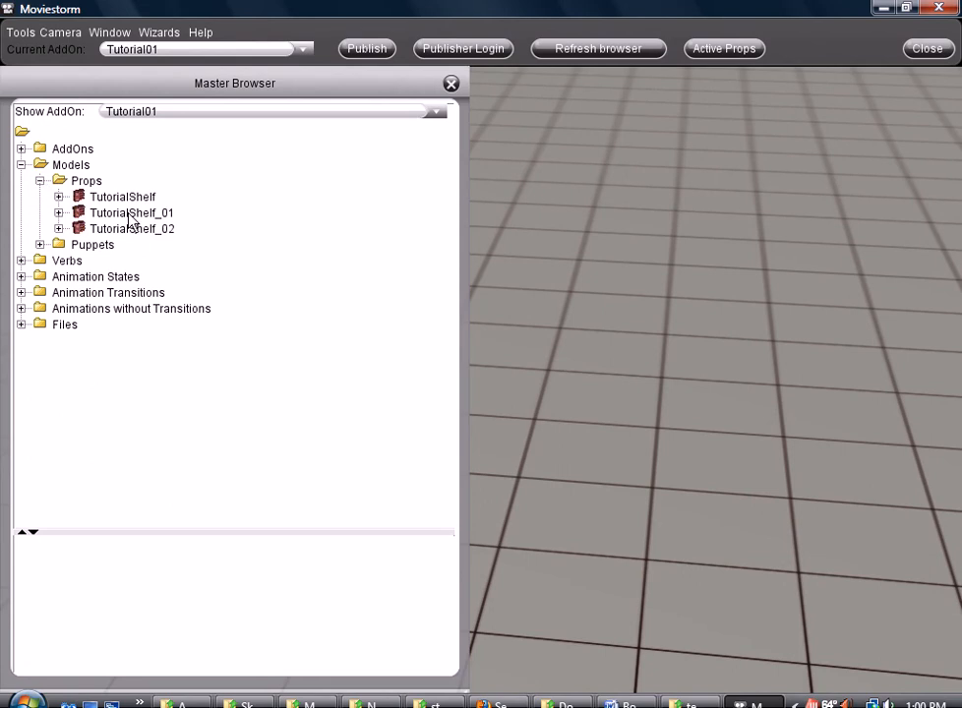
left_click(131, 213)
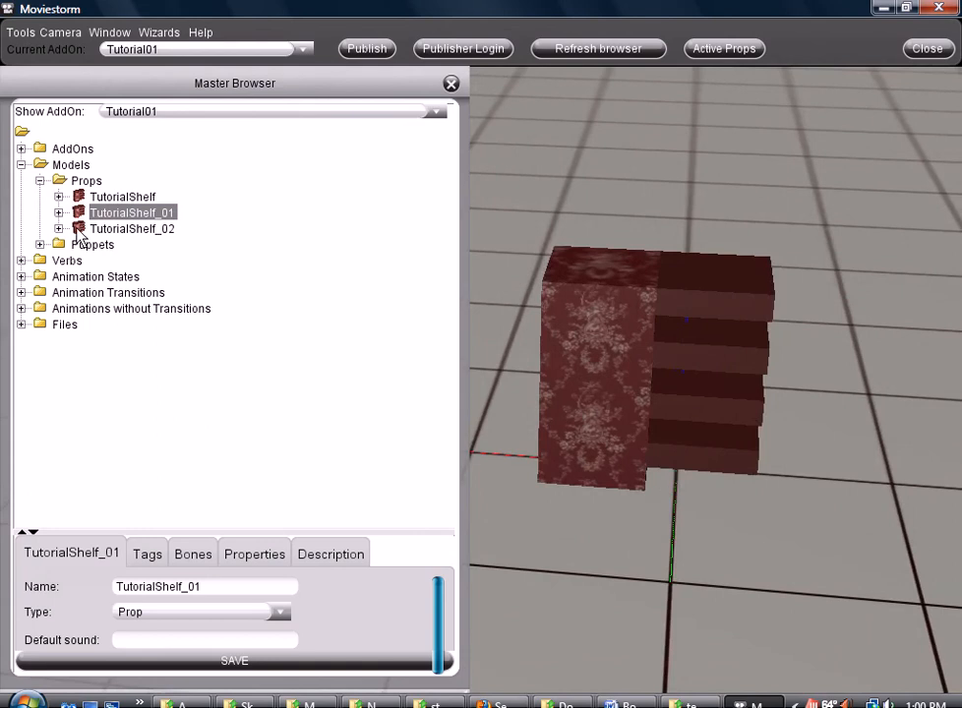
left_click(60, 213)
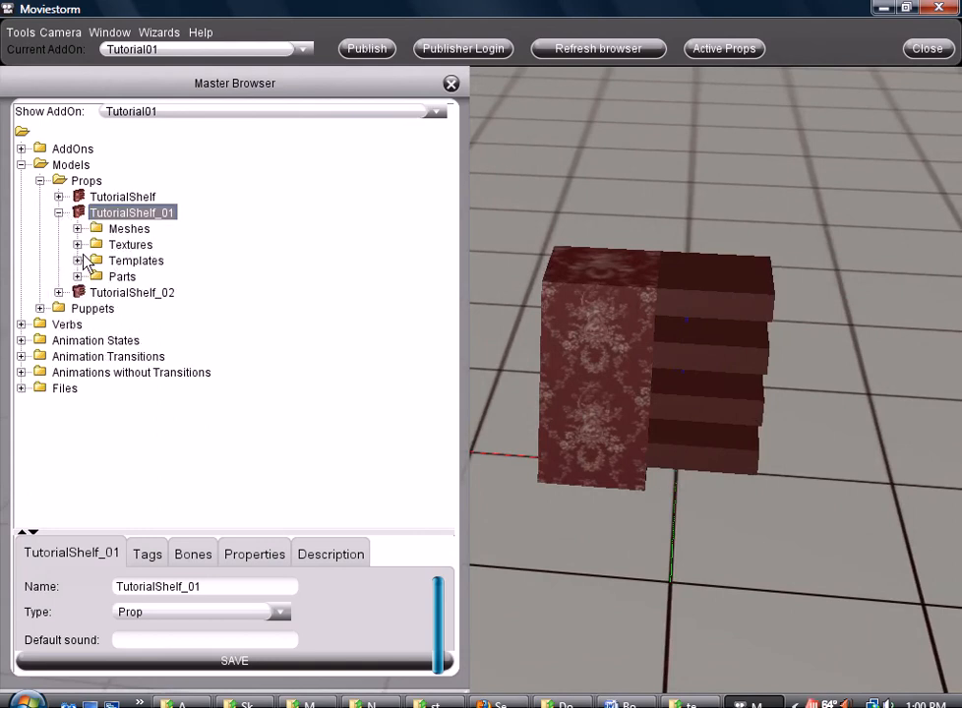
left_click(78, 260)
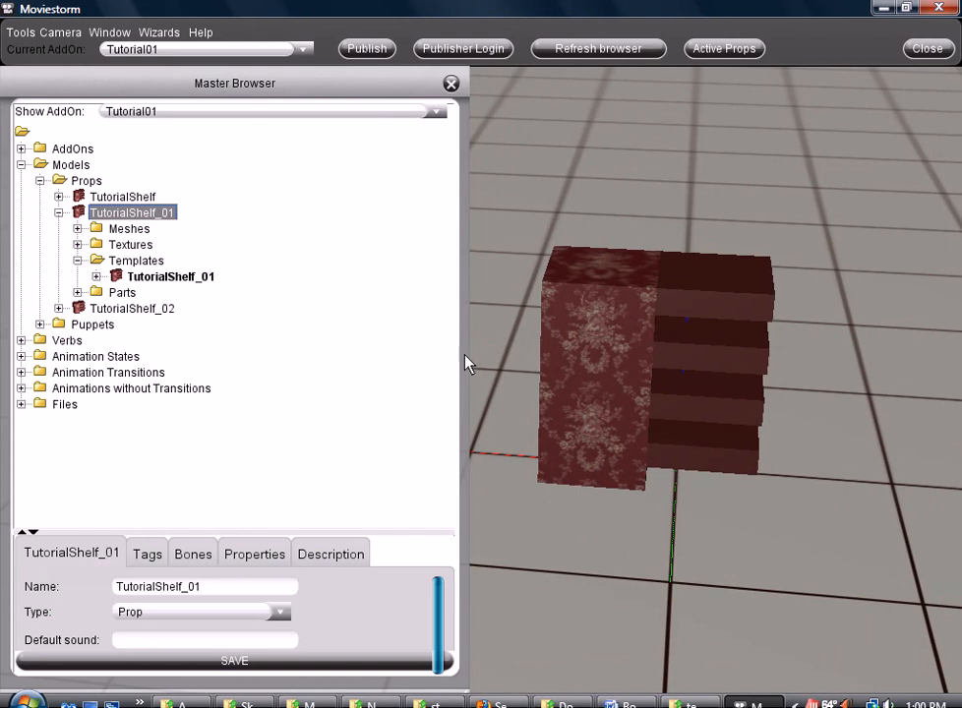
mouse_move(572, 438)
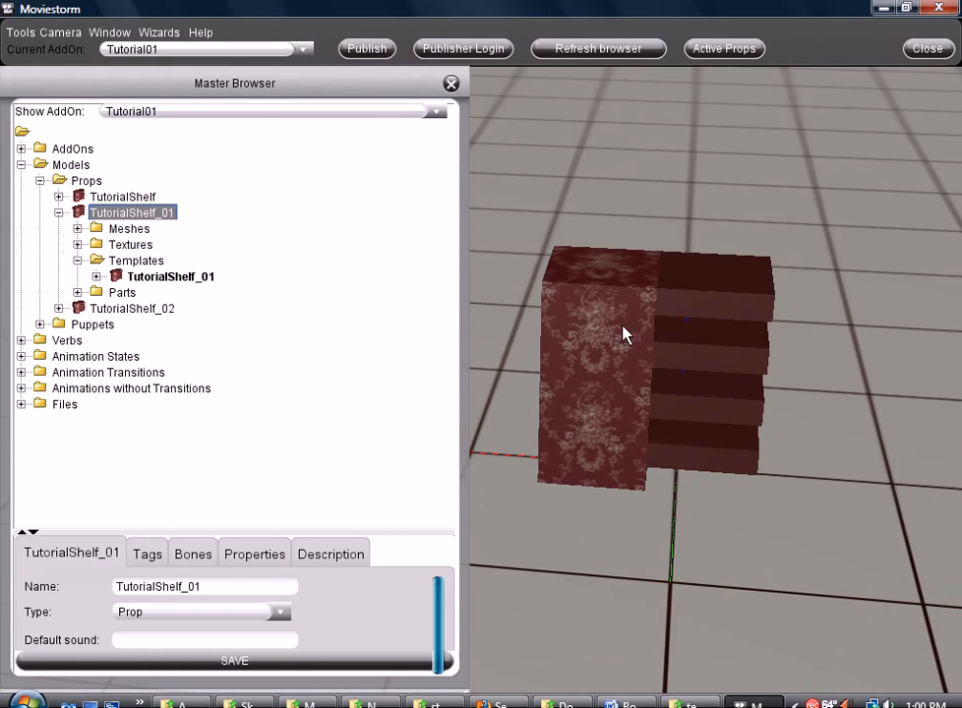
mouse_move(636, 290)
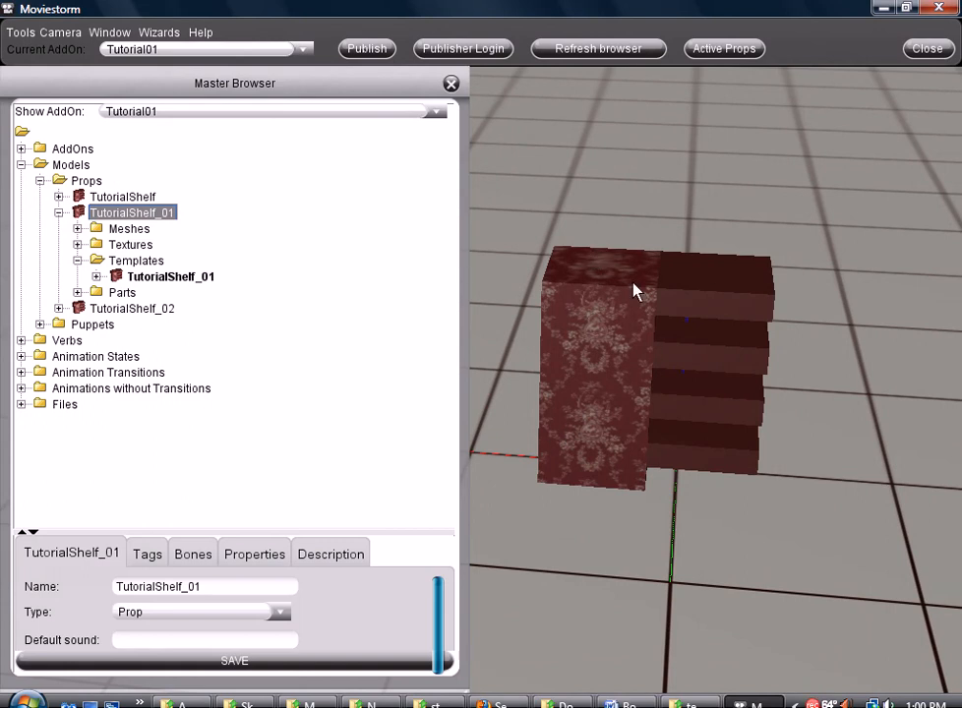
mouse_move(649, 352)
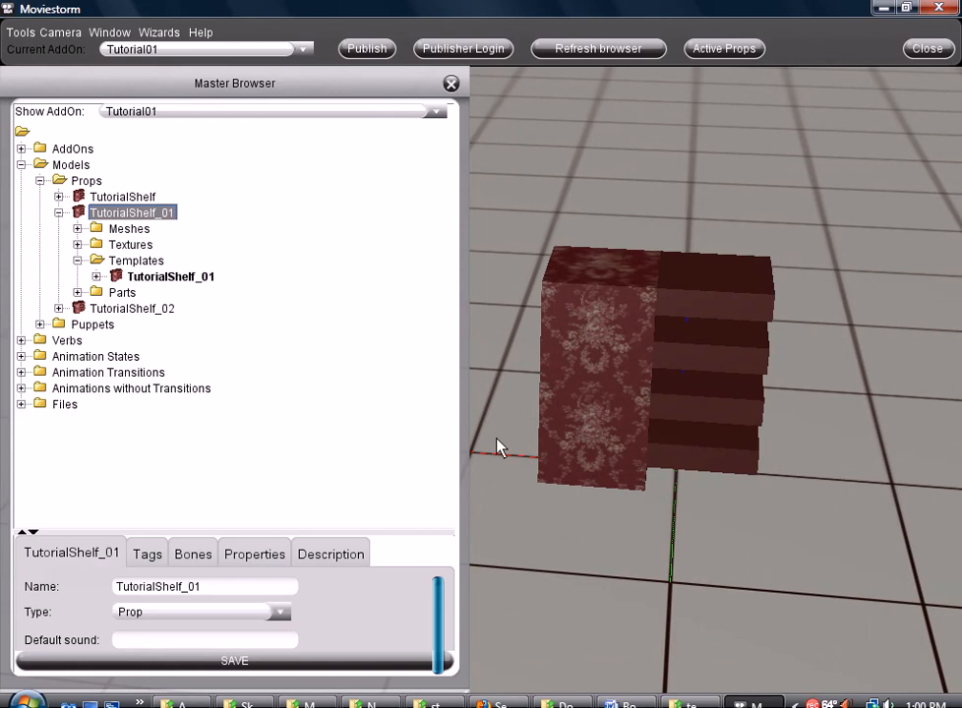
mouse_move(501, 445)
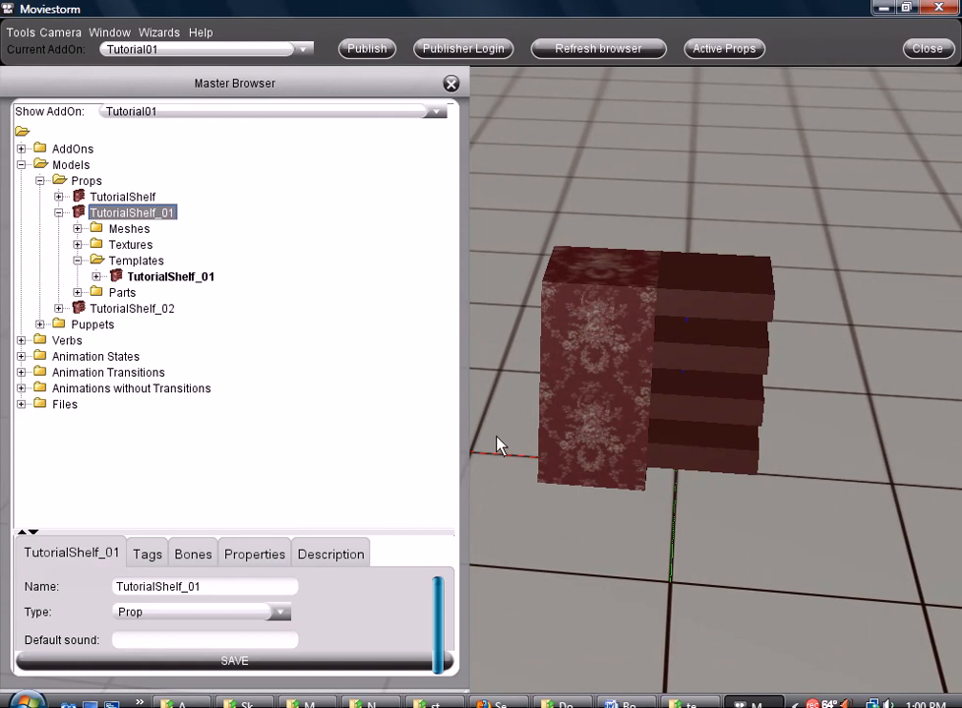
mouse_move(504, 434)
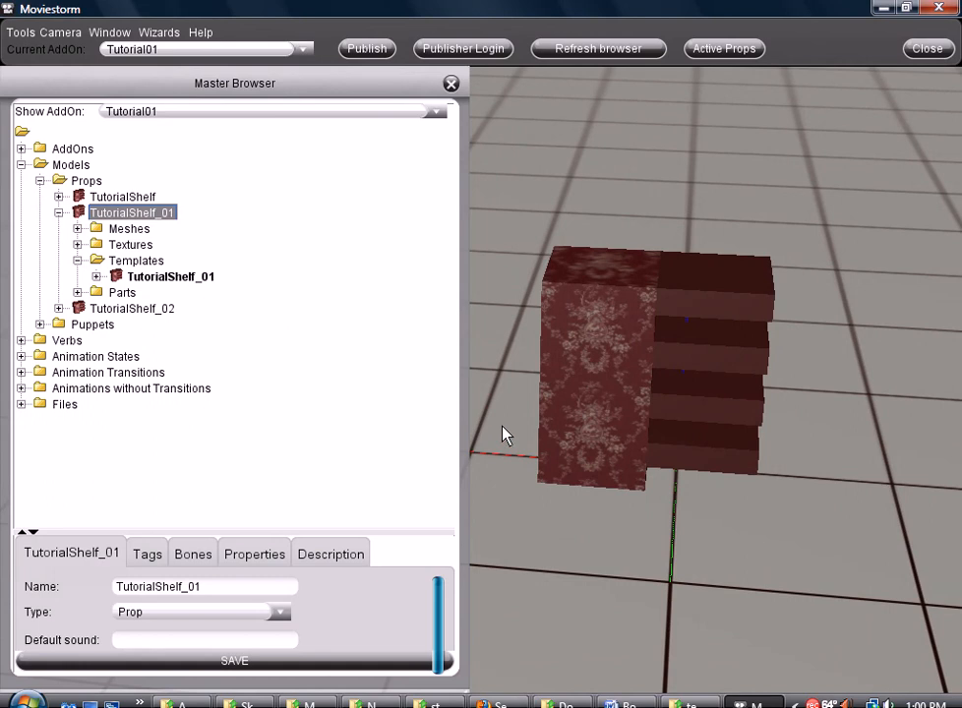
mouse_move(507, 440)
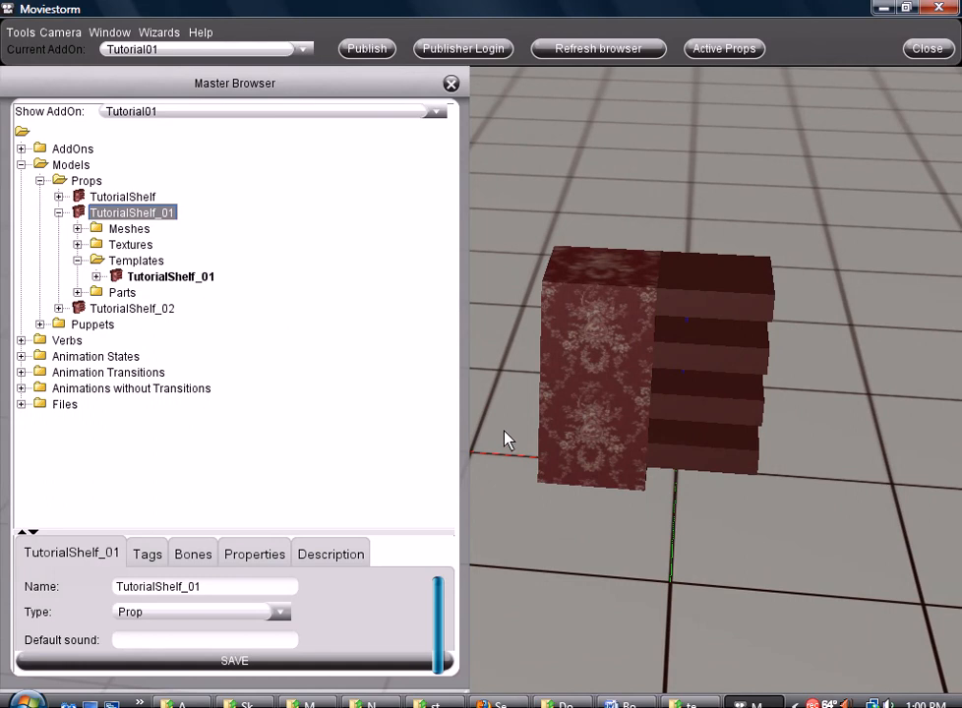
mouse_move(245, 372)
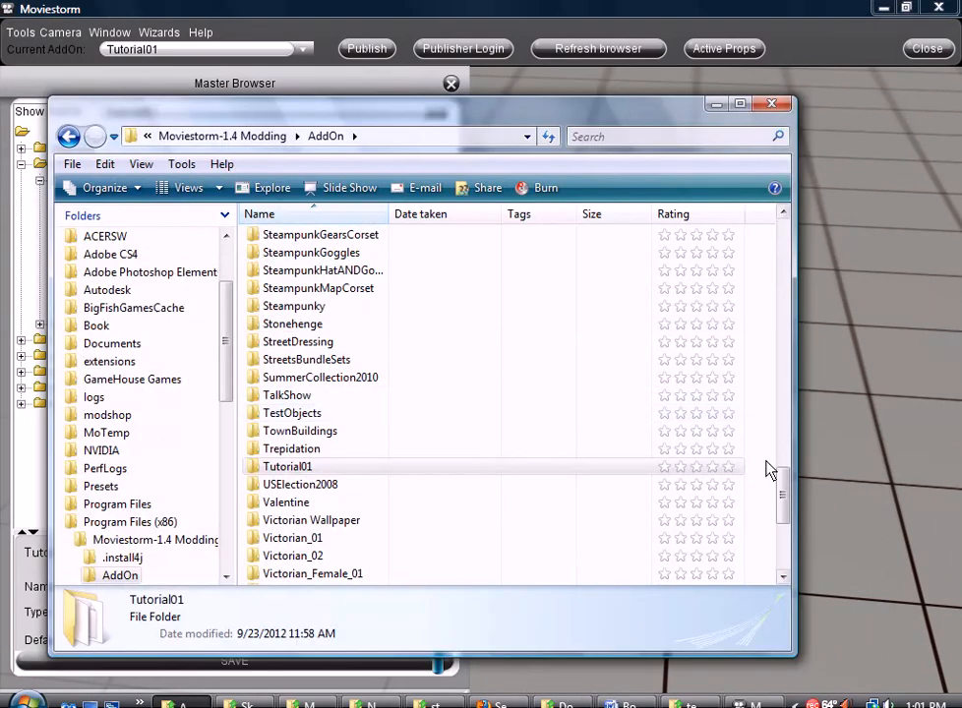
- Browse into Tutorial01 > Data > Props > TutorialShelf_01 > Textures to reach texture00.png
double_click(286, 466)
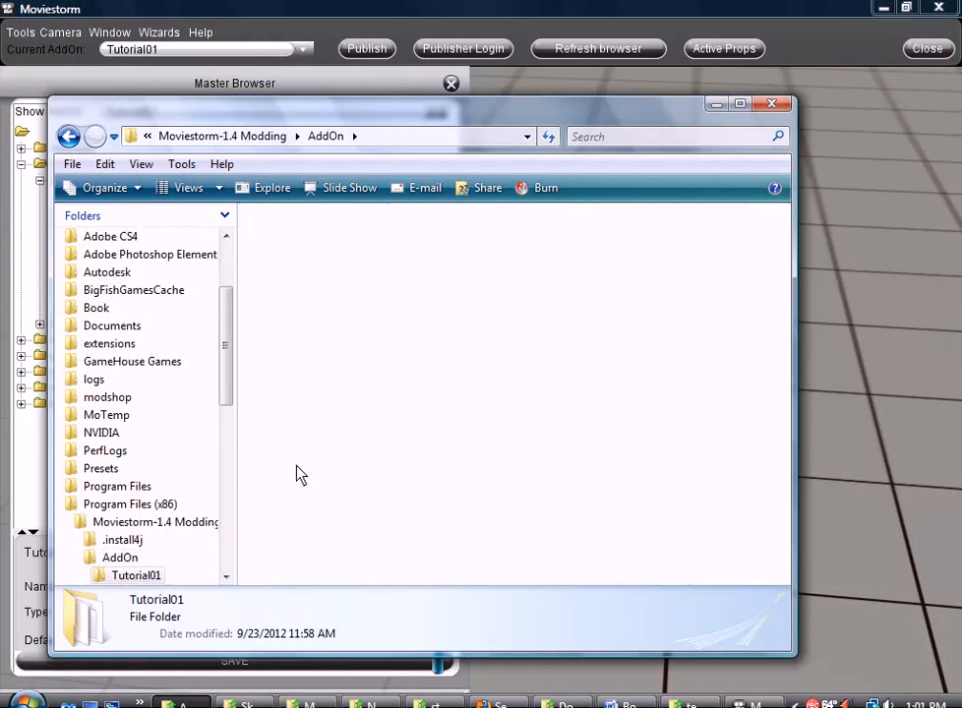
double_click(136, 575)
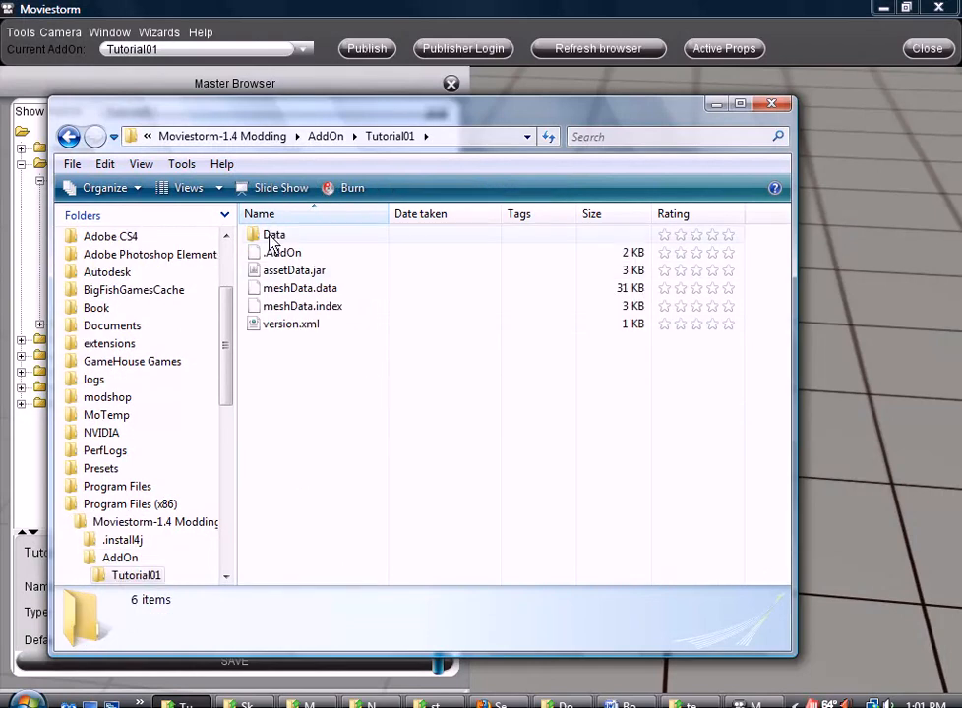
double_click(273, 234)
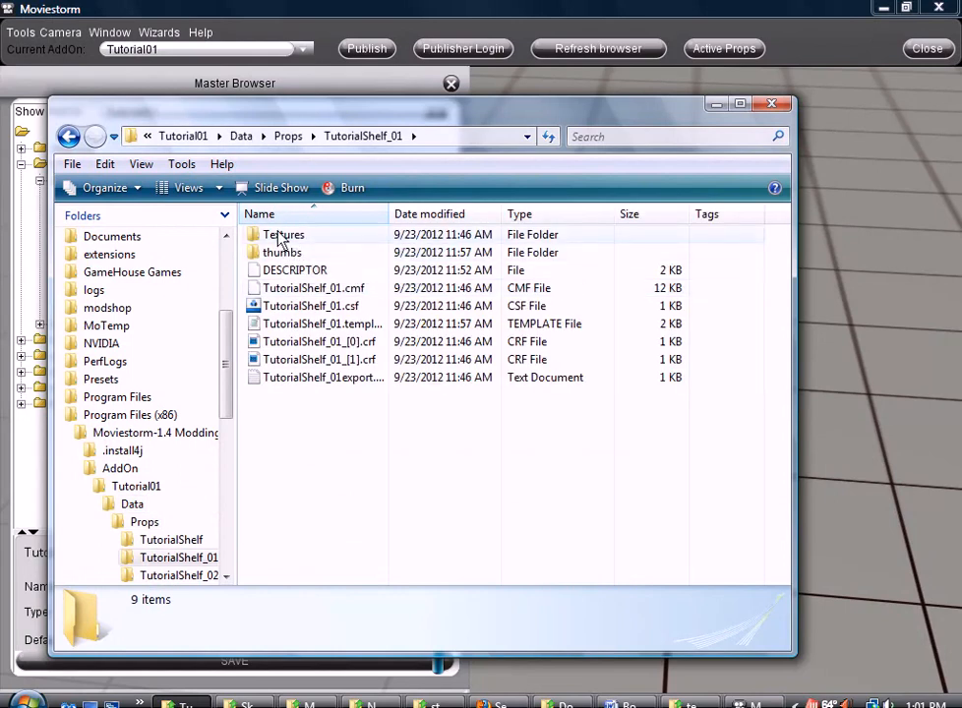
double_click(283, 234)
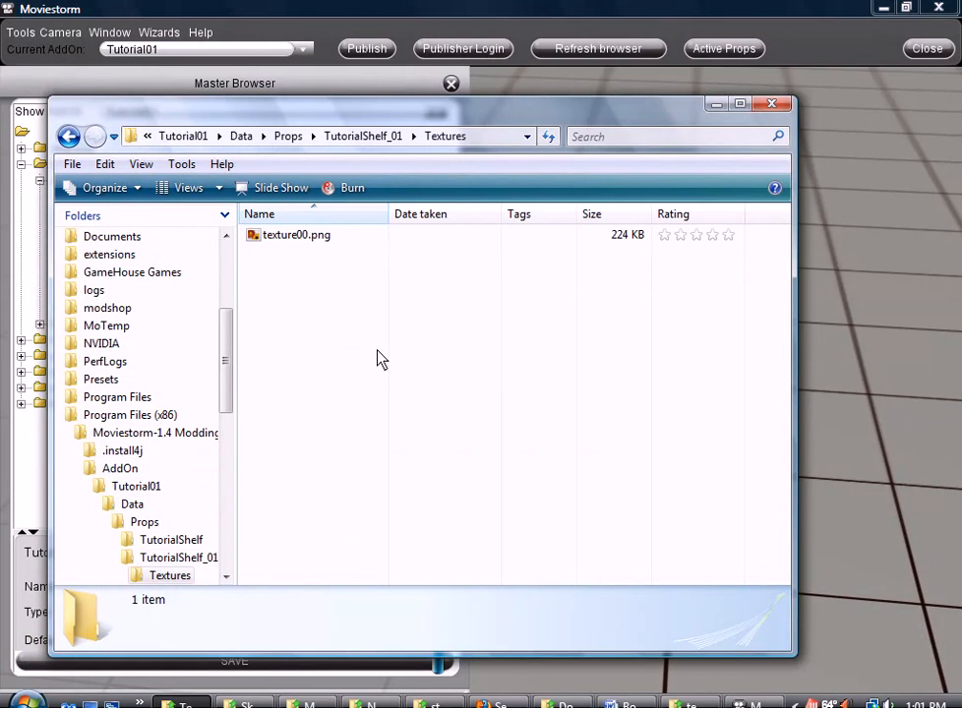
left_click(186, 188)
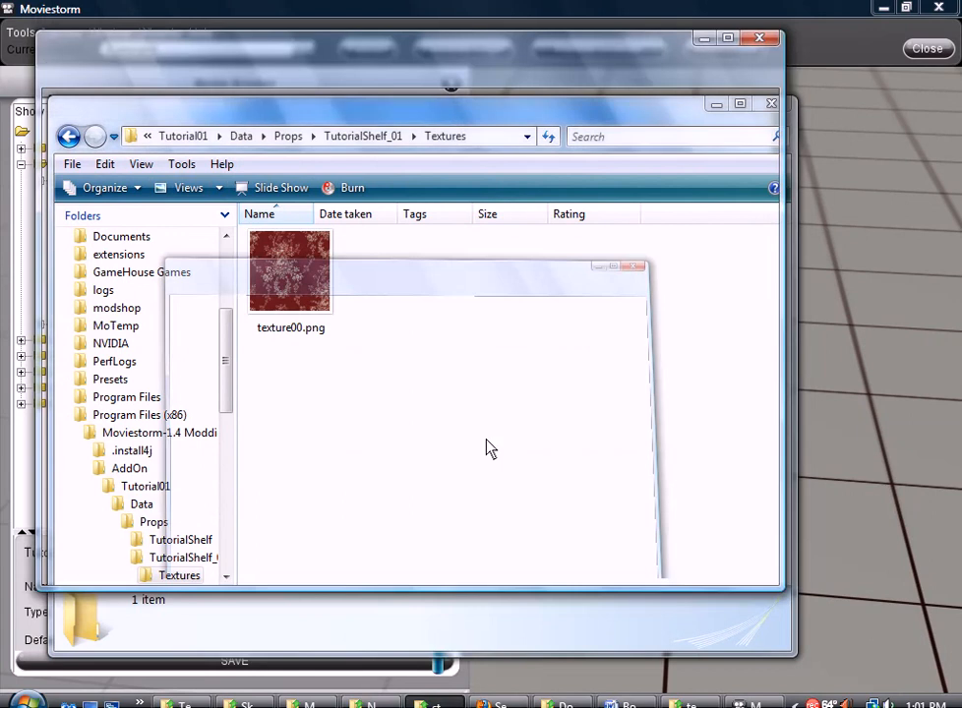
- Go to D:\Textures All\80s Textures\Blue and copy the cool_02.png pattern
type("stone")
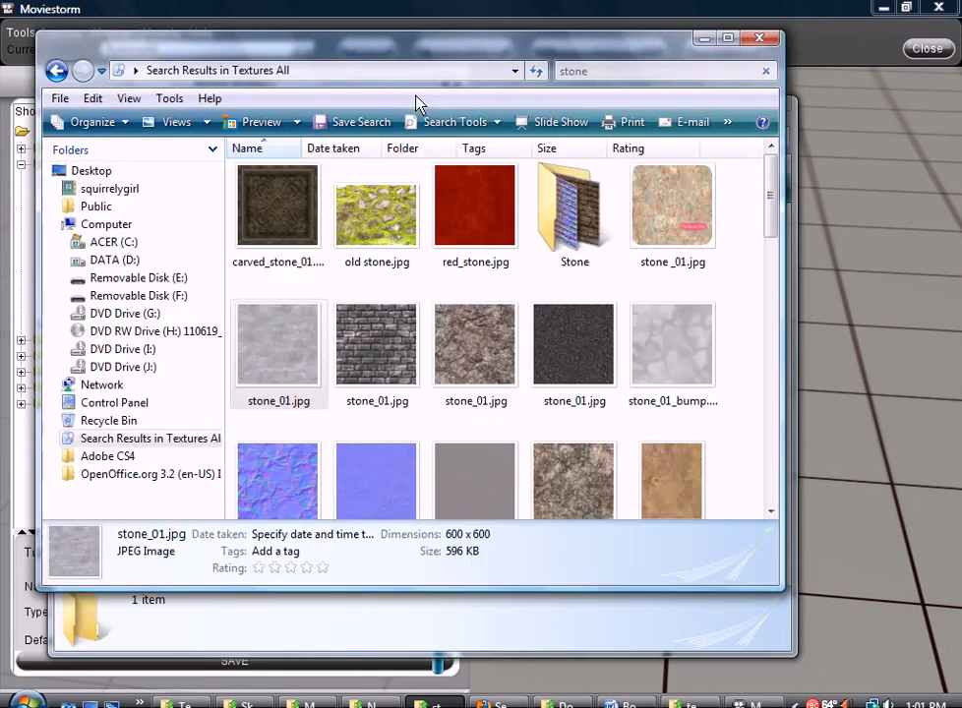
mouse_move(472, 93)
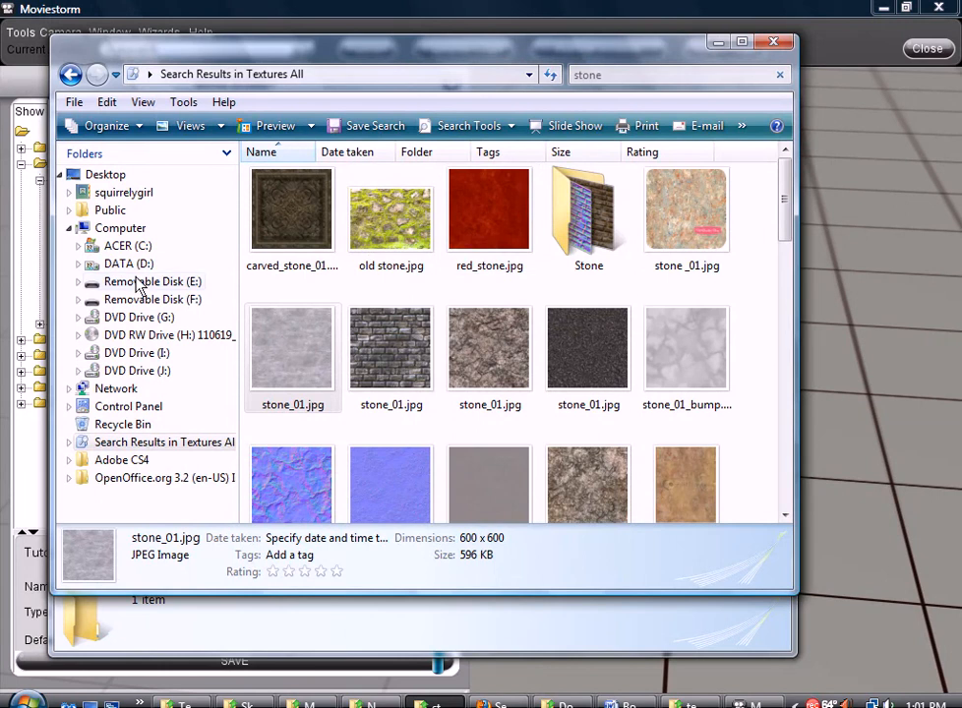
left_click(128, 264)
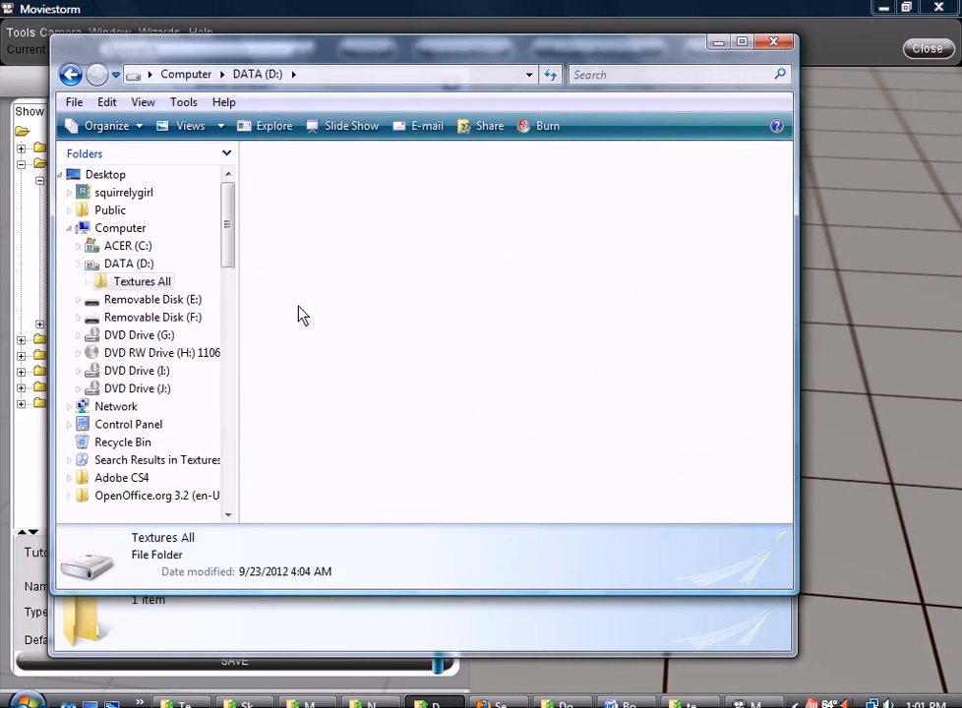
double_click(142, 280)
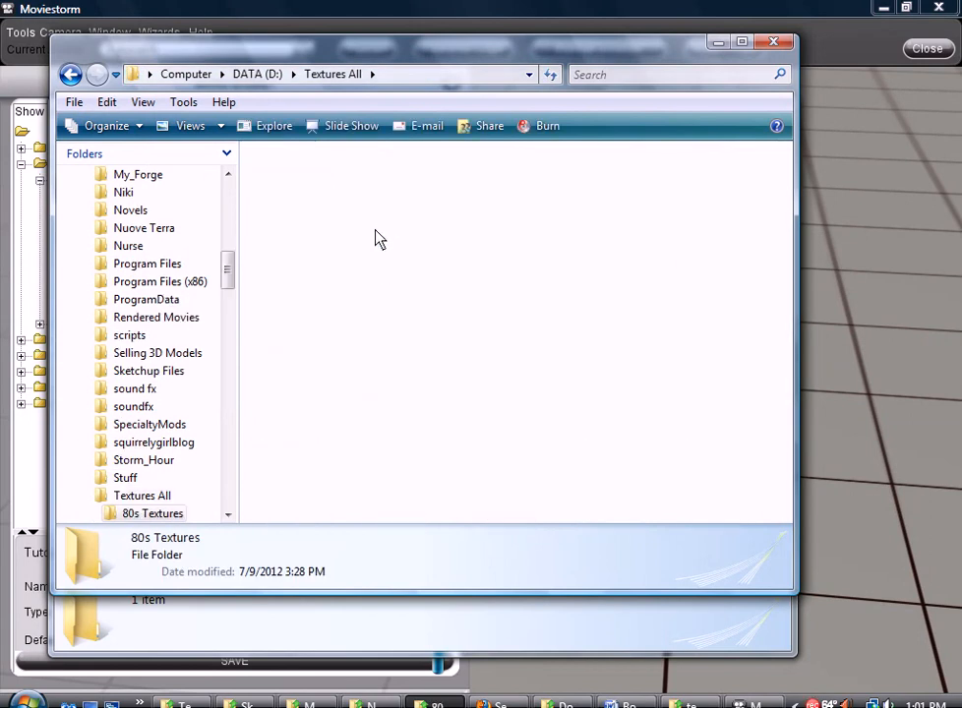
double_click(153, 512)
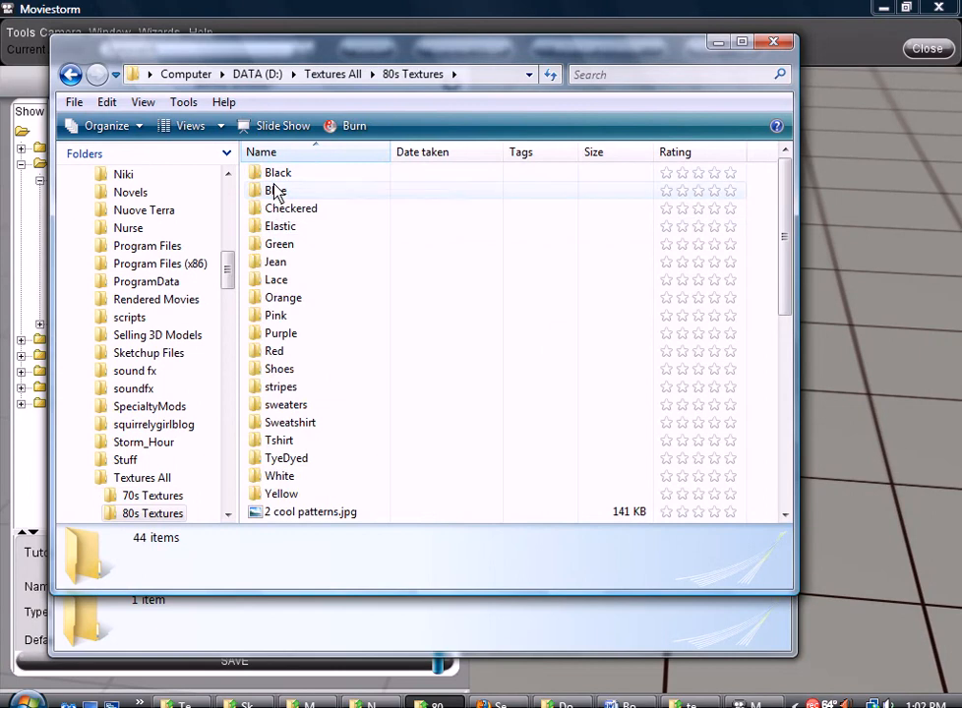
double_click(271, 189)
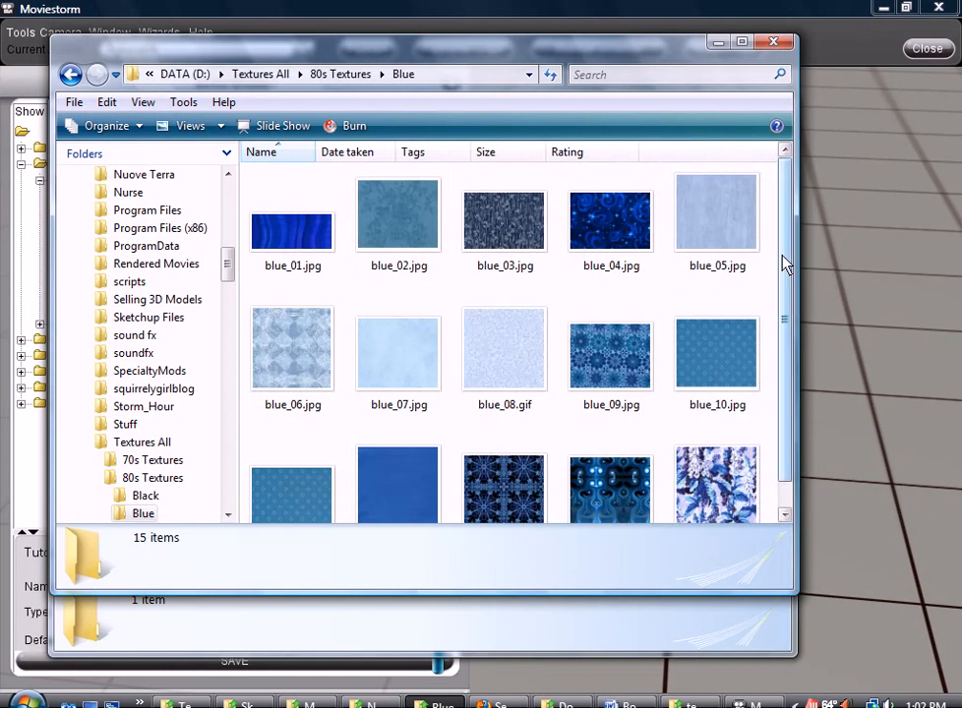
scroll("down", 3)
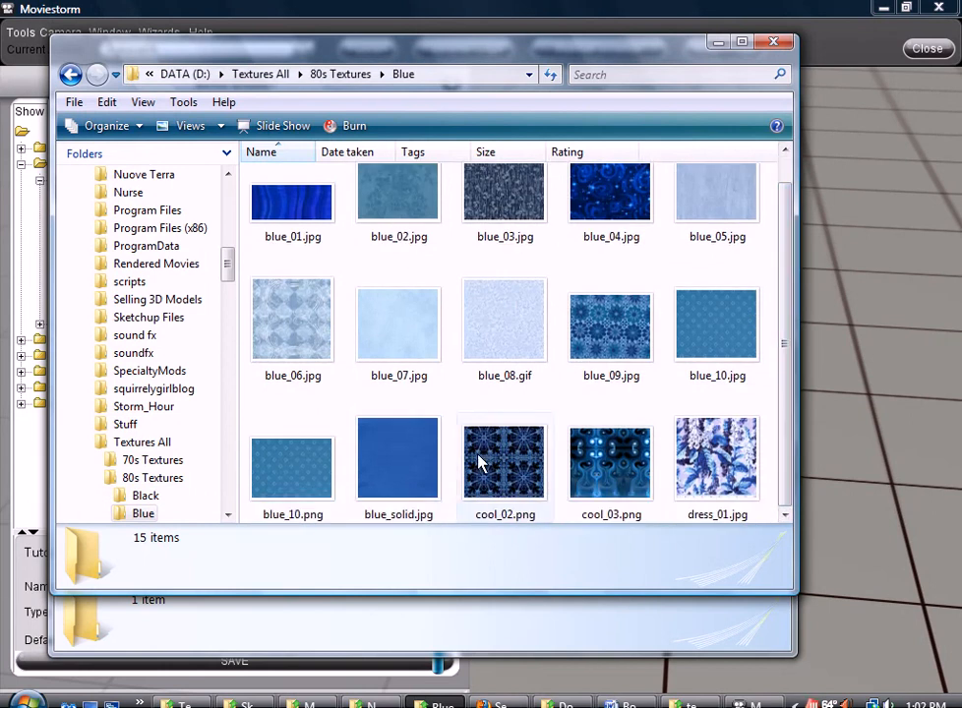
right_click(505, 458)
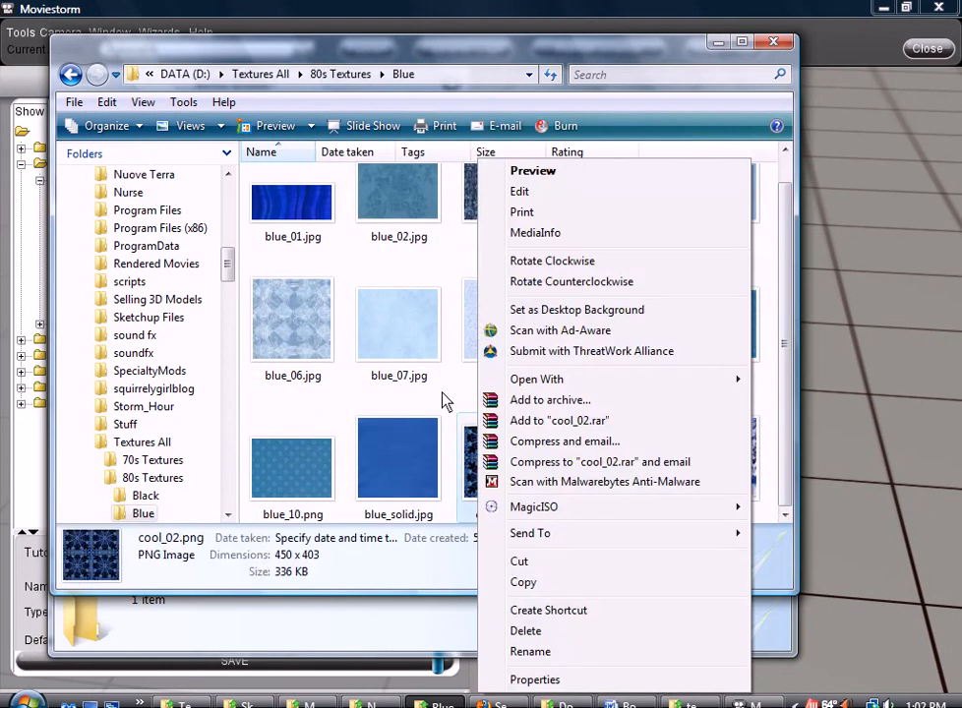
mouse_move(566, 562)
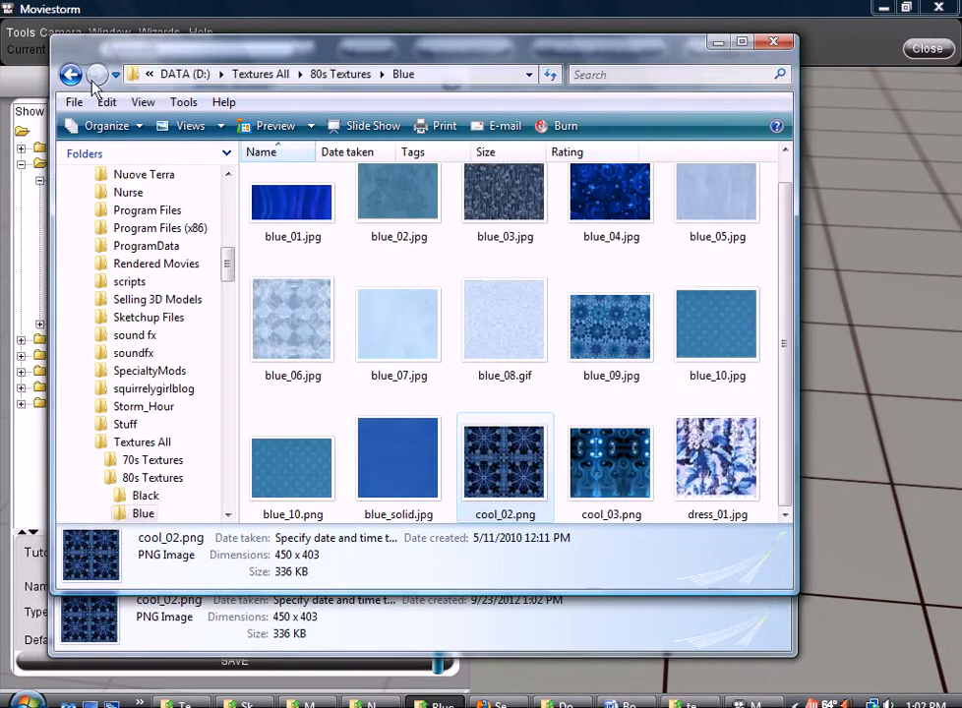
- Back in 80s Textures, browse the White folder as large previews and copy the dress_03.jpg pattern
left_click(71, 74)
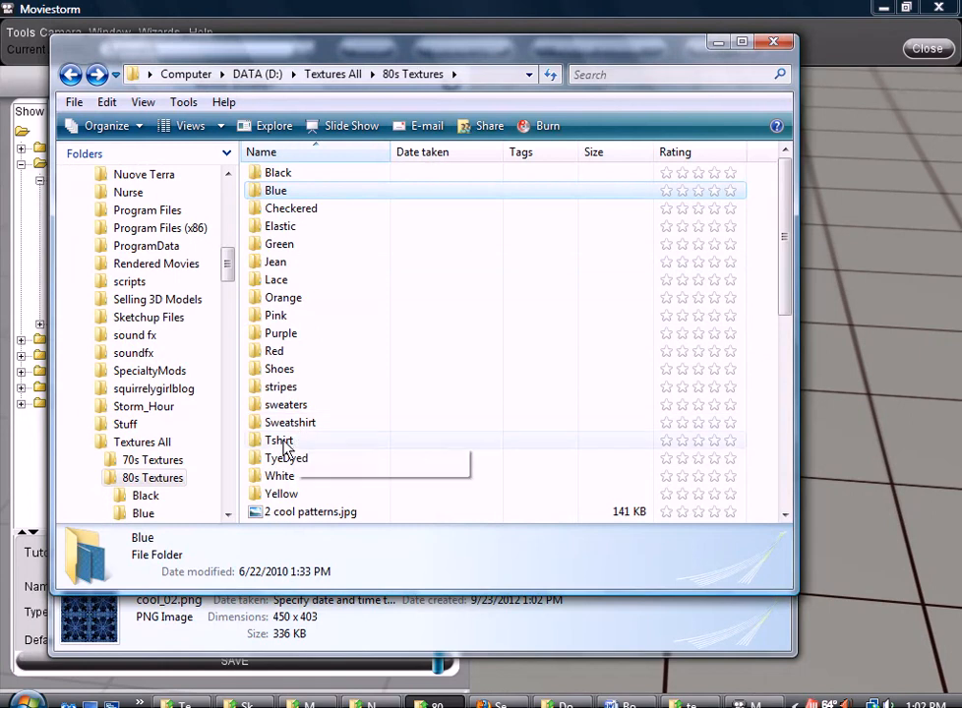
double_click(279, 475)
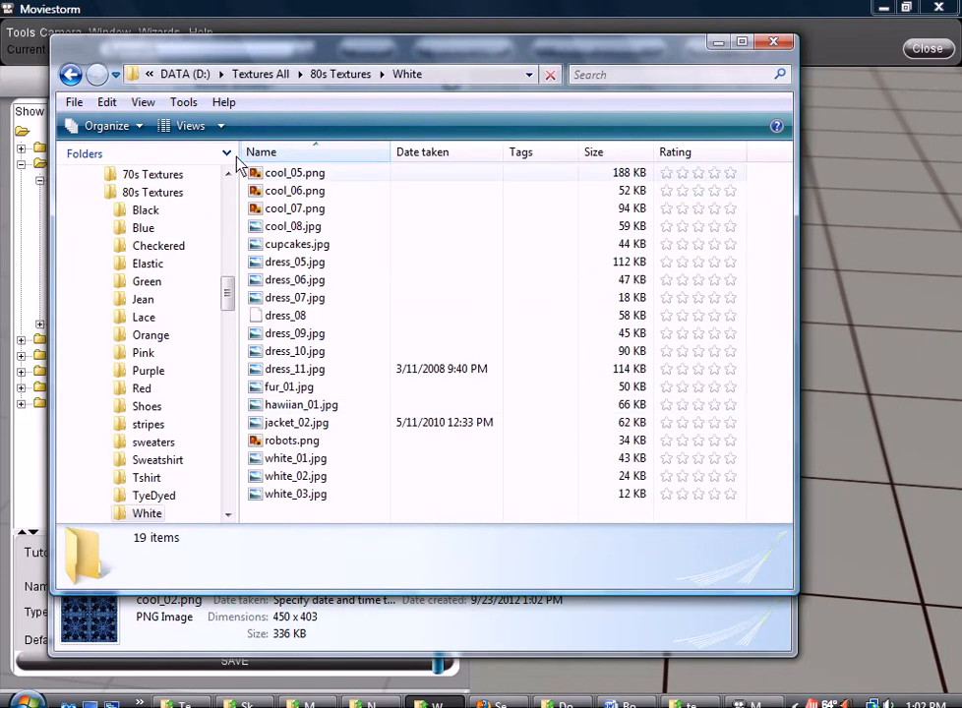
left_click(187, 126)
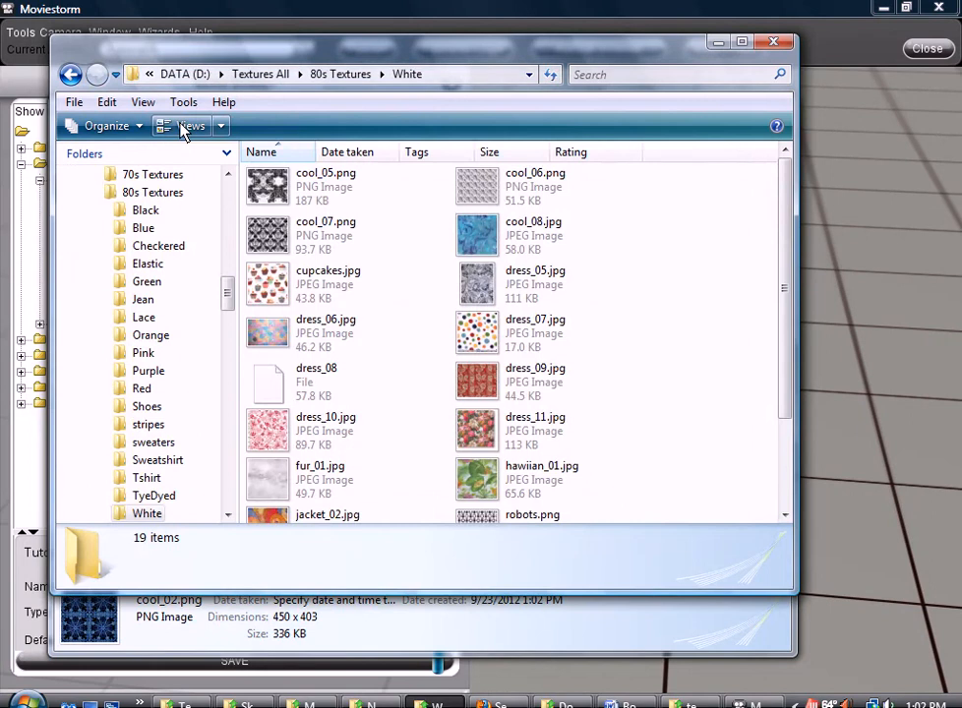
left_click(187, 125)
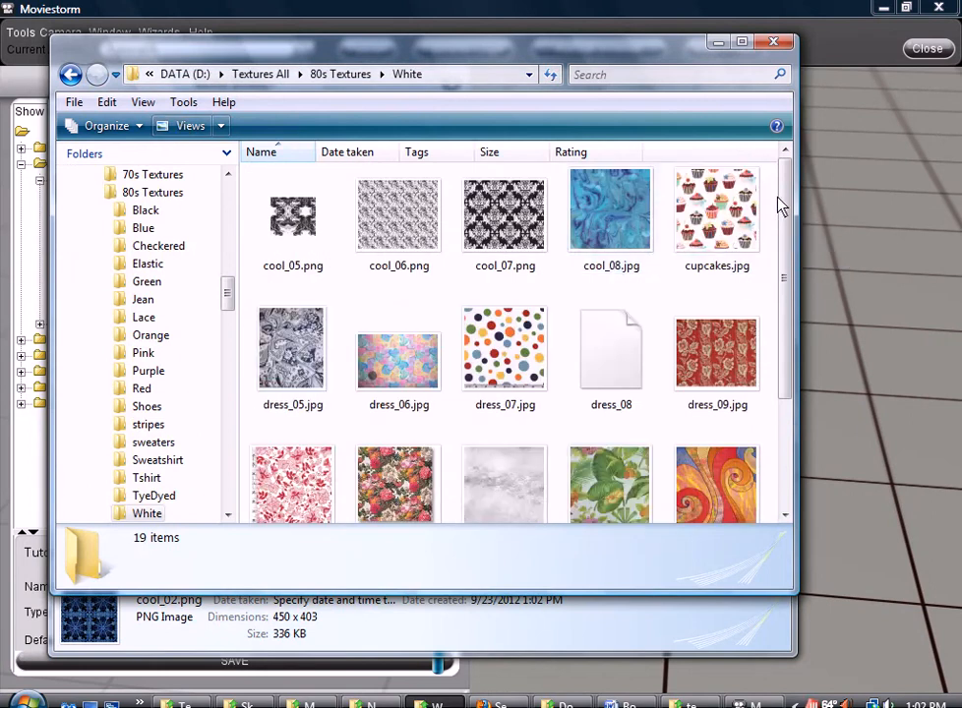
scroll("down", 3)
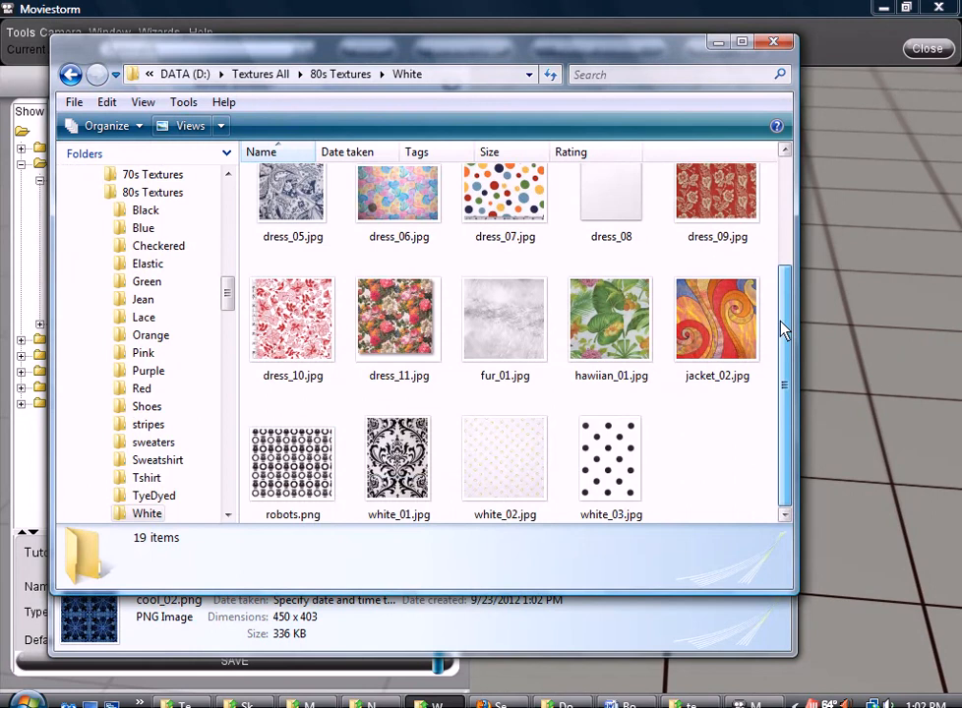
scroll("up", 3)
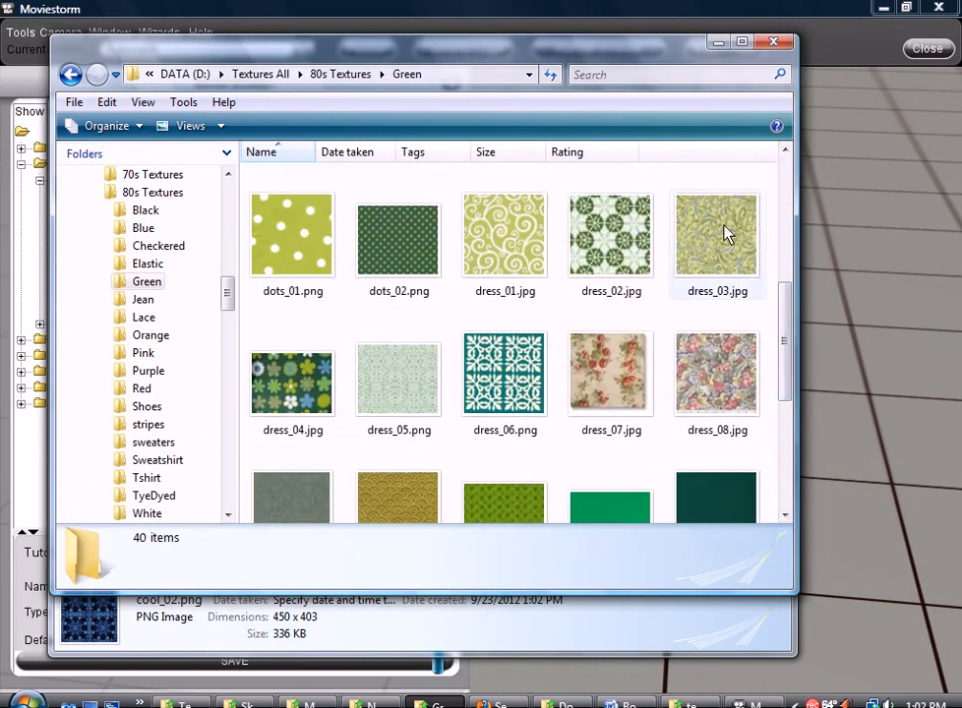
right_click(717, 234)
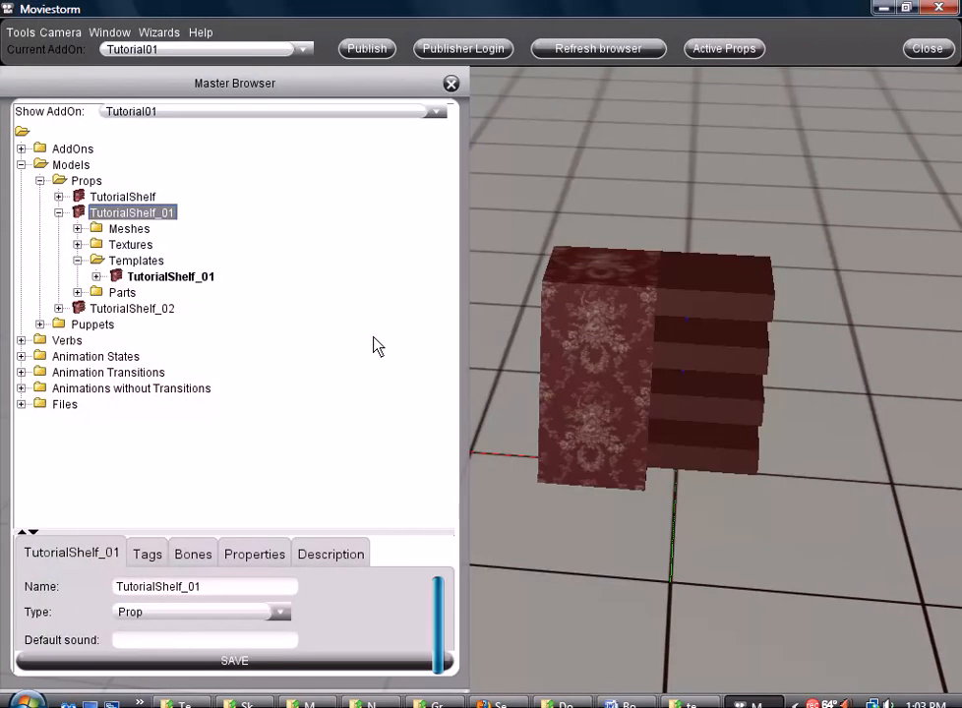
- Start the Retexture wizard on the TutorialShelf_01 template, keeping the current add-on
left_click(170, 276)
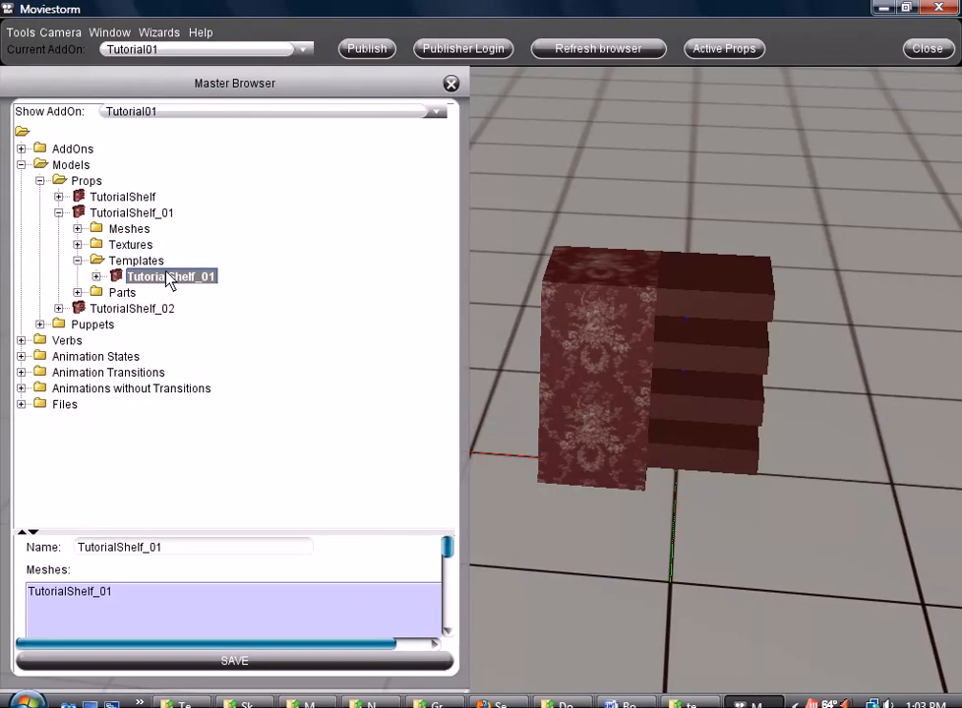
right_click(171, 277)
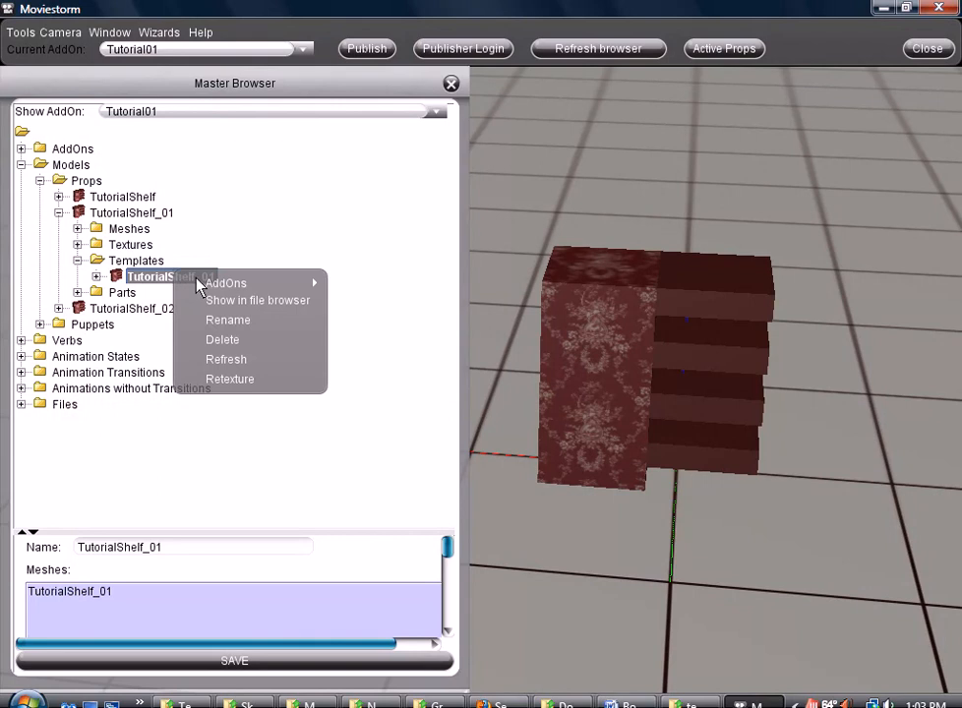
mouse_move(229, 380)
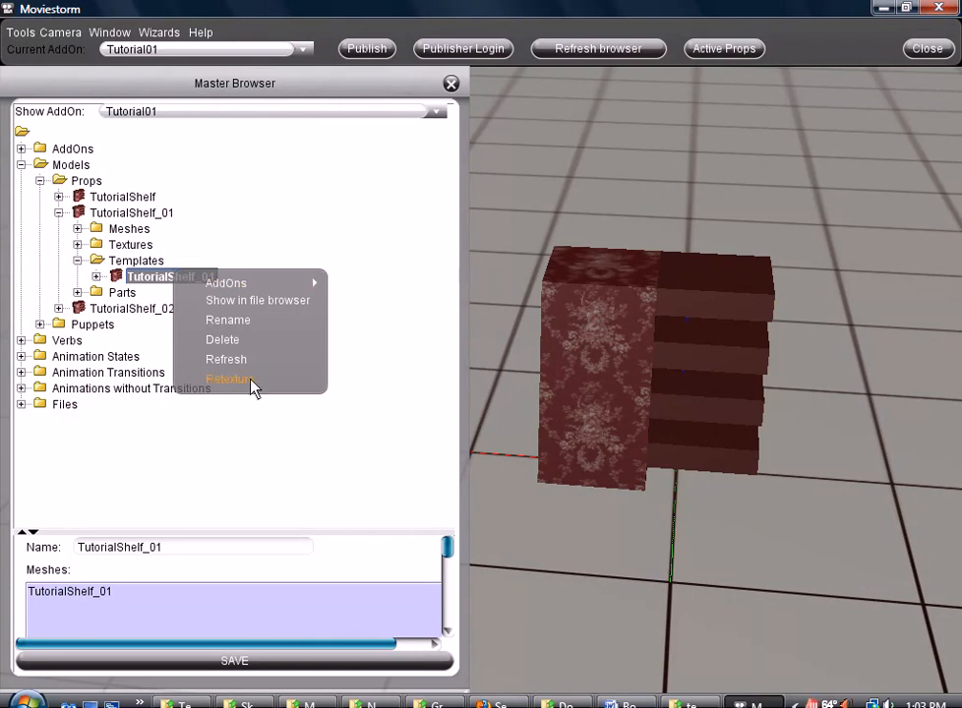
left_click(229, 378)
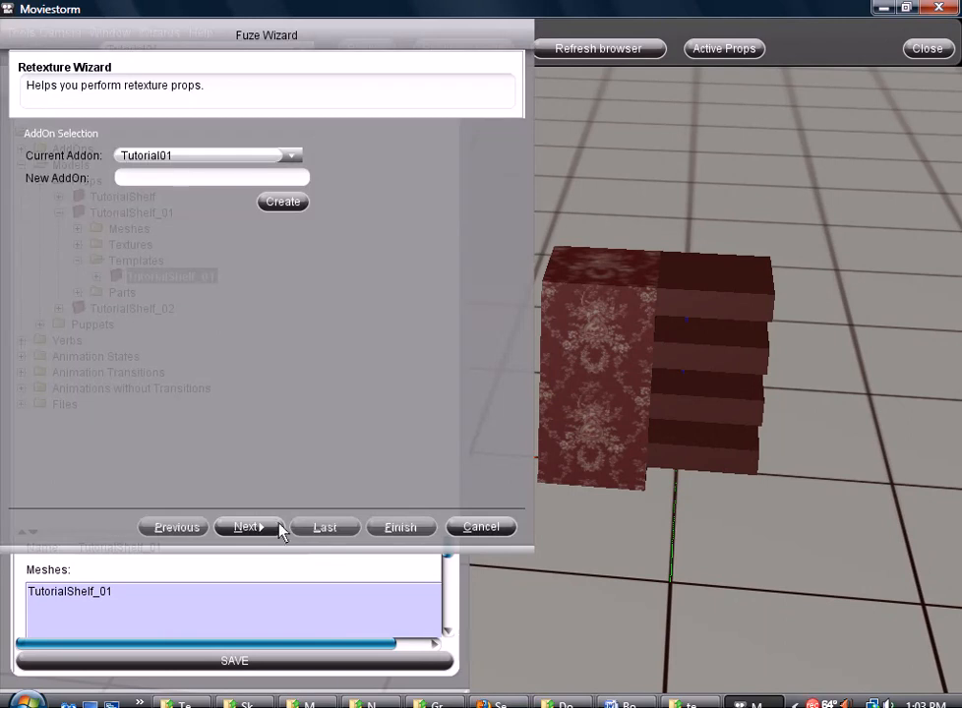
left_click(245, 526)
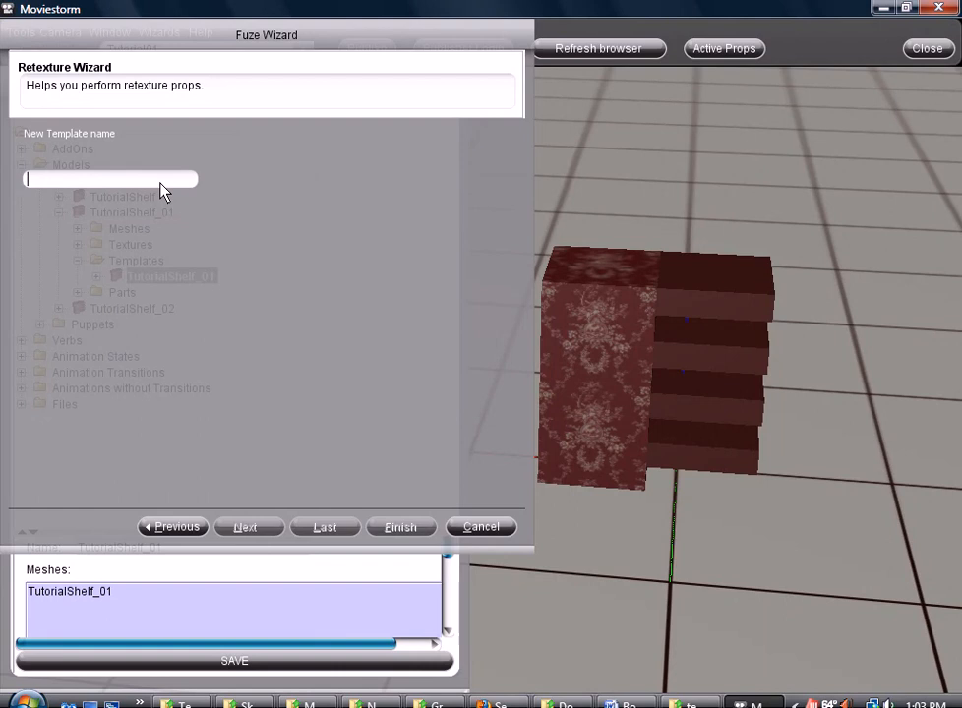
- Name the new template TutorialShelf_Blue and finish the wizard to create it
type("T")
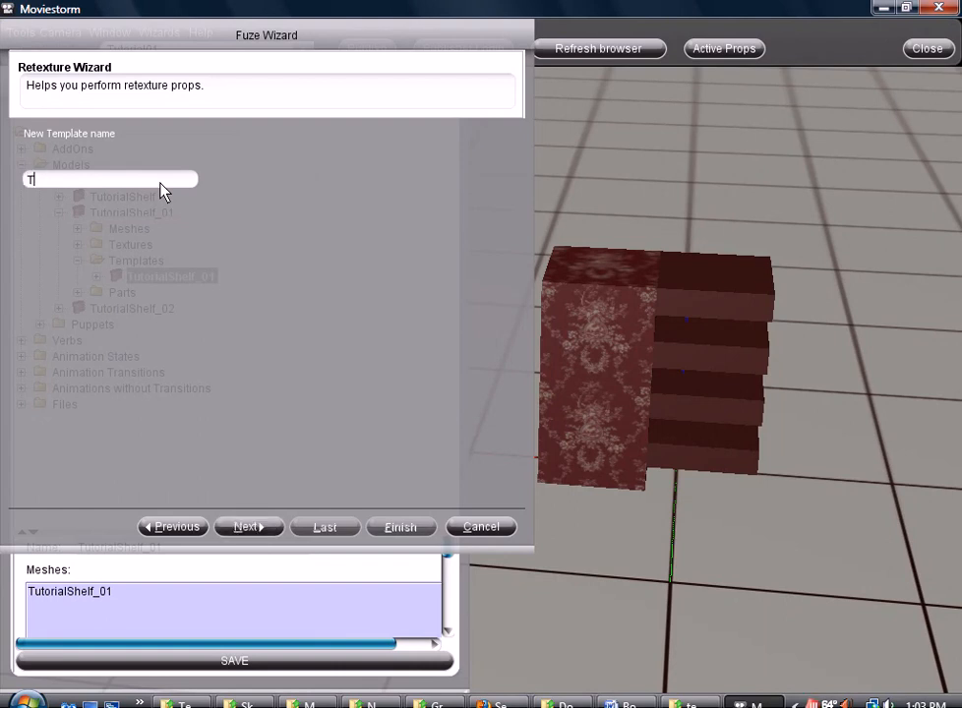
type("utorialShe")
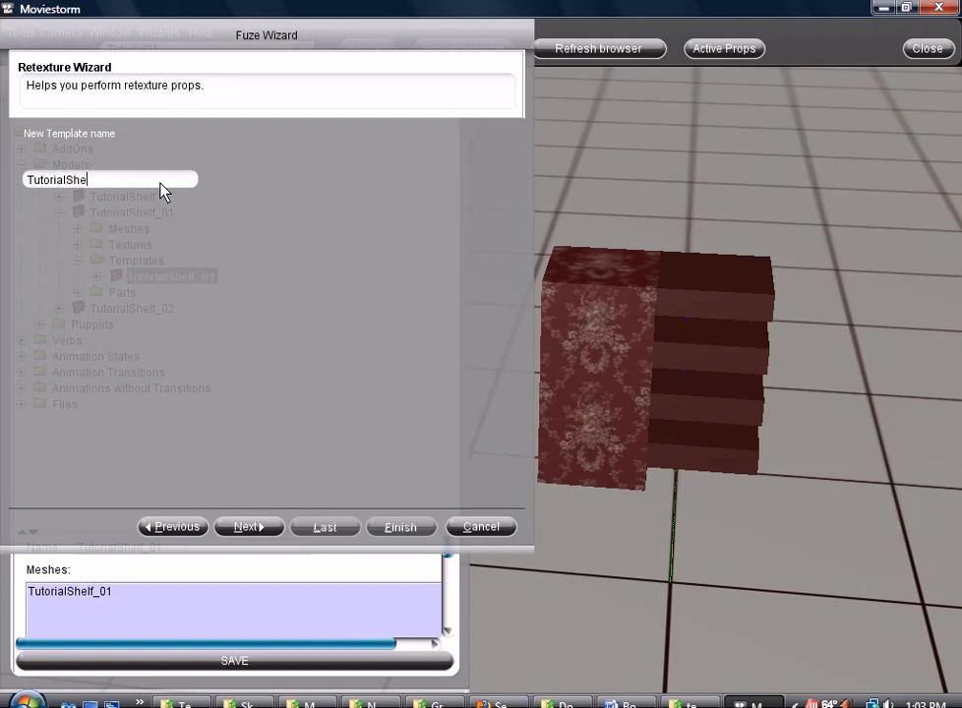
type("lf_")
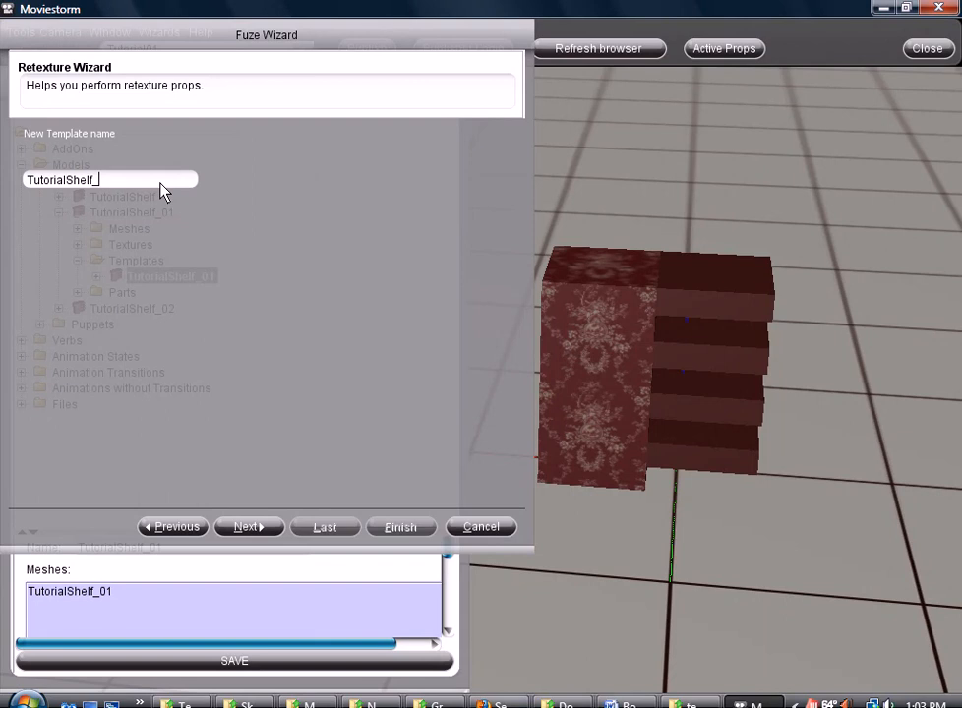
type("Blue")
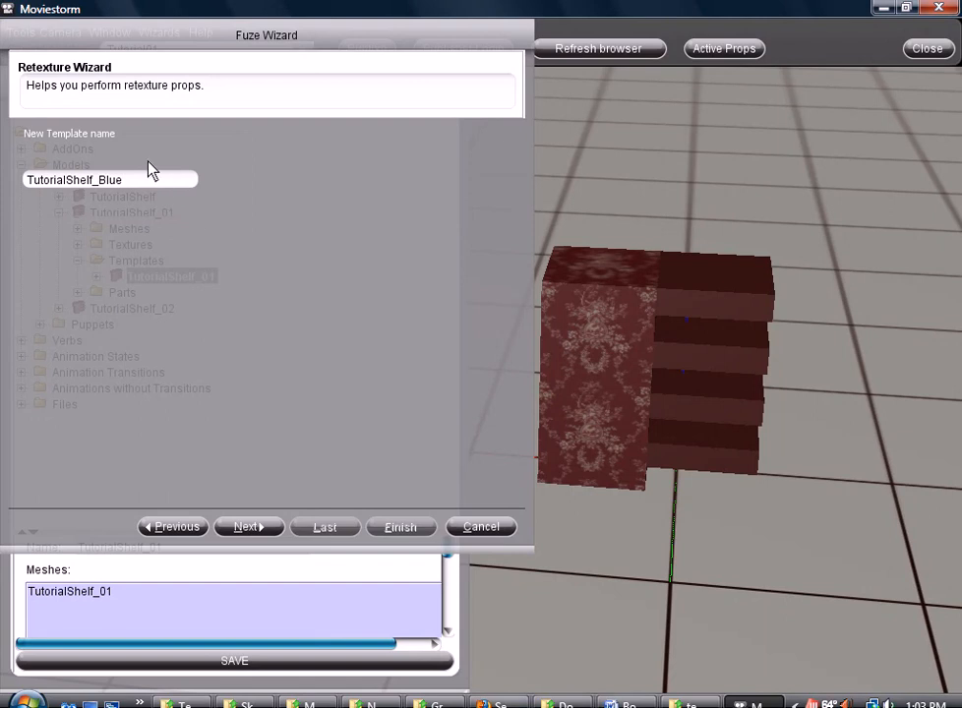
left_click(244, 526)
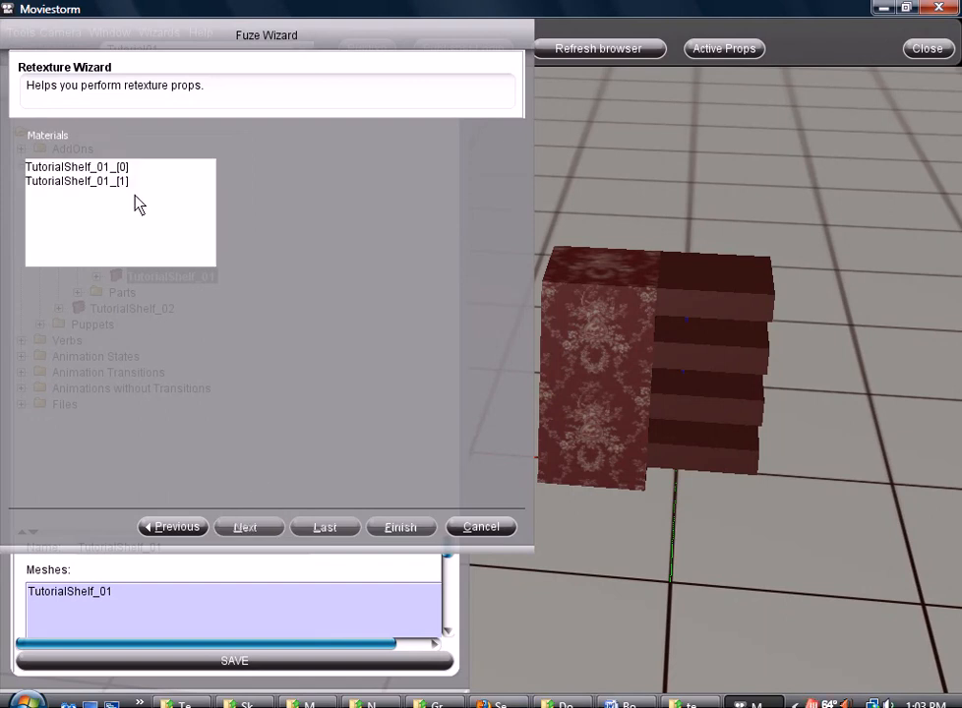
left_click(77, 166)
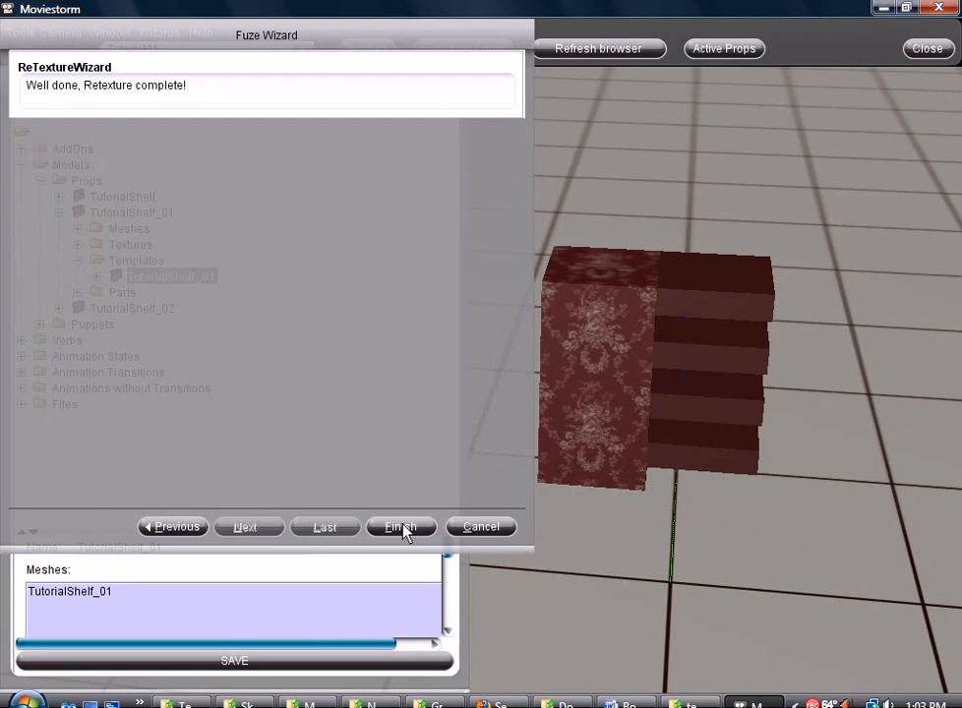
left_click(400, 526)
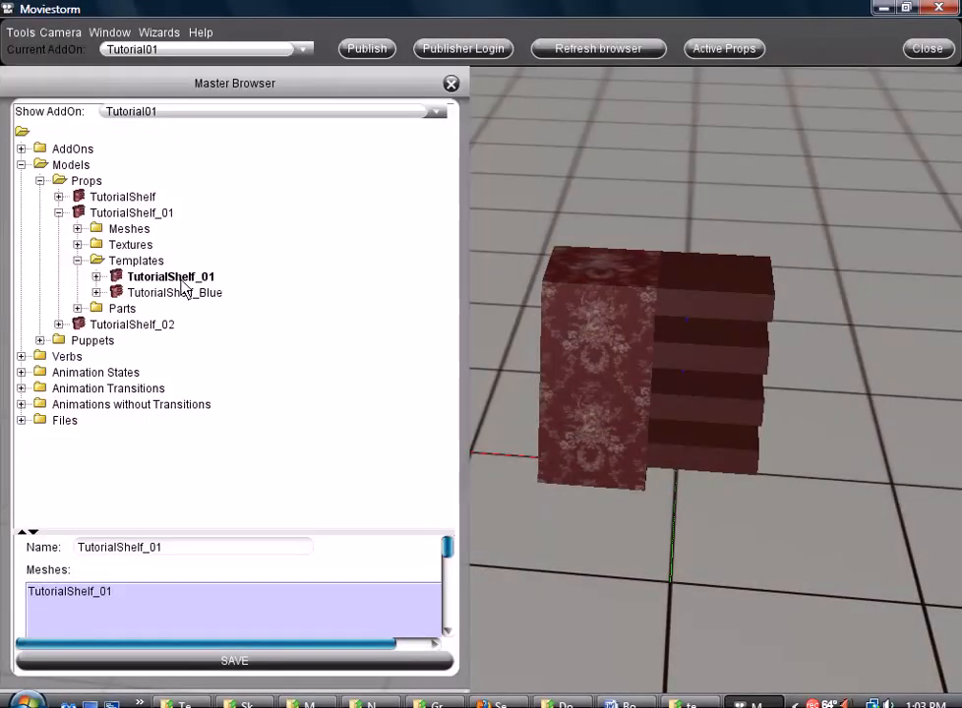
- Give TutorialShelf_Blue's material [0] the cool_02.png diffuse texture from the Textures folder
left_click(174, 292)
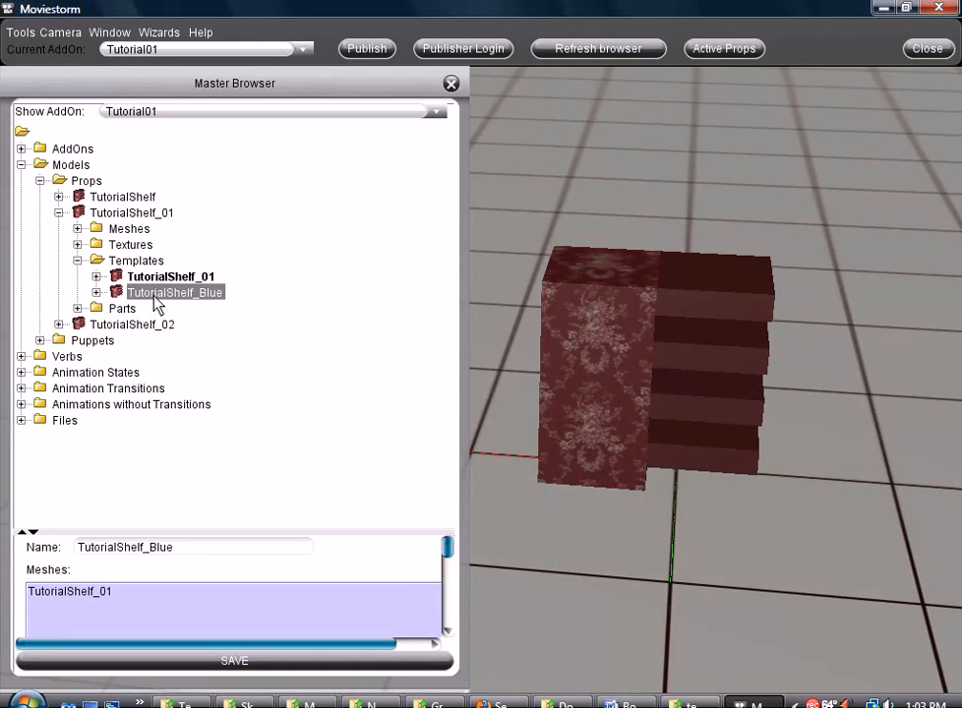
mouse_move(171, 276)
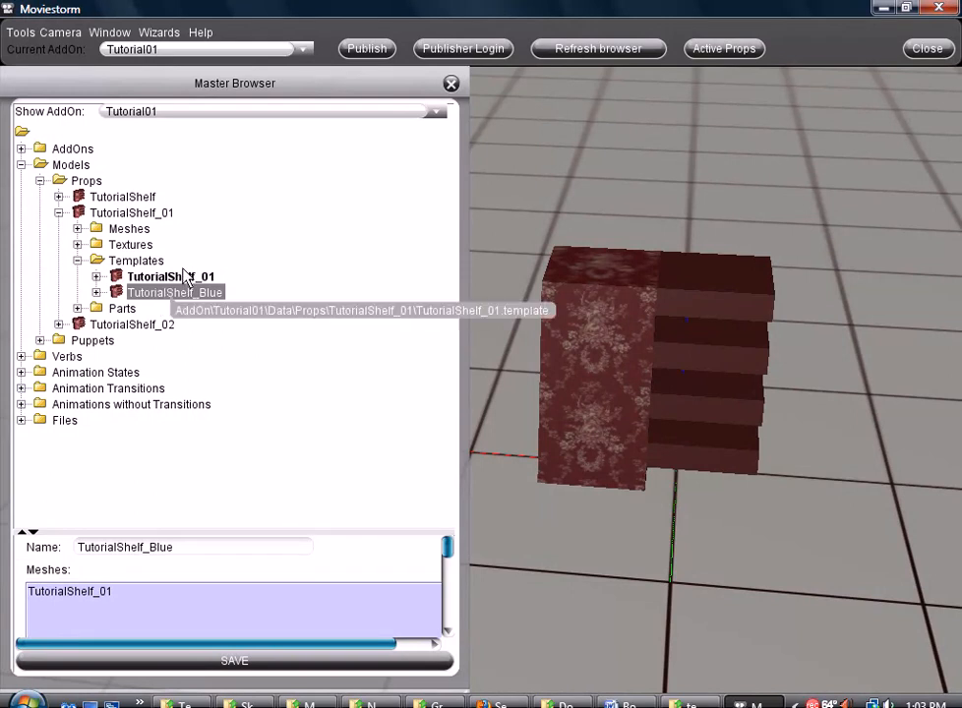
mouse_move(280, 286)
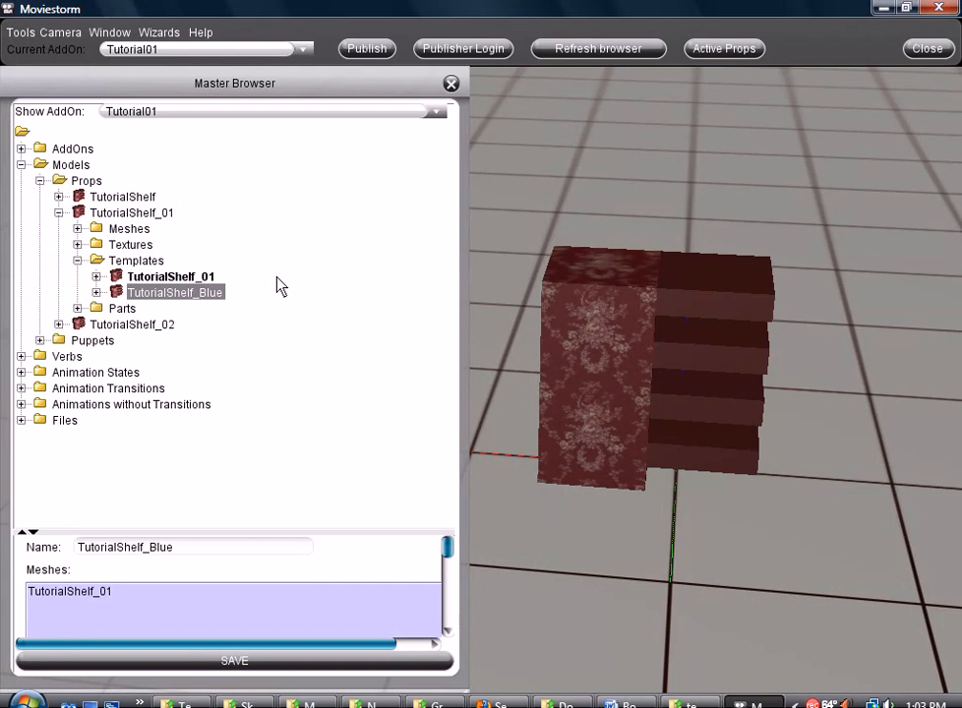
mouse_move(448, 546)
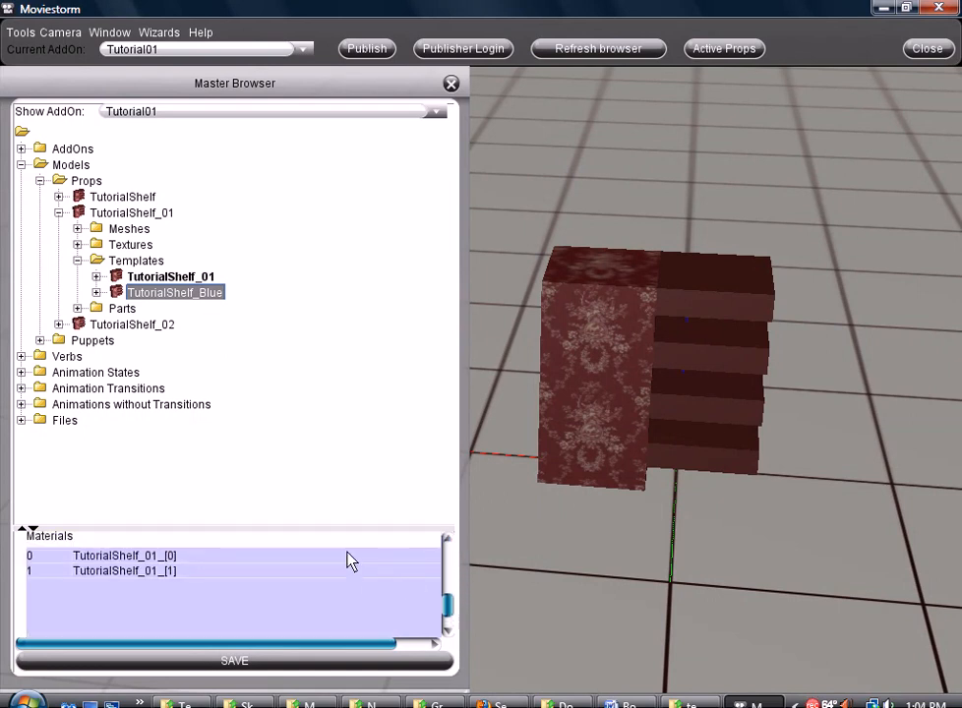
double_click(124, 555)
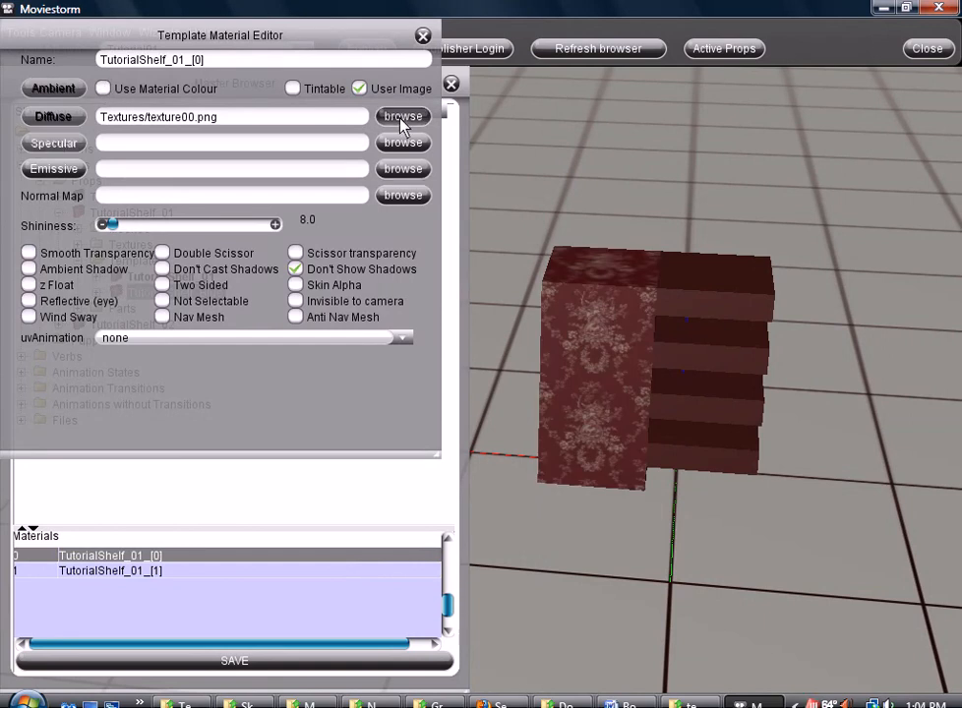
left_click(403, 116)
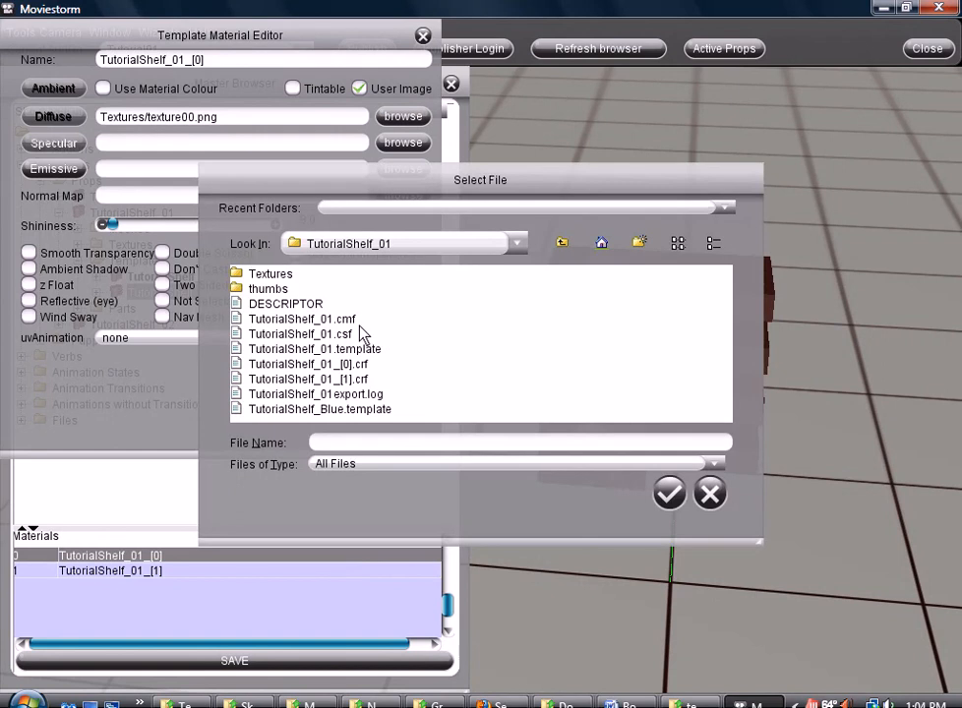
double_click(269, 273)
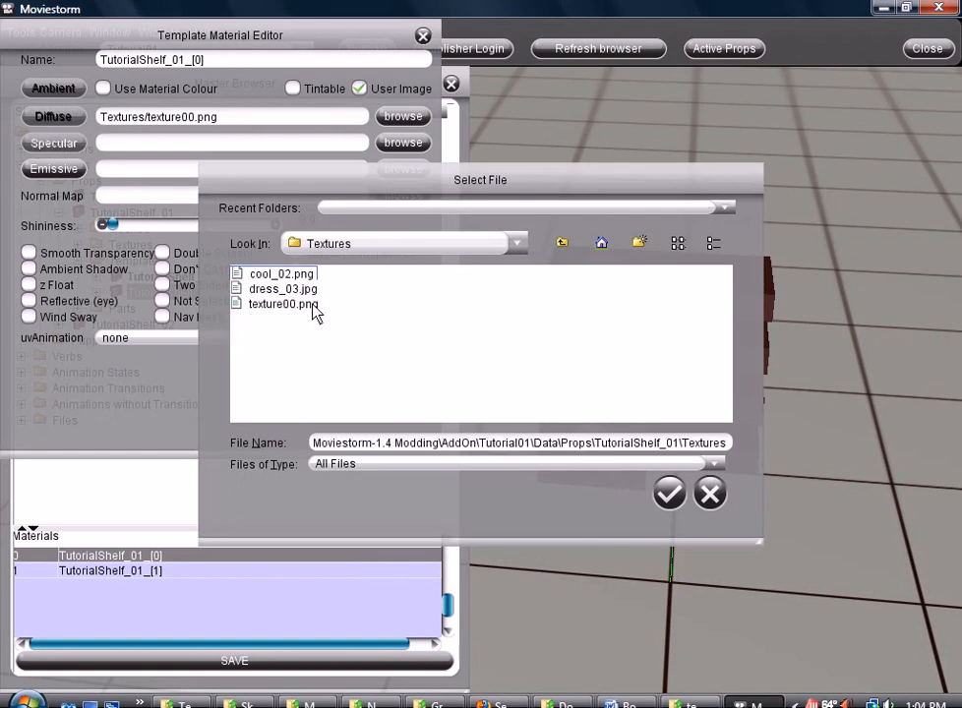
mouse_move(279, 292)
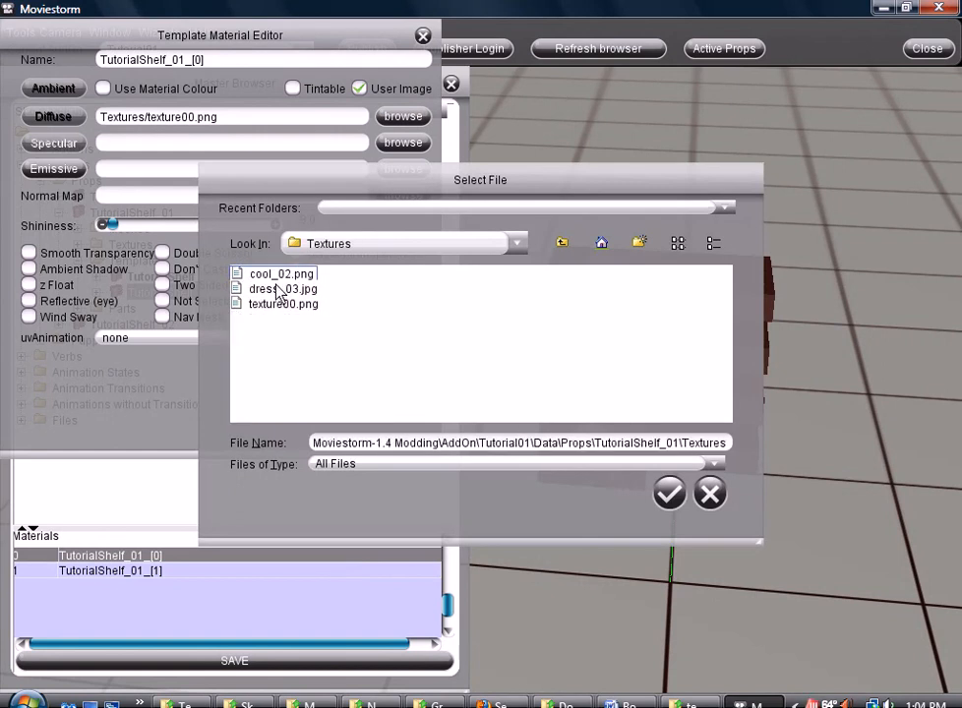
left_click(285, 274)
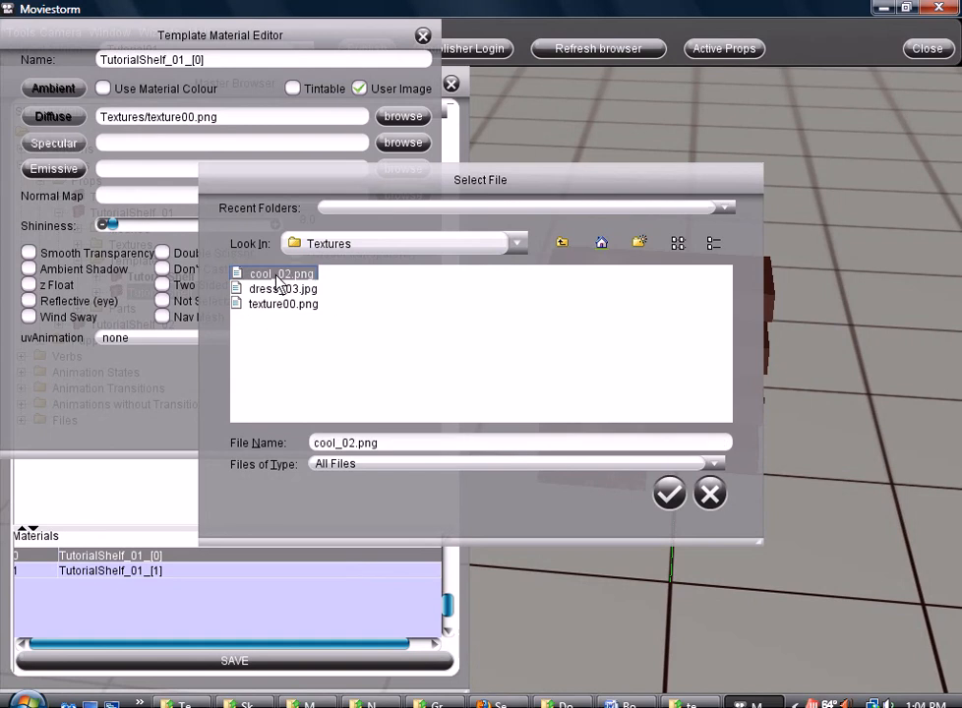
left_click(669, 493)
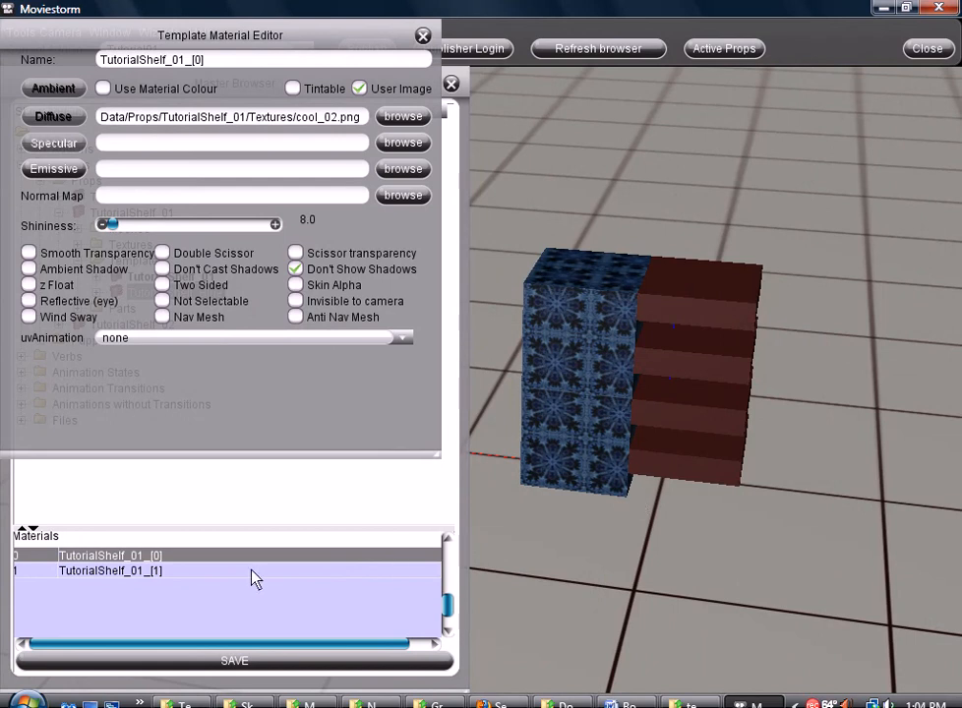
- Set TutorialShelf_Blue's material [1] to a light blue diffuse material colour
left_click(110, 570)
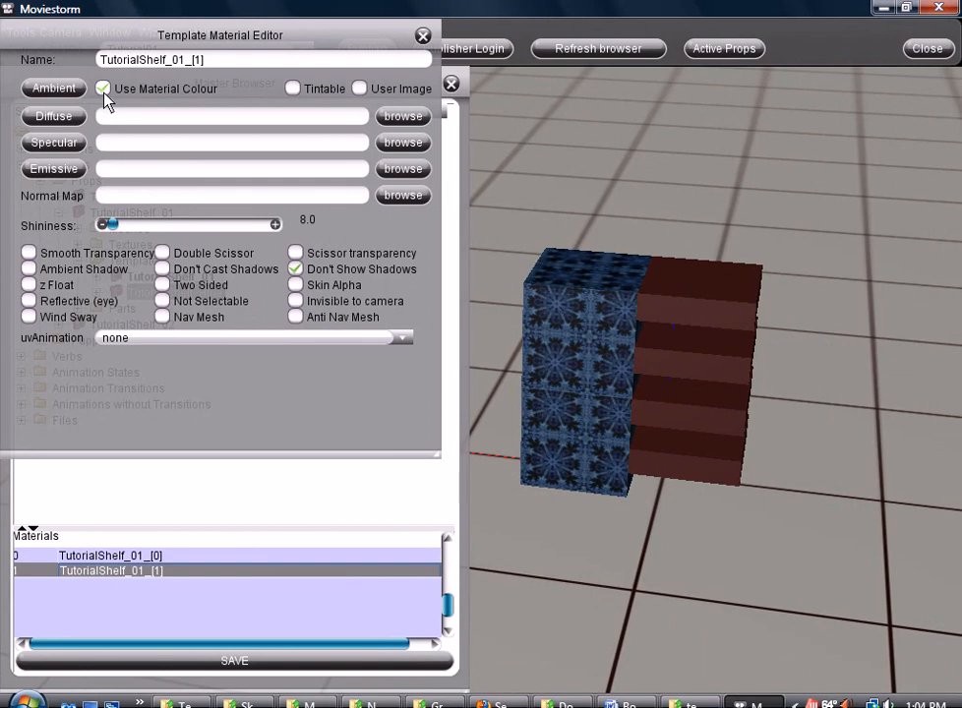
left_click(53, 116)
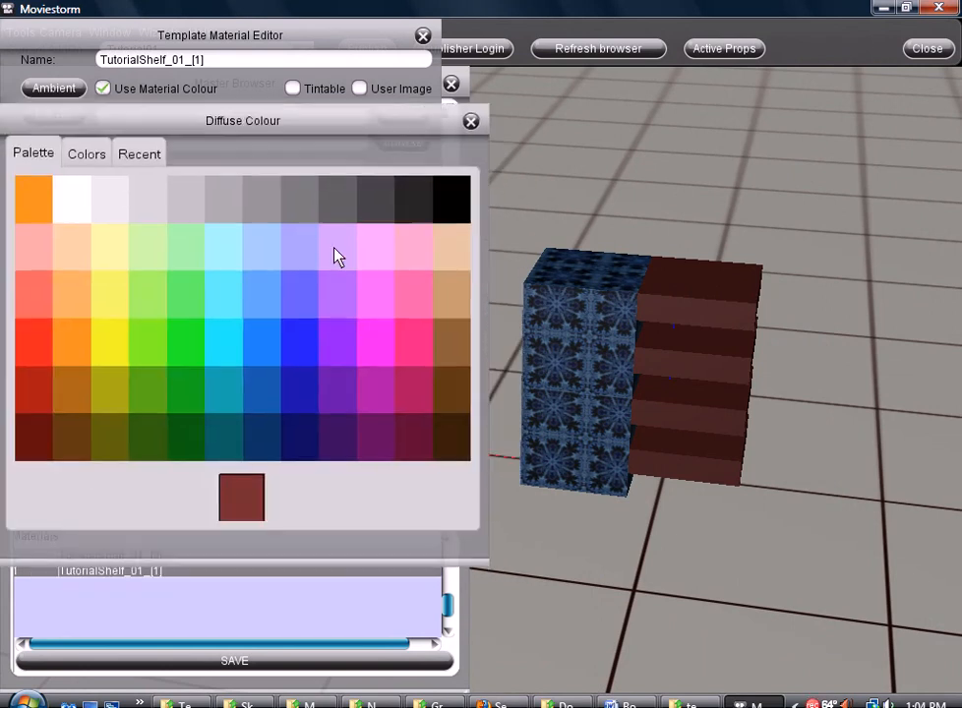
left_click(244, 324)
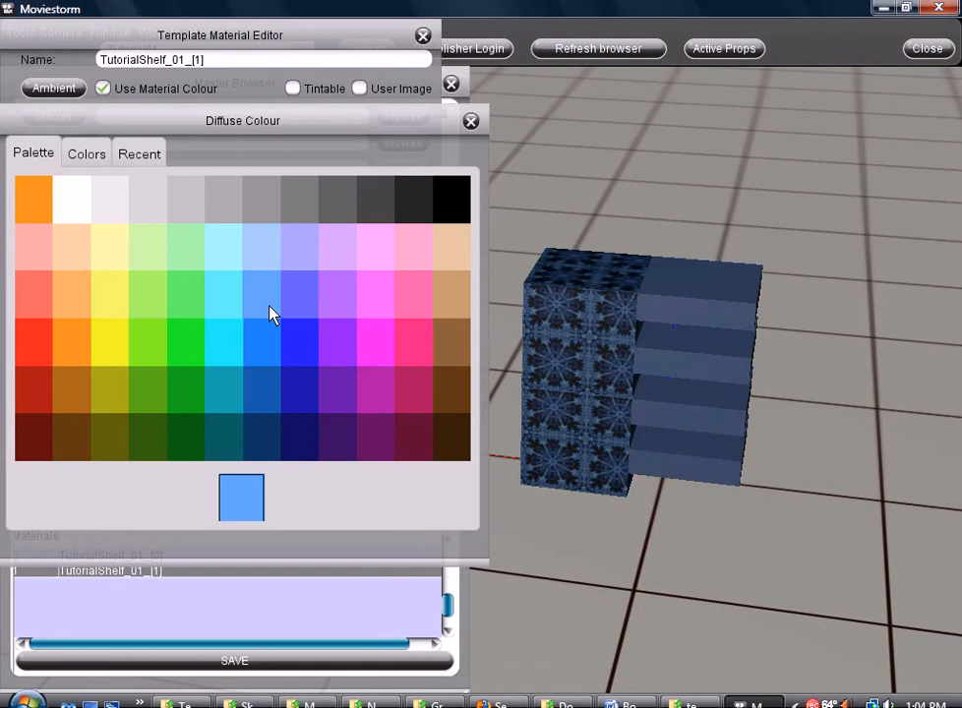
mouse_move(271, 310)
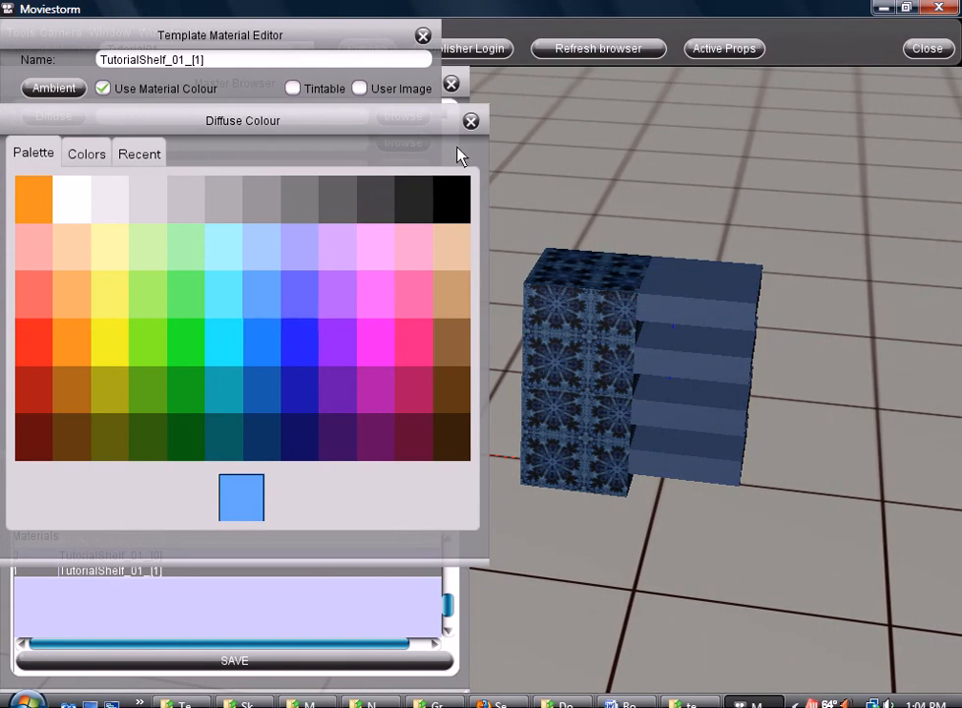
left_click(470, 120)
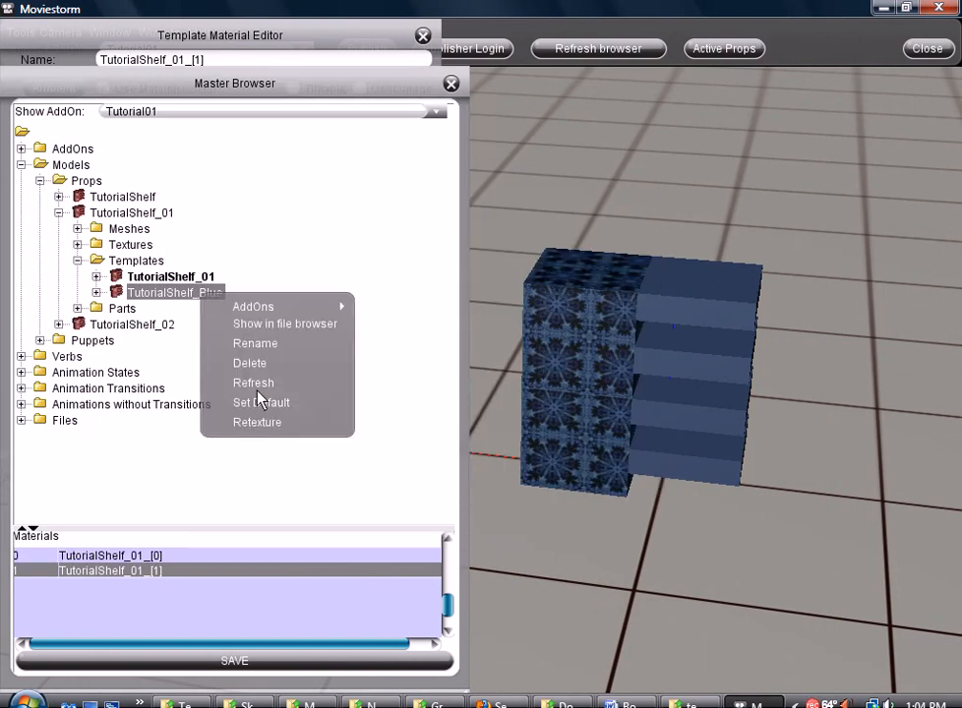
- Retexture TutorialShelf_Blue into a new template named TutorialShelf_Green and finish the wizard
left_click(257, 422)
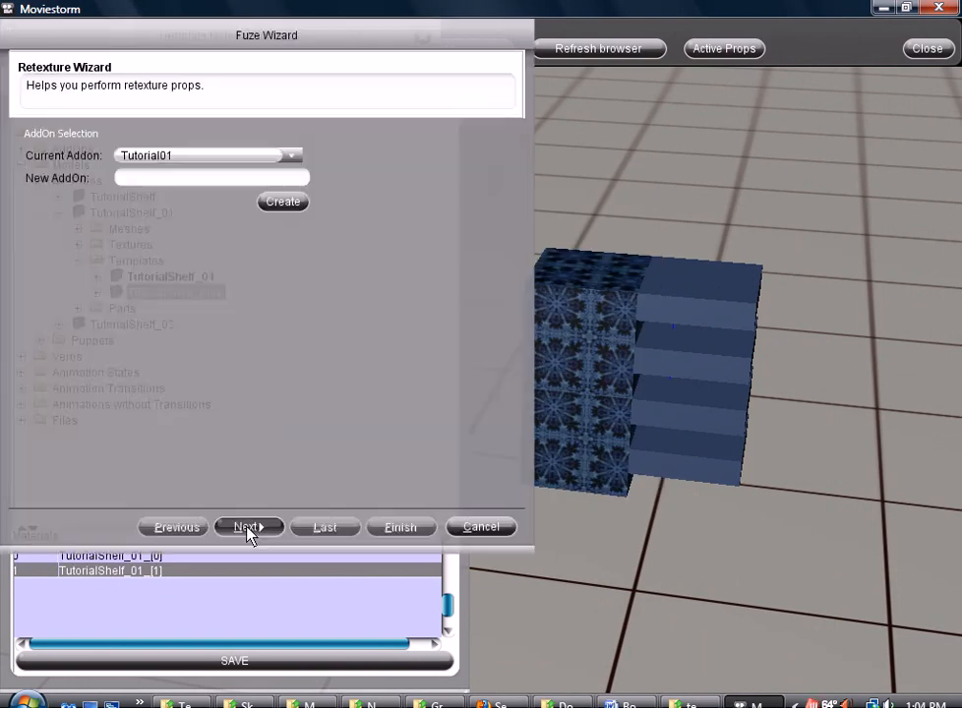
left_click(249, 526)
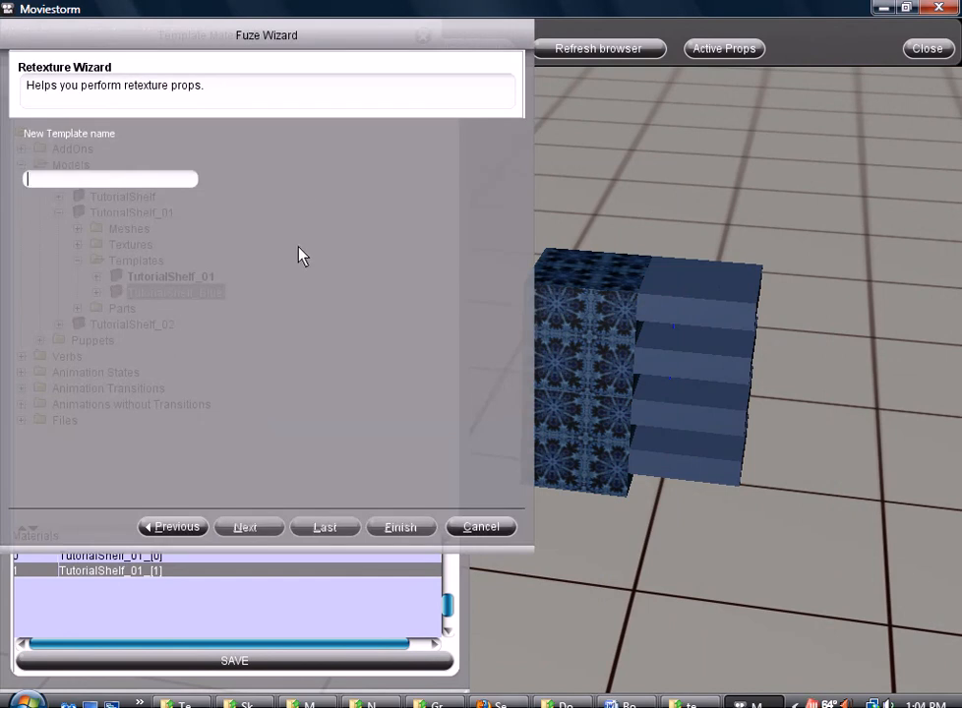
type("tutor")
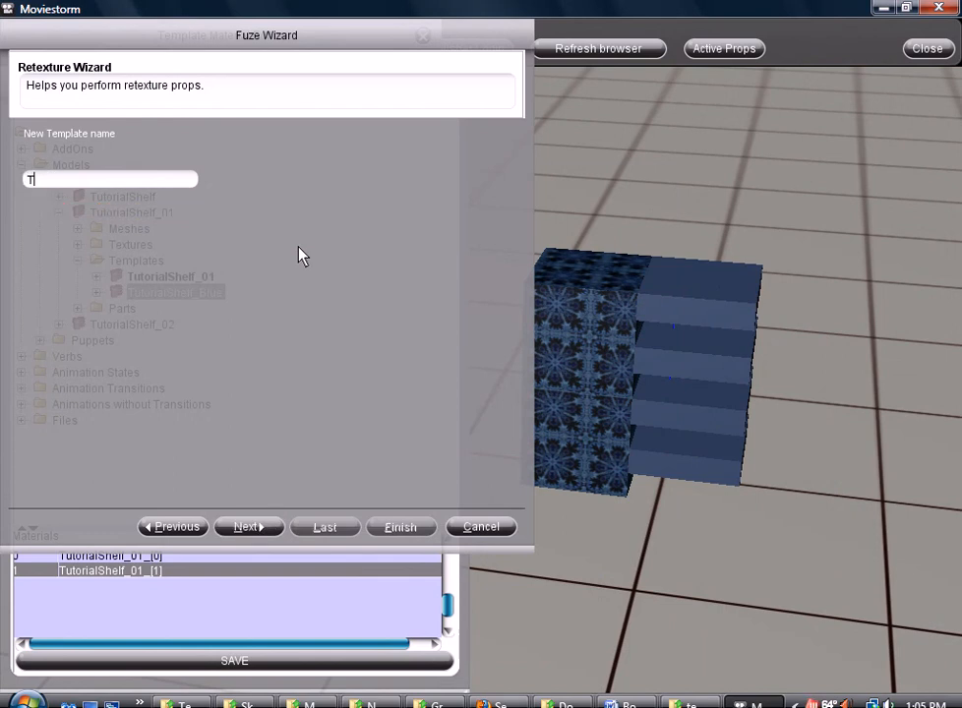
type("Tutoria")
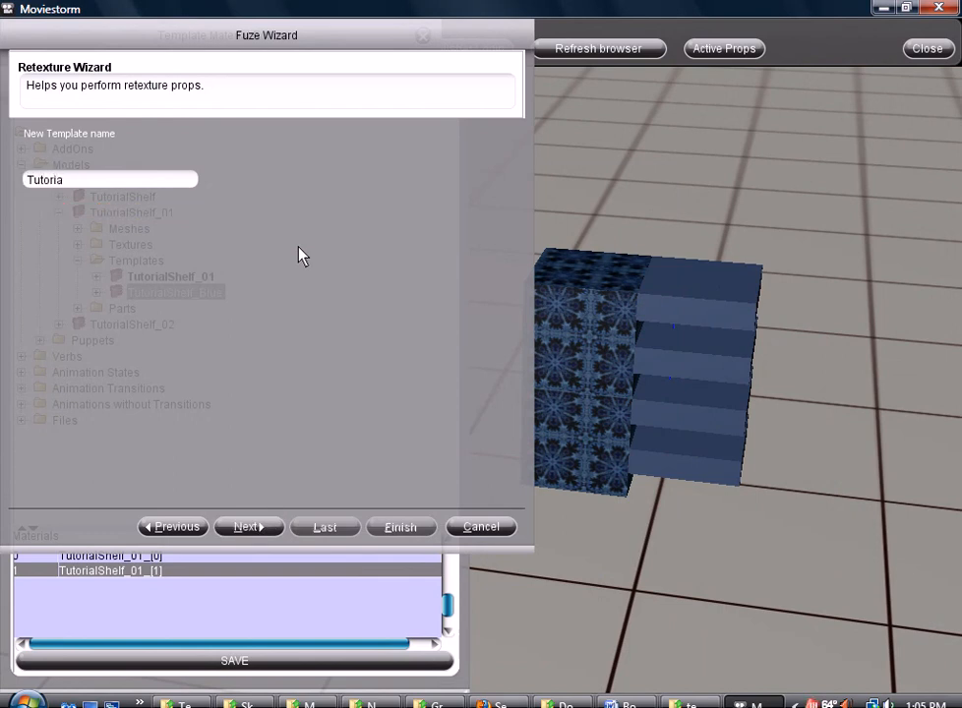
type("TutorialShelf_G")
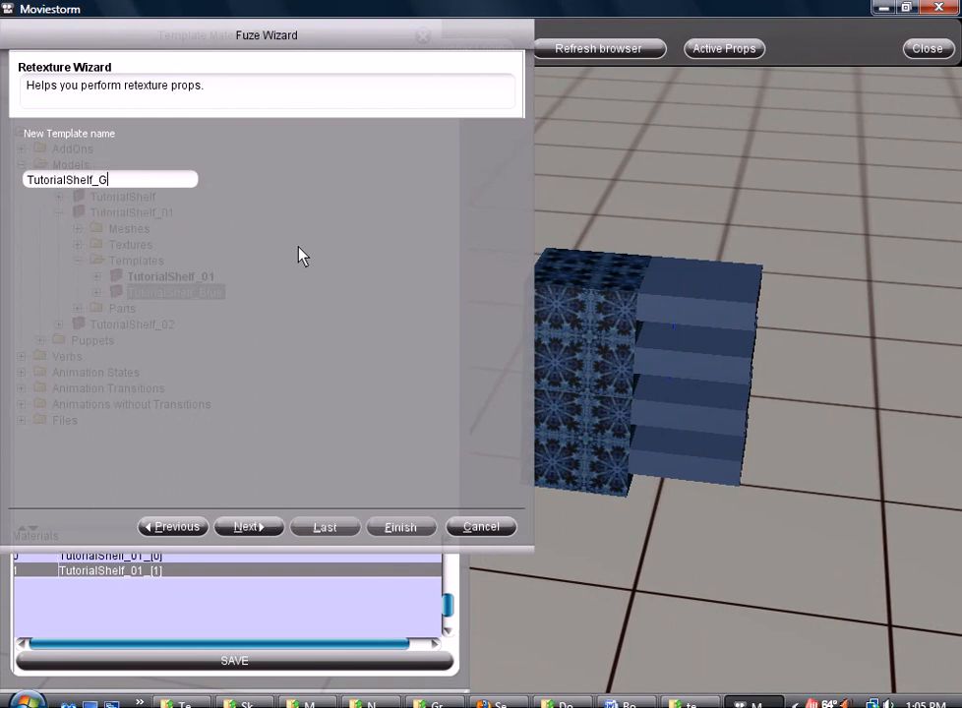
type("reen")
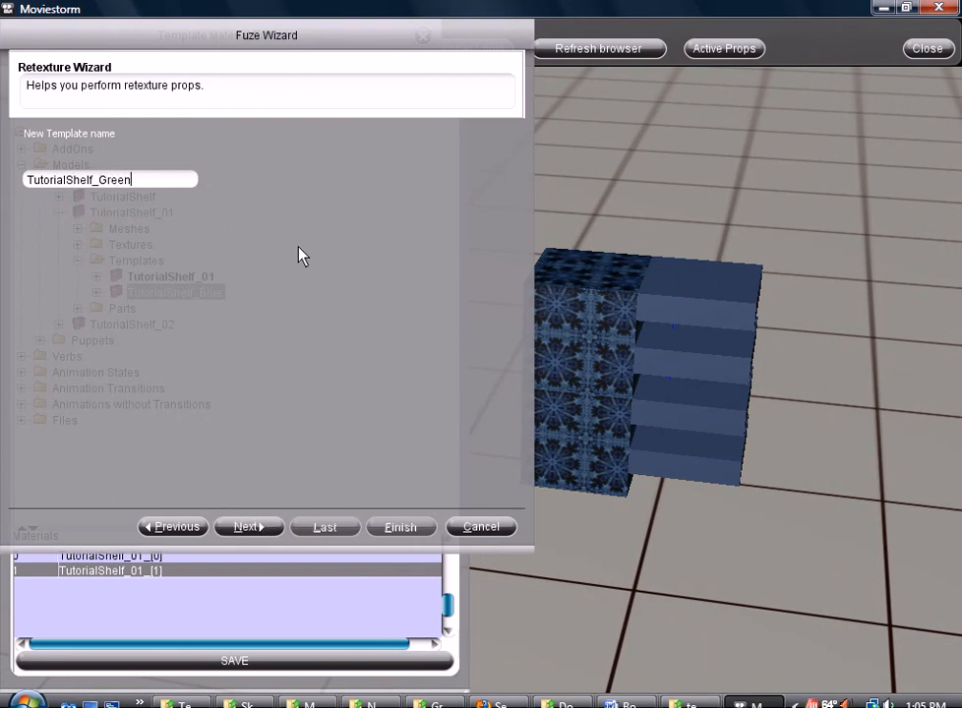
left_click(243, 527)
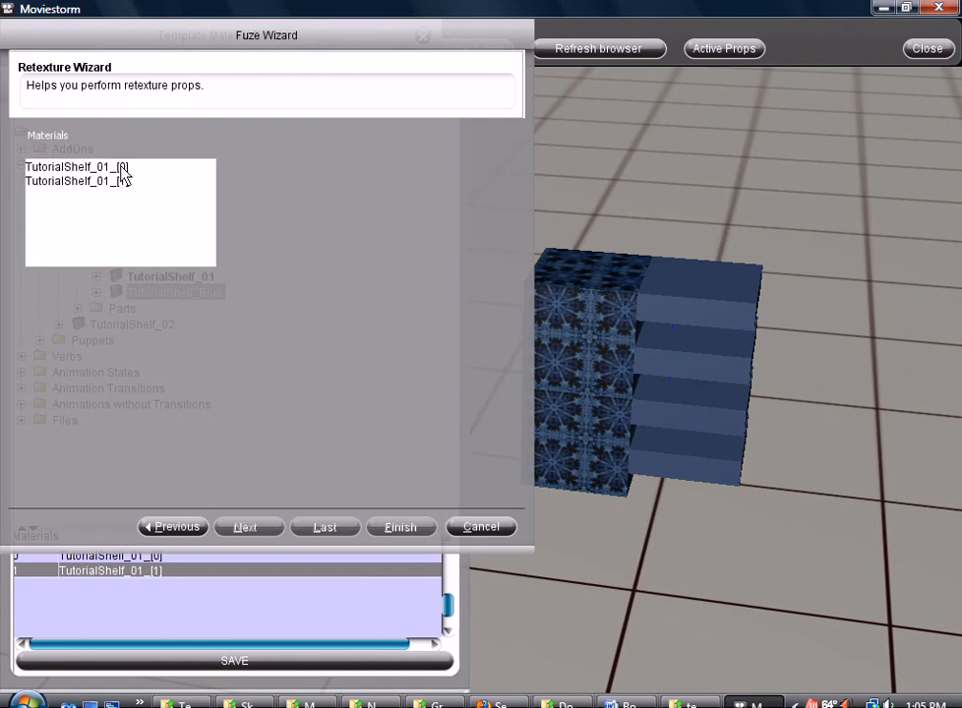
left_click(400, 527)
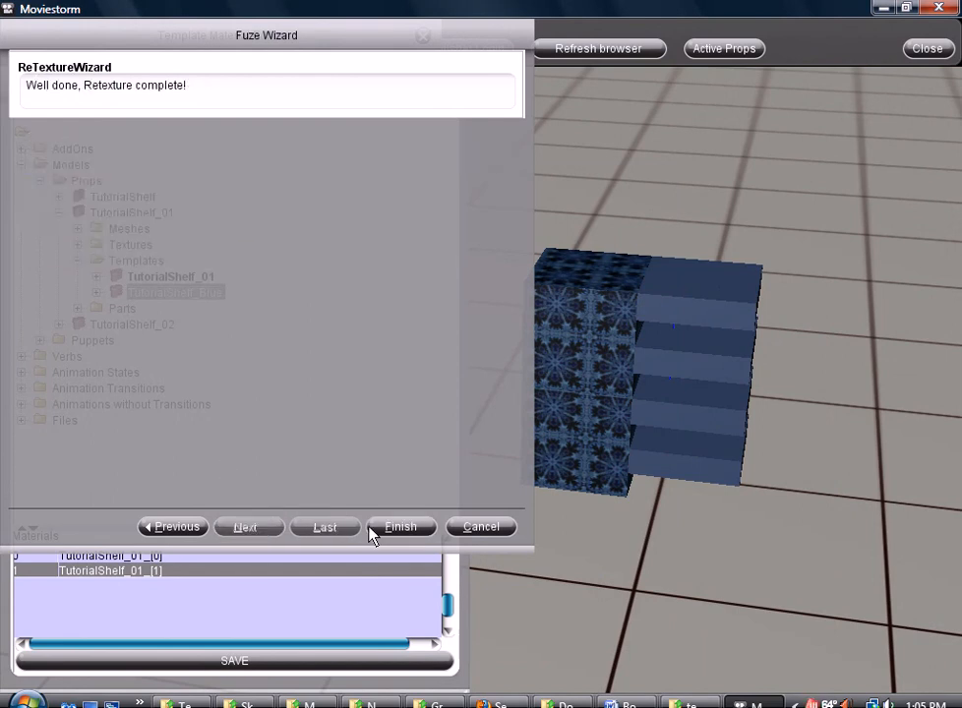
left_click(401, 526)
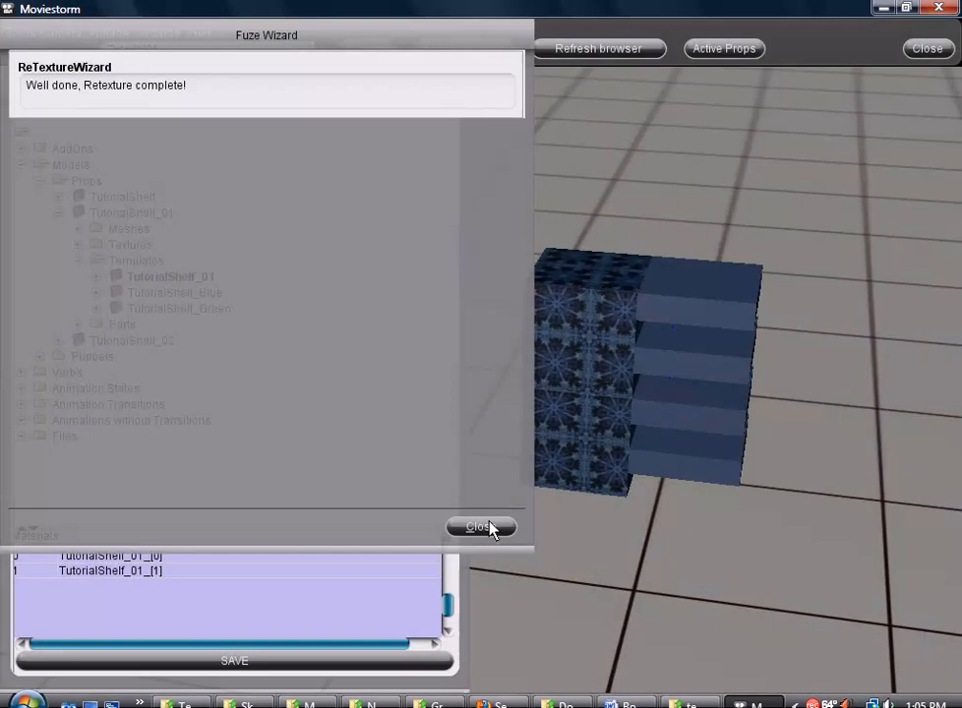
left_click(481, 526)
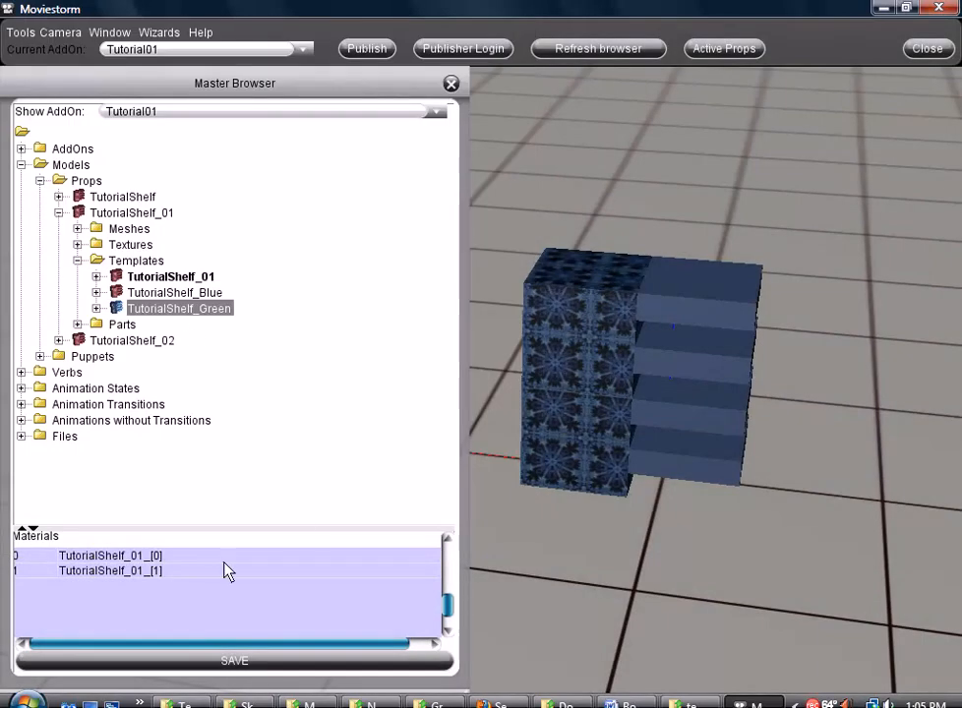
- Give TutorialShelf_Green's material [0] the dress_03.jpg diffuse texture from the Textures folder
double_click(111, 556)
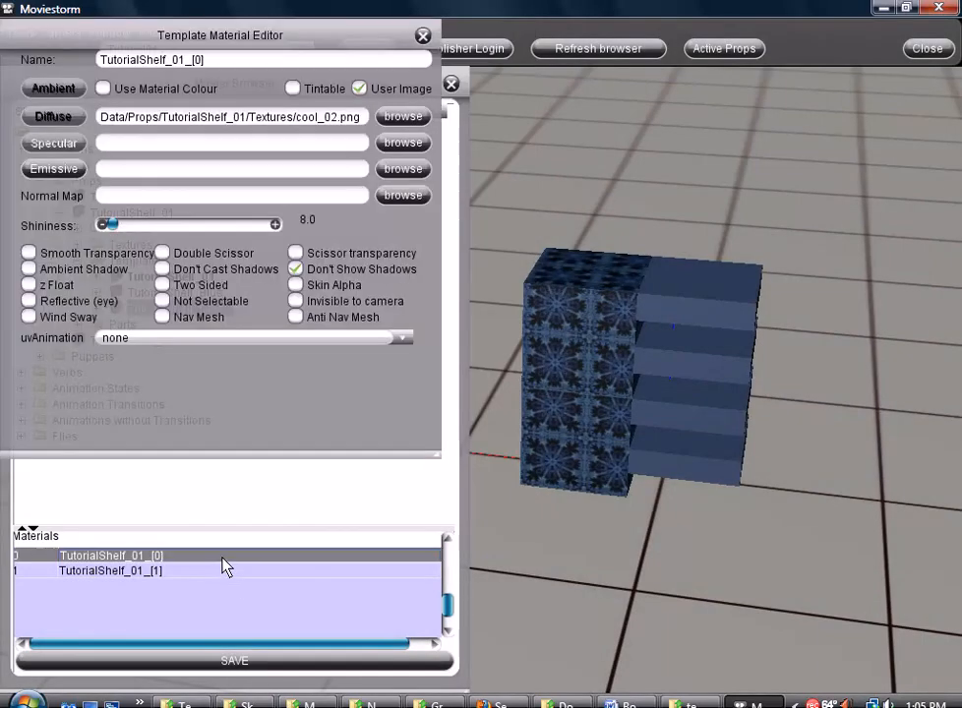
left_click(402, 116)
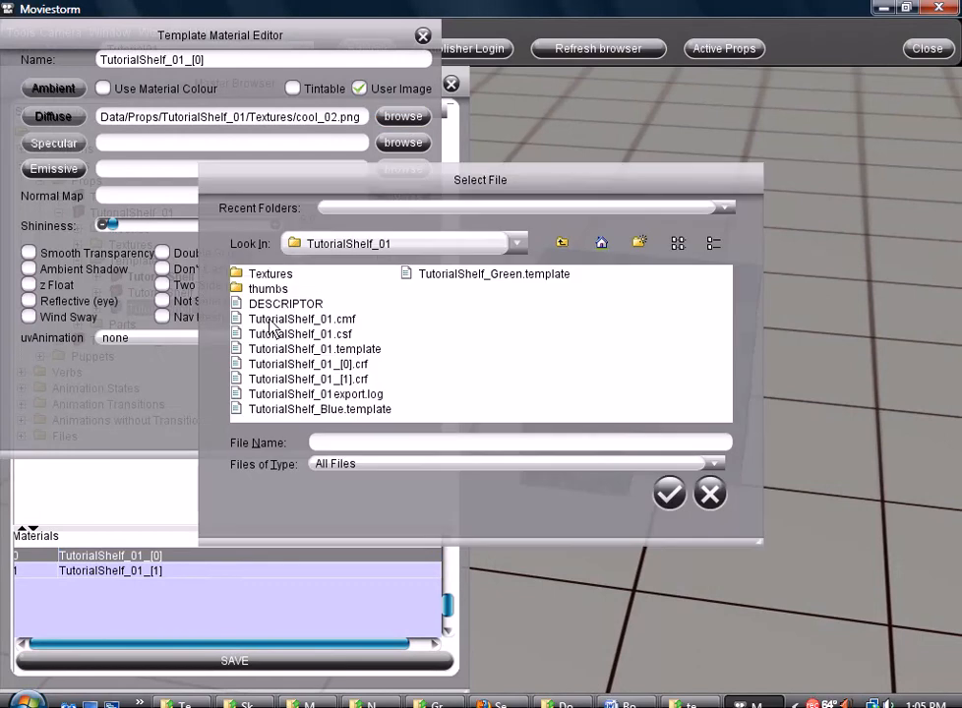
double_click(270, 274)
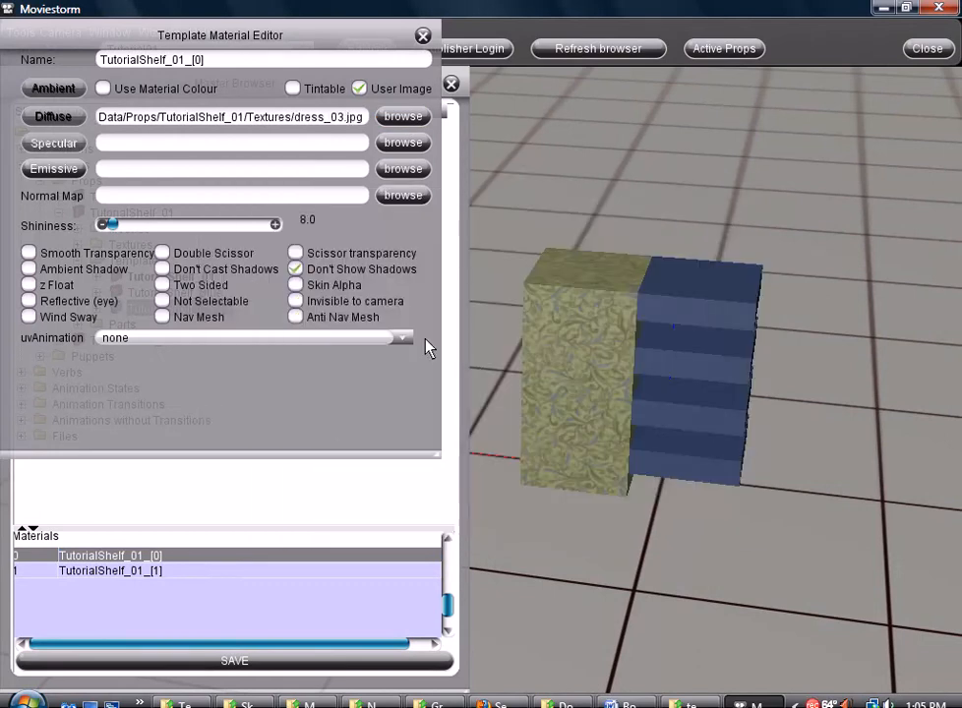
left_click(112, 571)
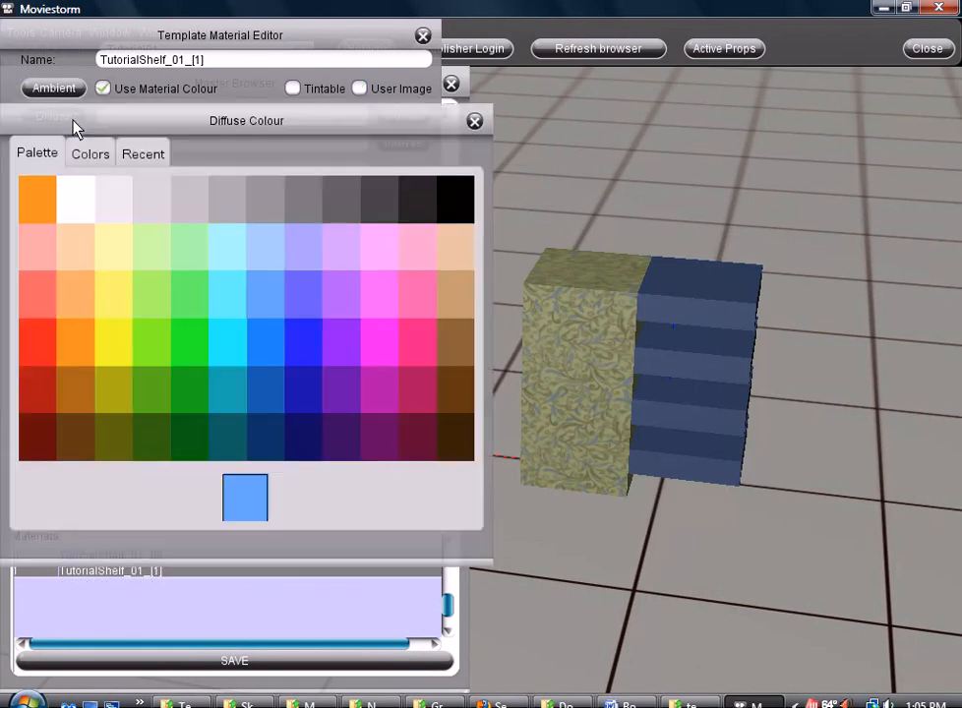
- Make material [1] tintable and tune its diffuse colour on the wheel and brightness slider to a pale yellow-green
left_click(167, 265)
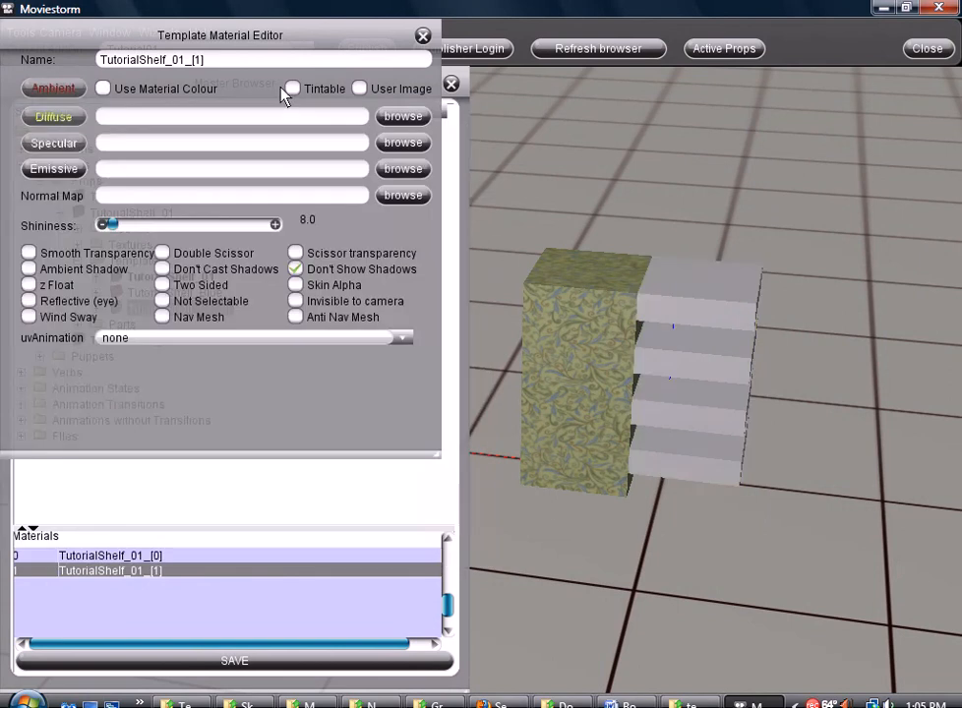
left_click(293, 89)
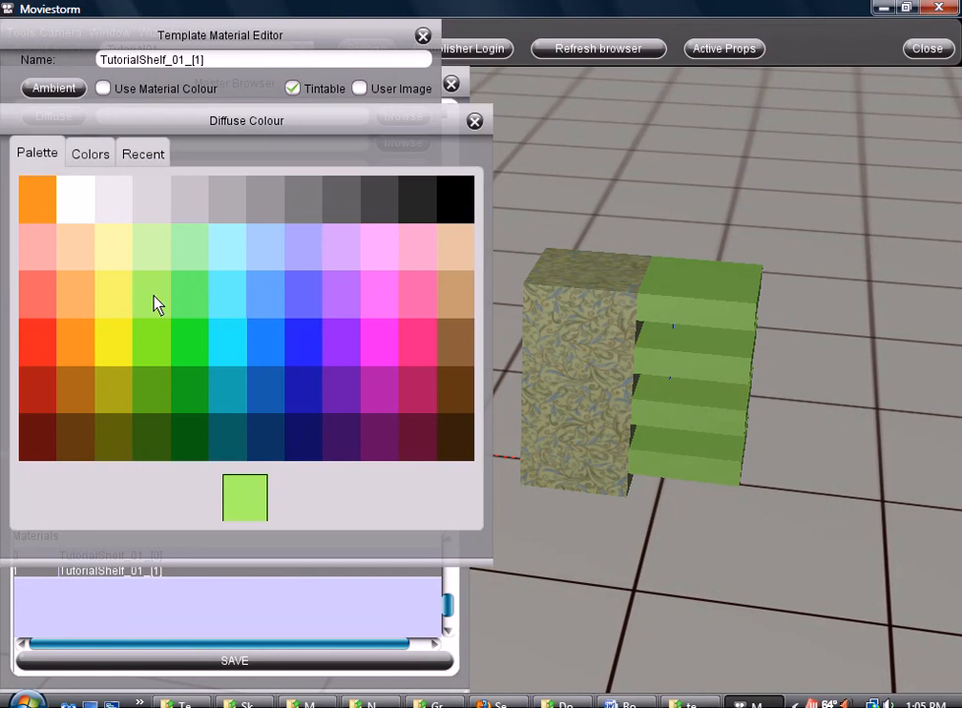
mouse_move(162, 355)
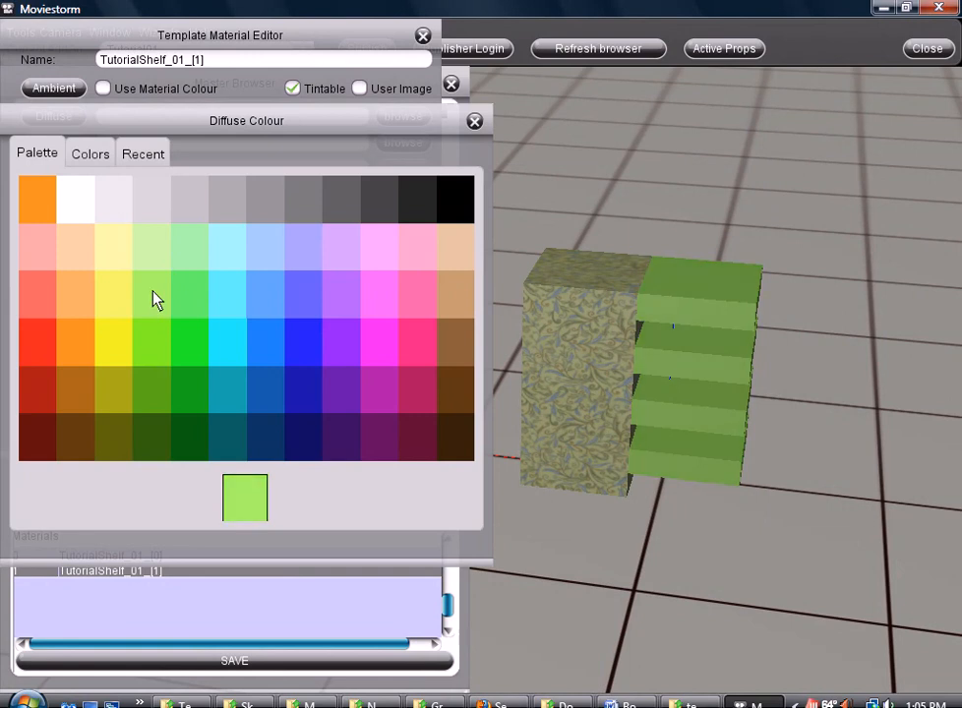
mouse_move(84, 147)
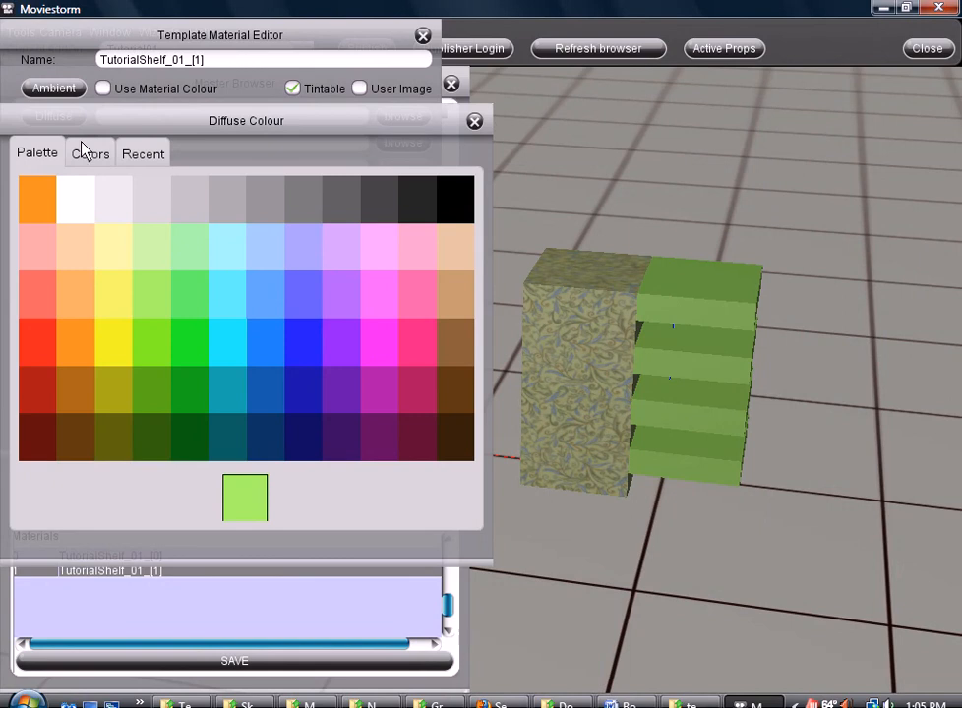
left_click(90, 153)
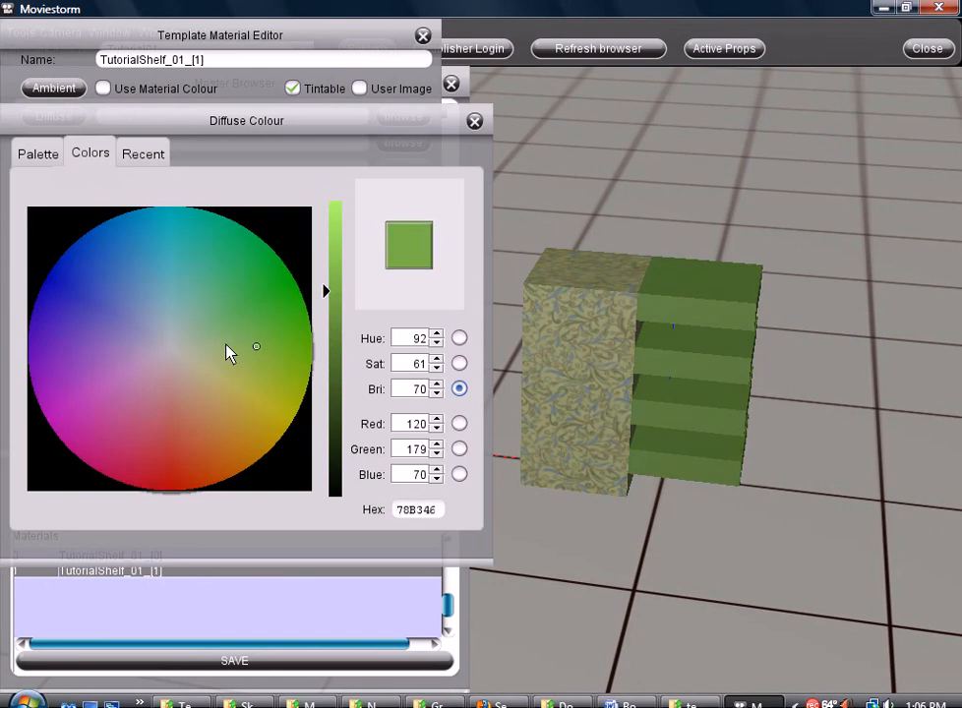
left_click(220, 349)
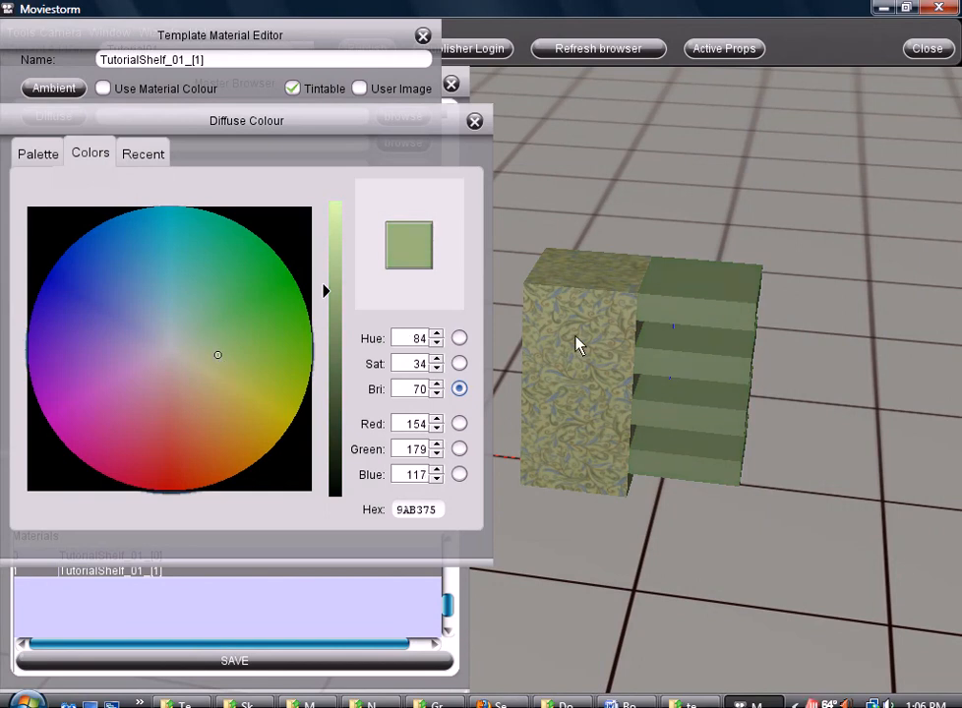
left_click(224, 380)
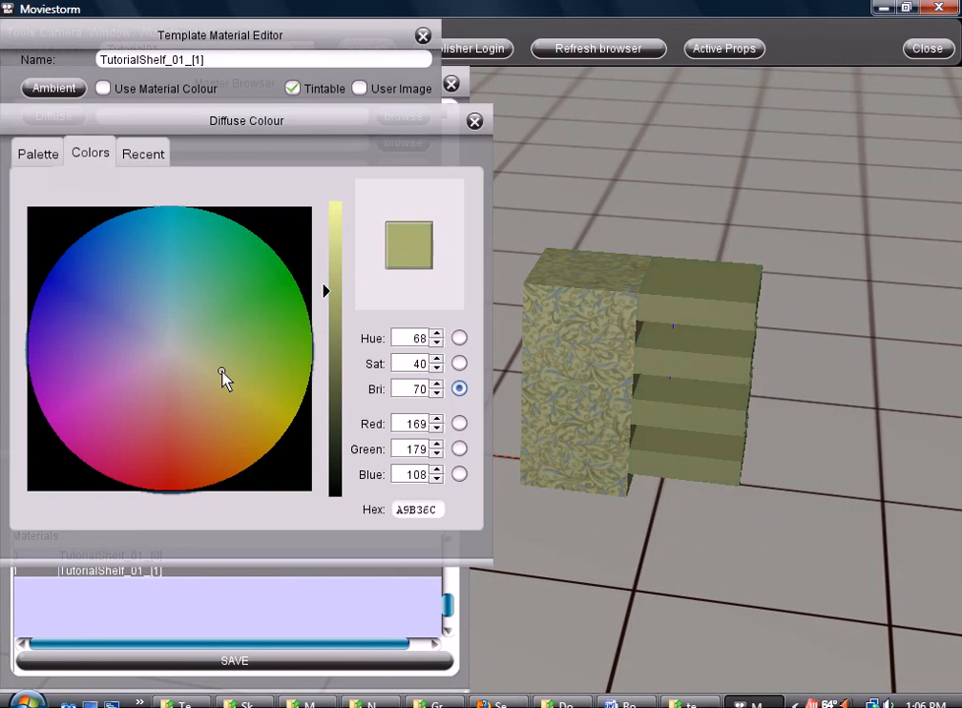
mouse_move(337, 280)
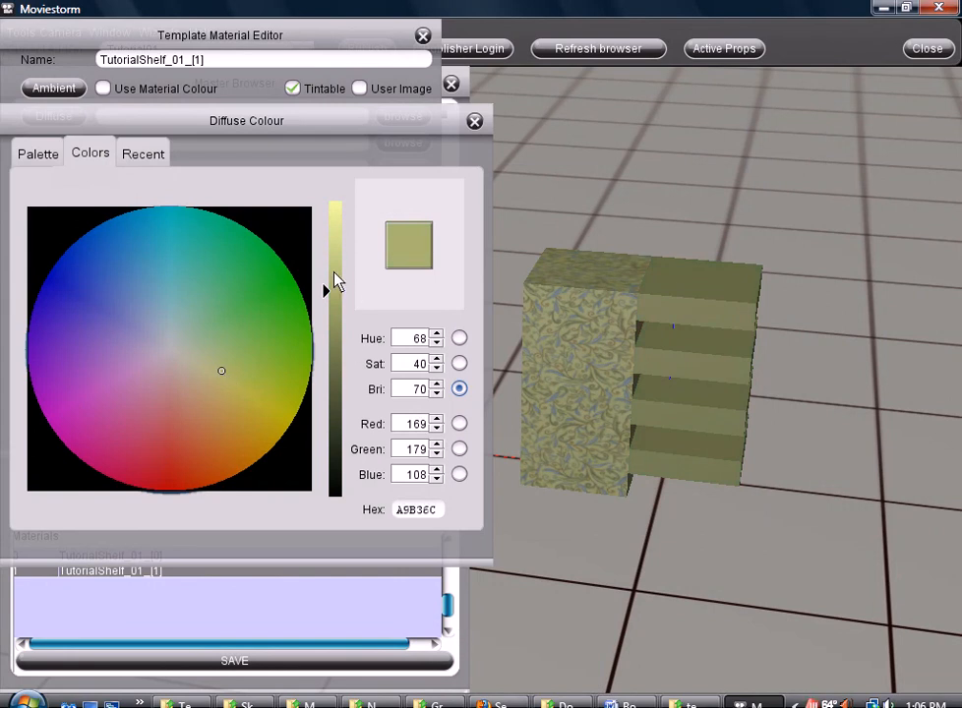
left_click_drag(335, 280, 335, 256)
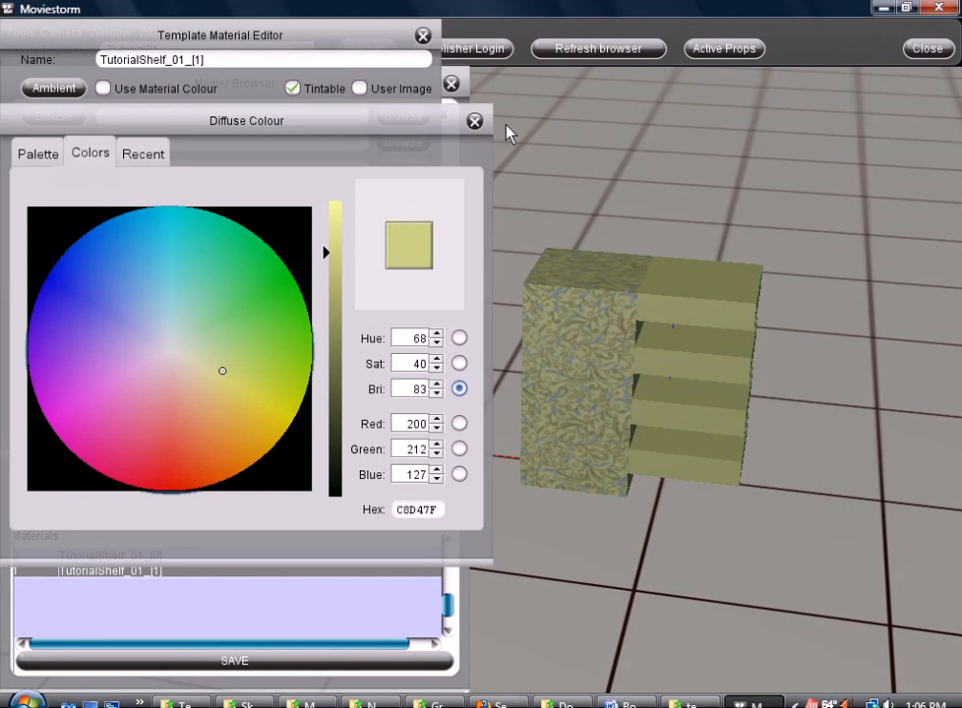
left_click(475, 121)
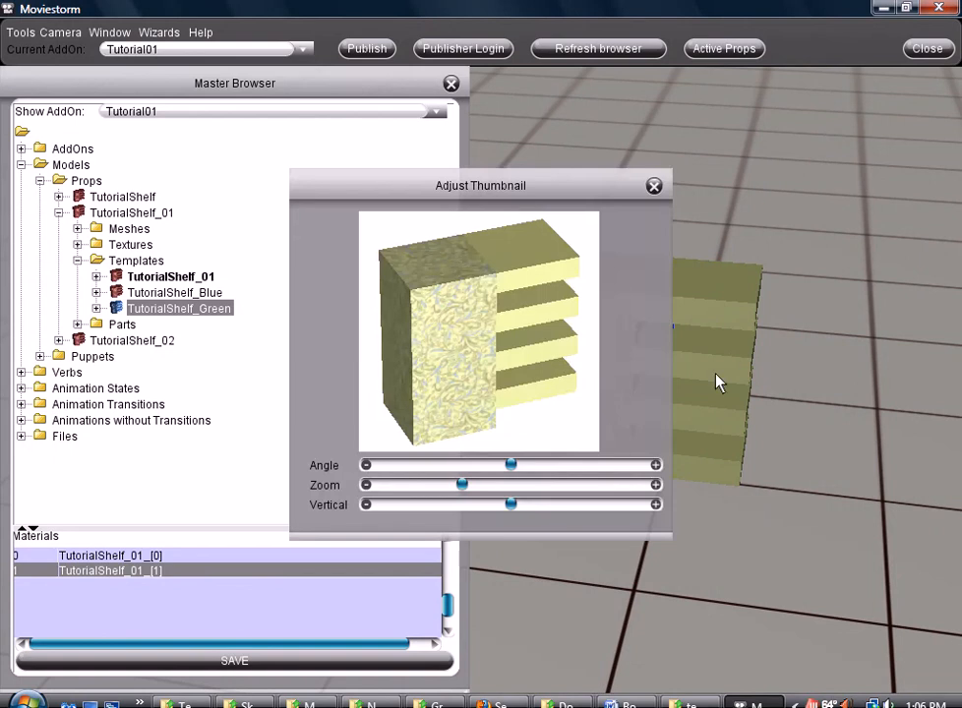
- Accept the thumbnail and sign in as the publisher with name and password
left_click(654, 185)
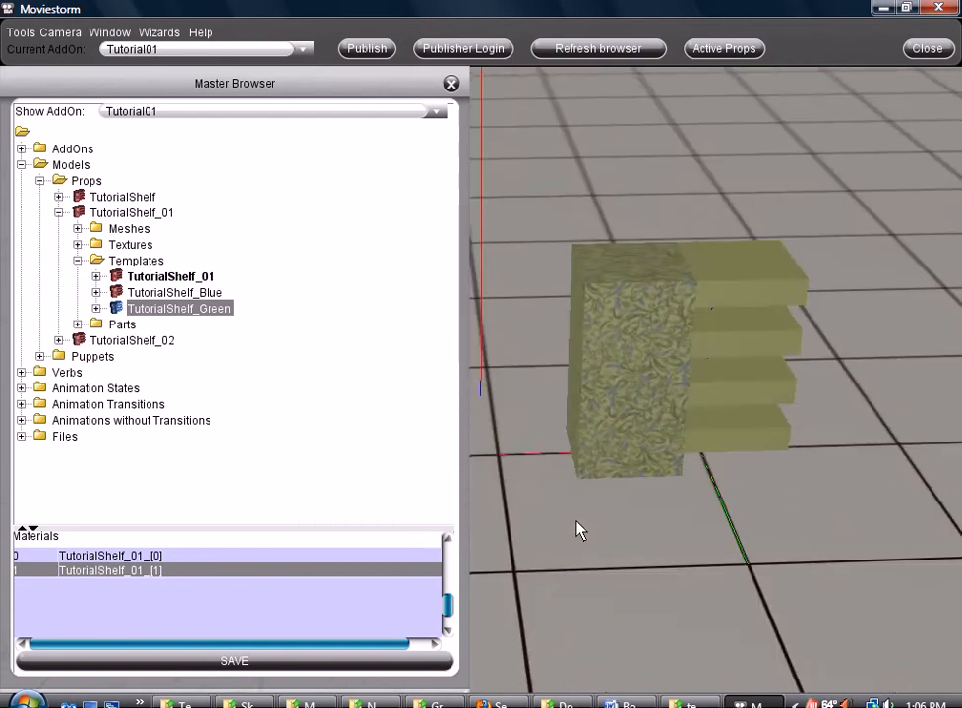
left_click(463, 49)
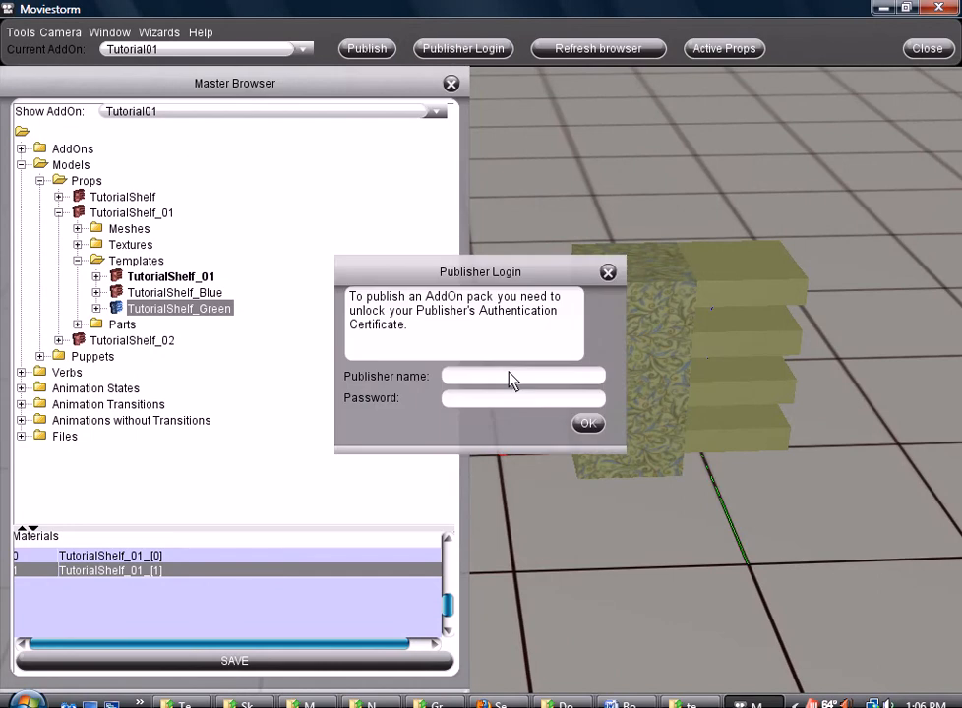
type("Shirley Mart")
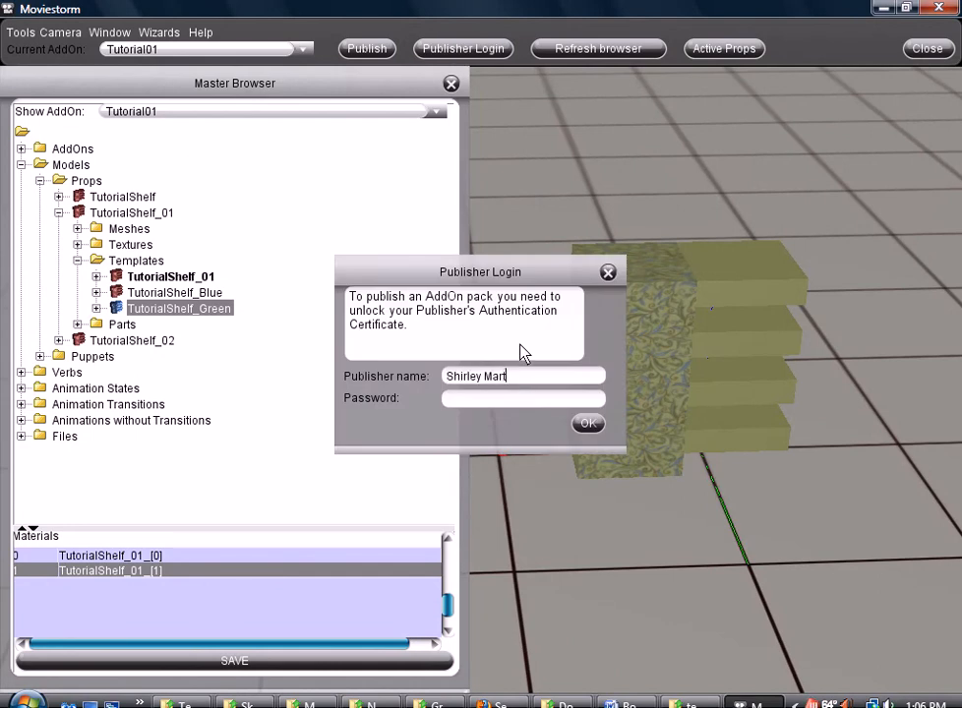
type("***")
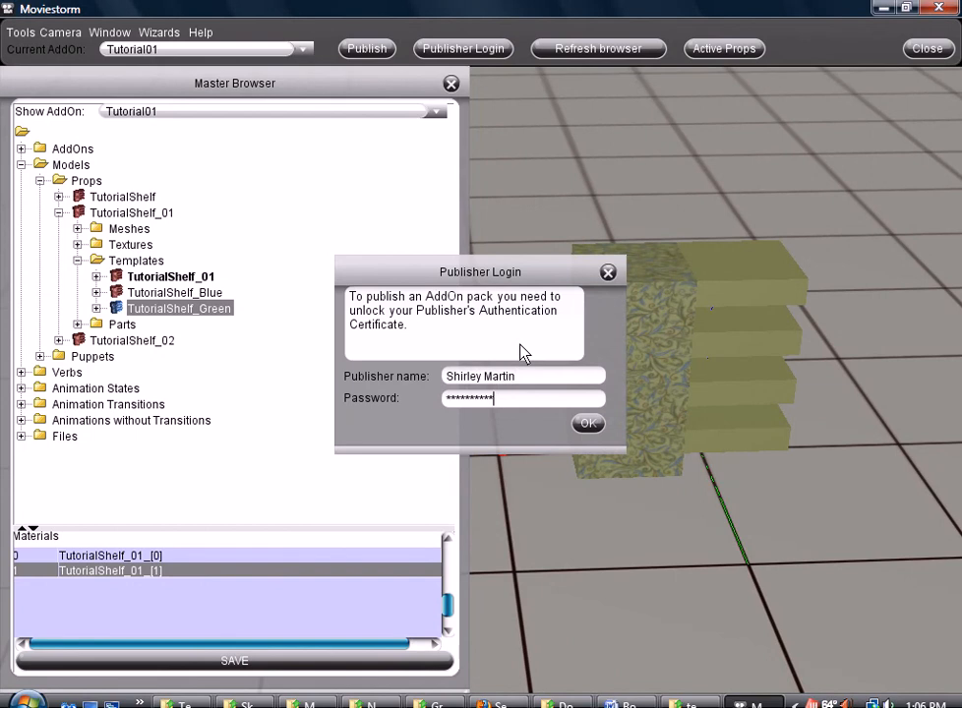
left_click(587, 423)
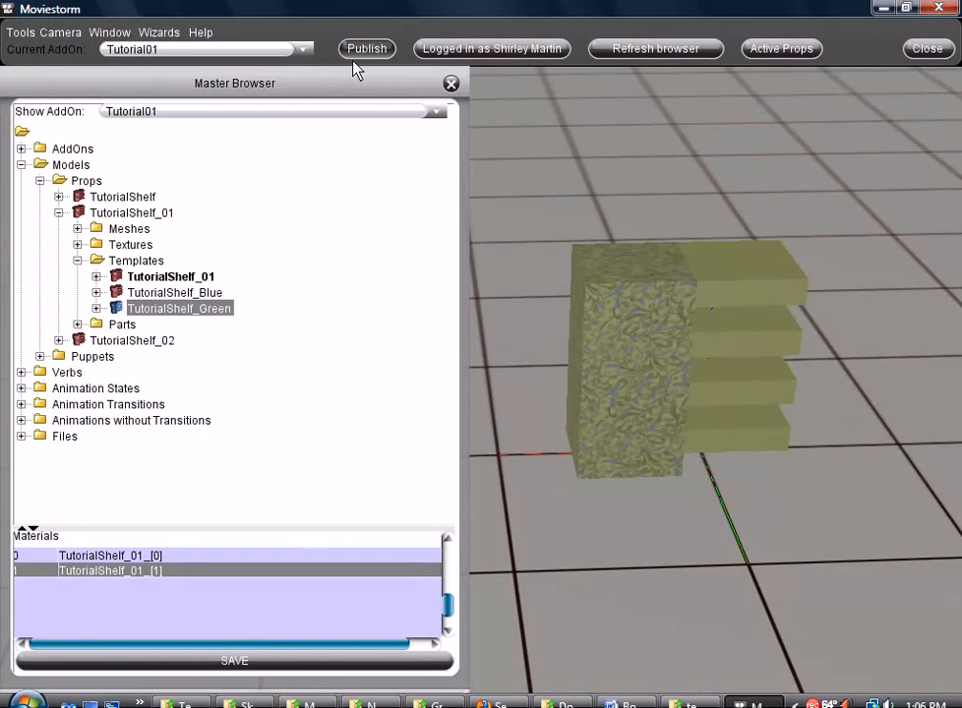
- Publish the Tutorial01 add-on and quit Moviestorm
left_click(367, 48)
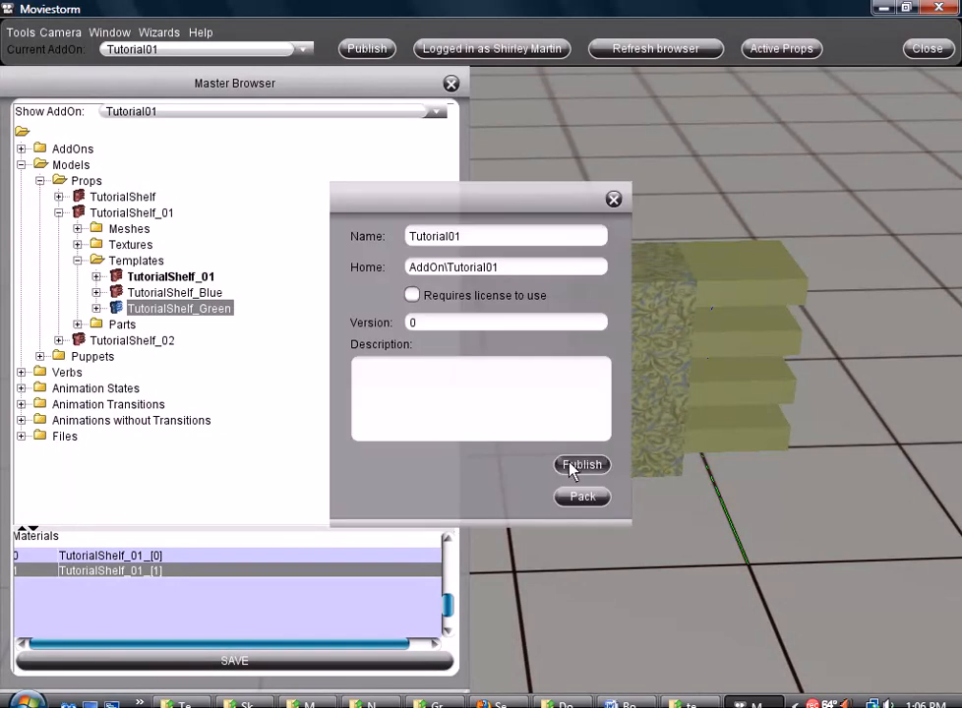
left_click(581, 465)
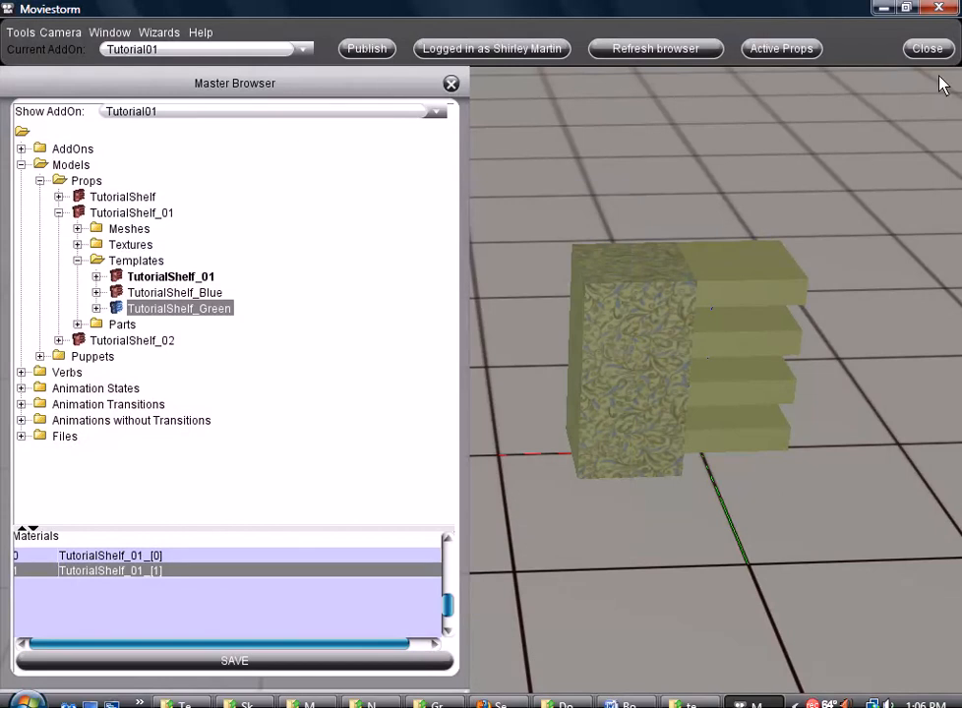
left_click(927, 48)
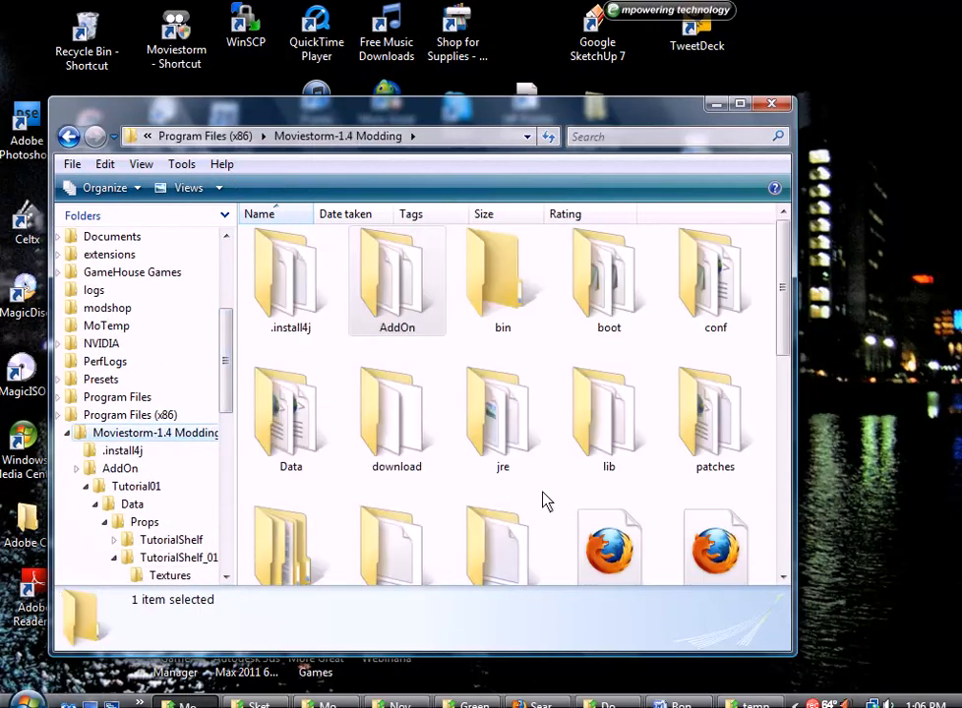
- Launch Moviestorm.exe from the Moviestorm-1.4 Modding folder
scroll("down", 3)
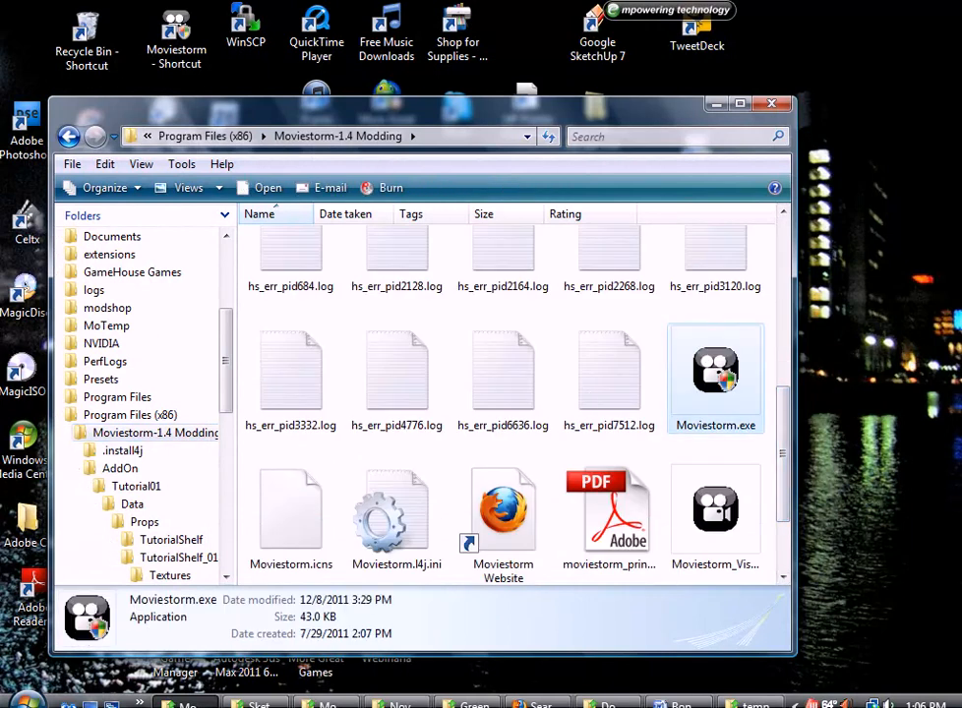
mouse_move(624, 460)
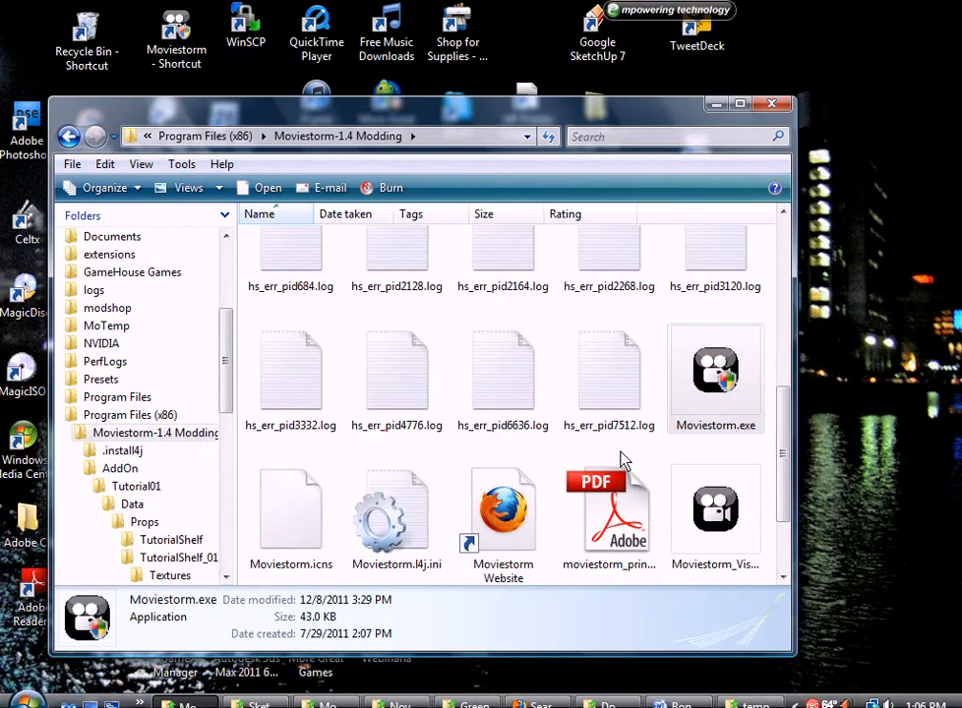
mouse_move(548, 456)
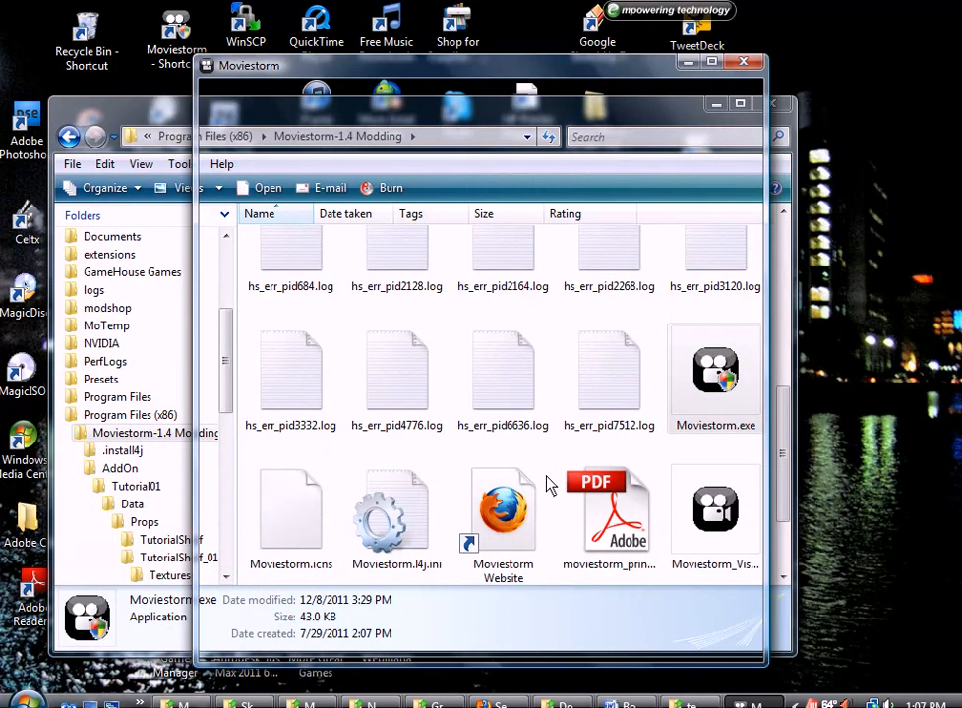
double_click(715, 372)
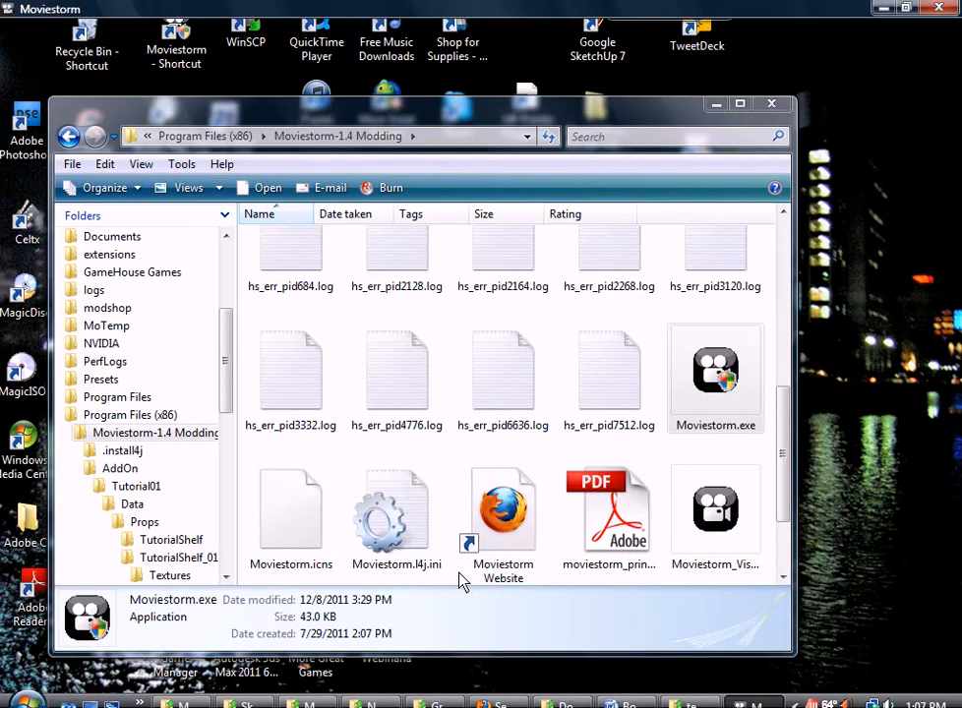
- Create a new movie from the Empty Movie template
double_click(715, 371)
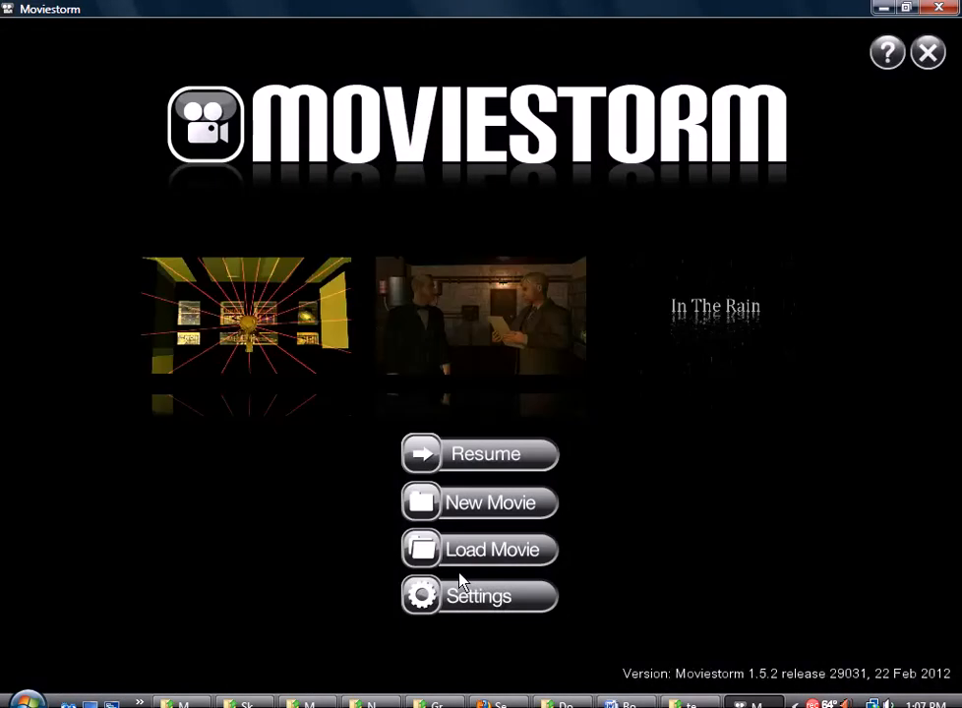
mouse_move(479, 503)
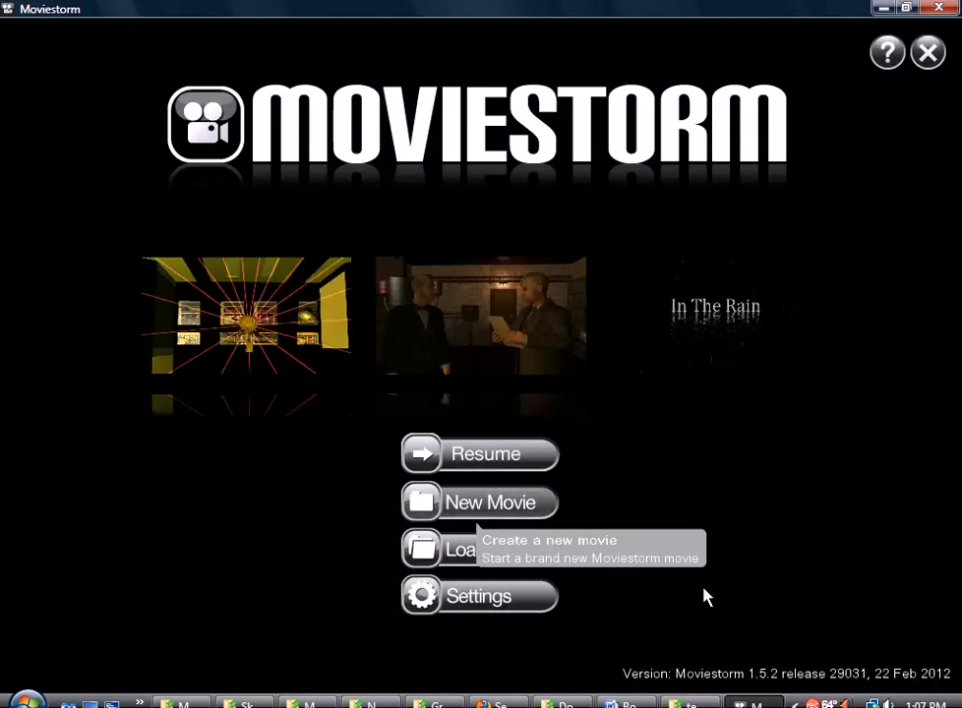
left_click(479, 502)
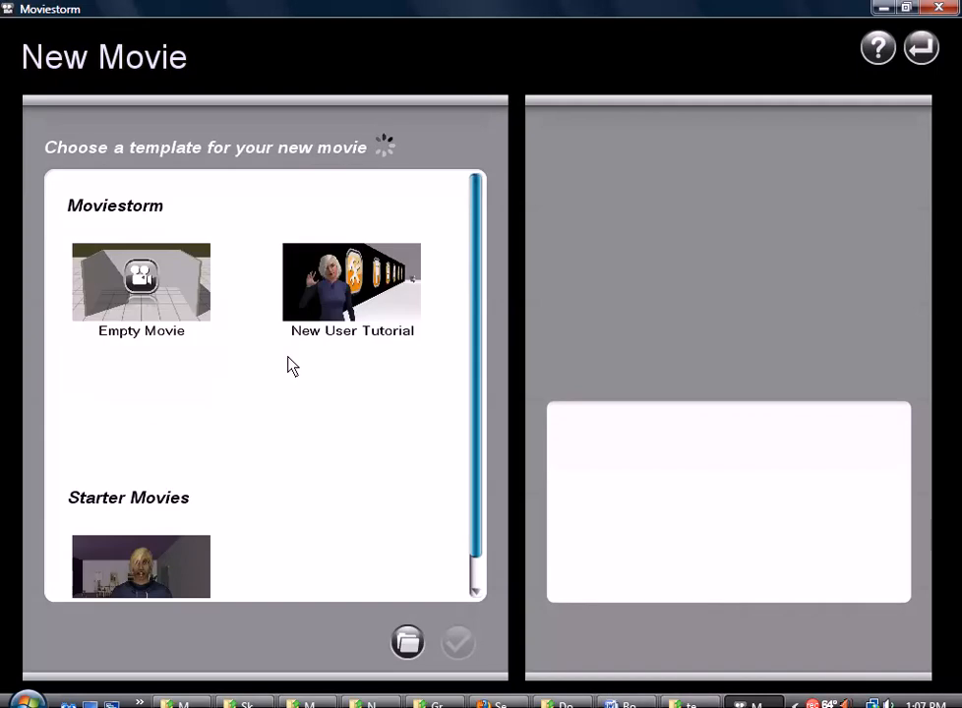
scroll("down", 3)
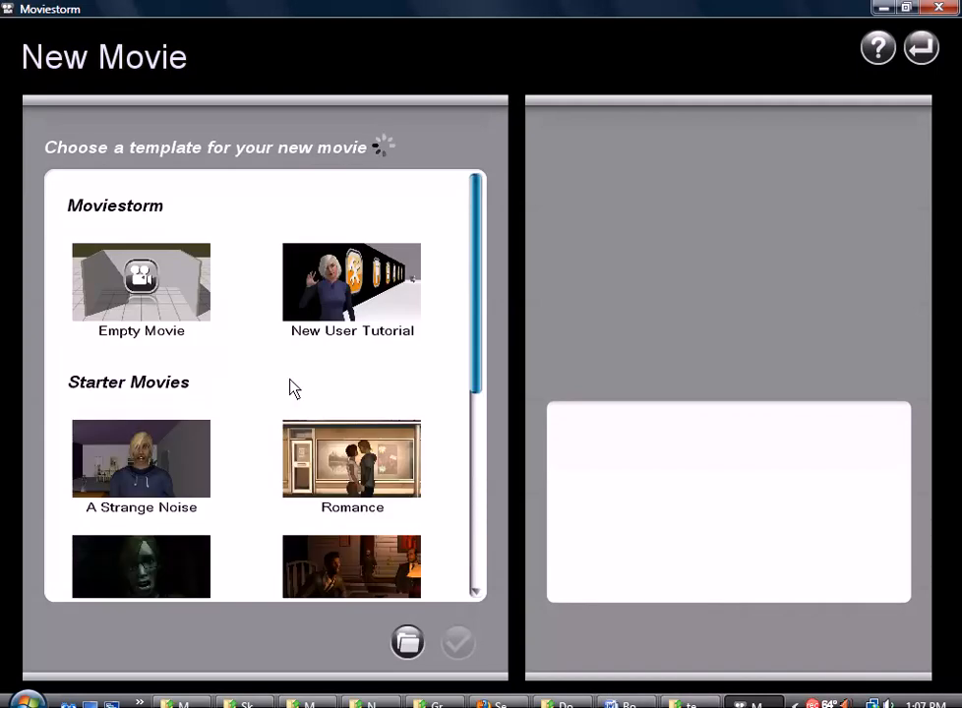
left_click(140, 286)
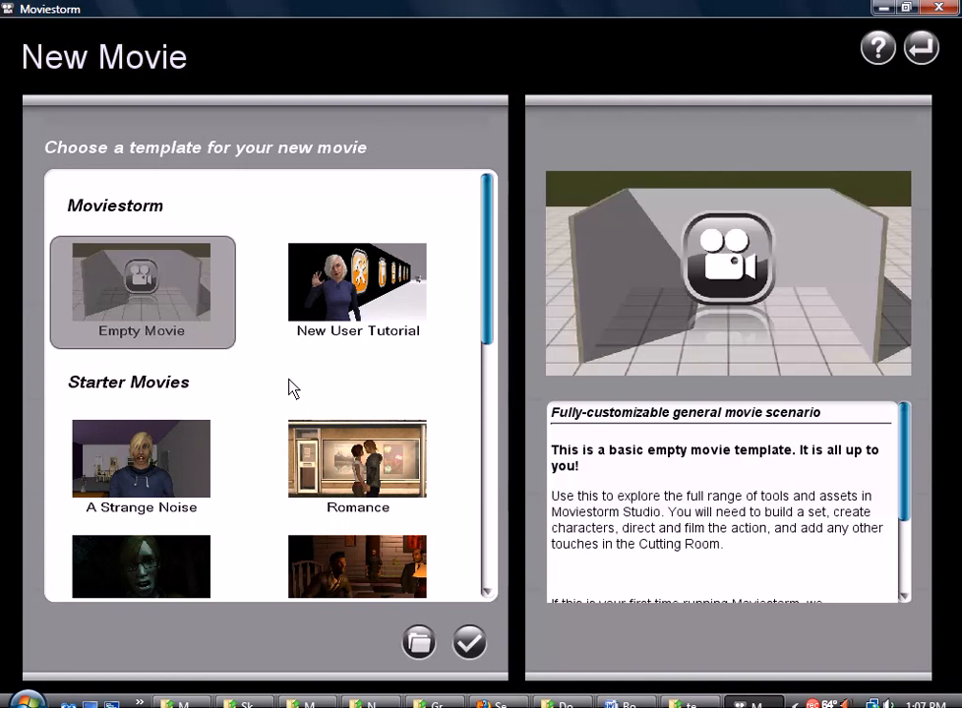
mouse_move(497, 642)
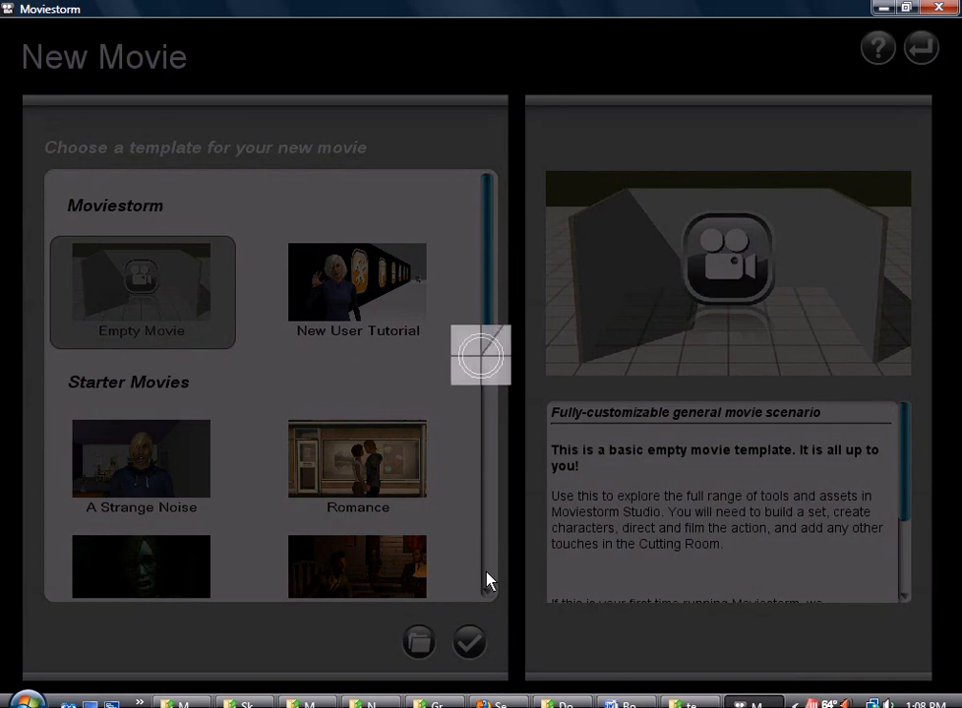
left_click(468, 641)
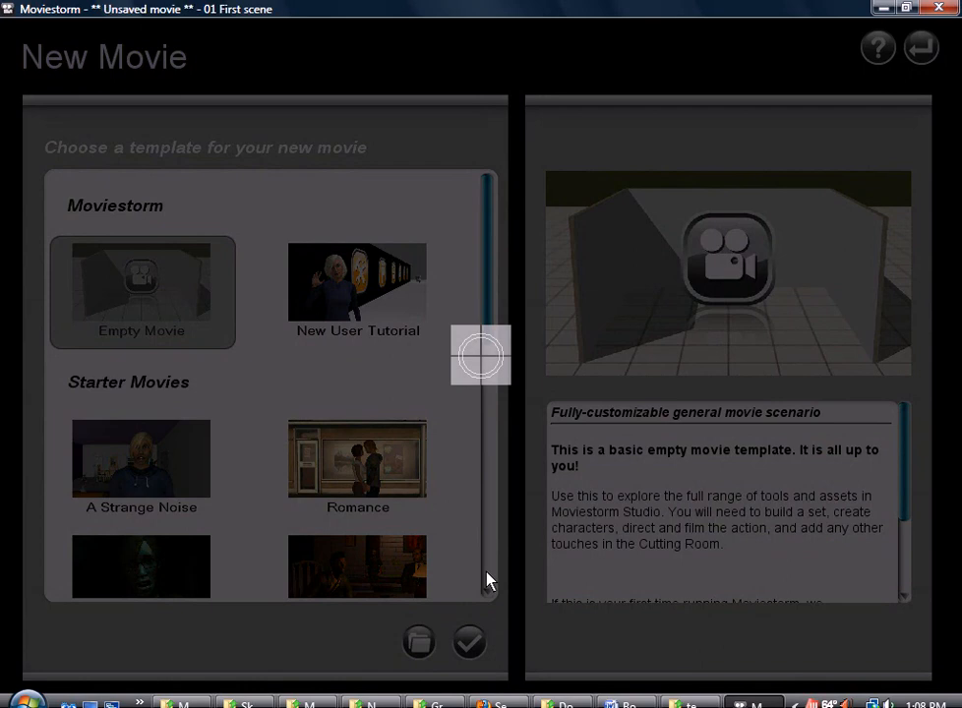
- Add the TutorialShelf_01 prop onto the floor of the empty set
left_click(468, 641)
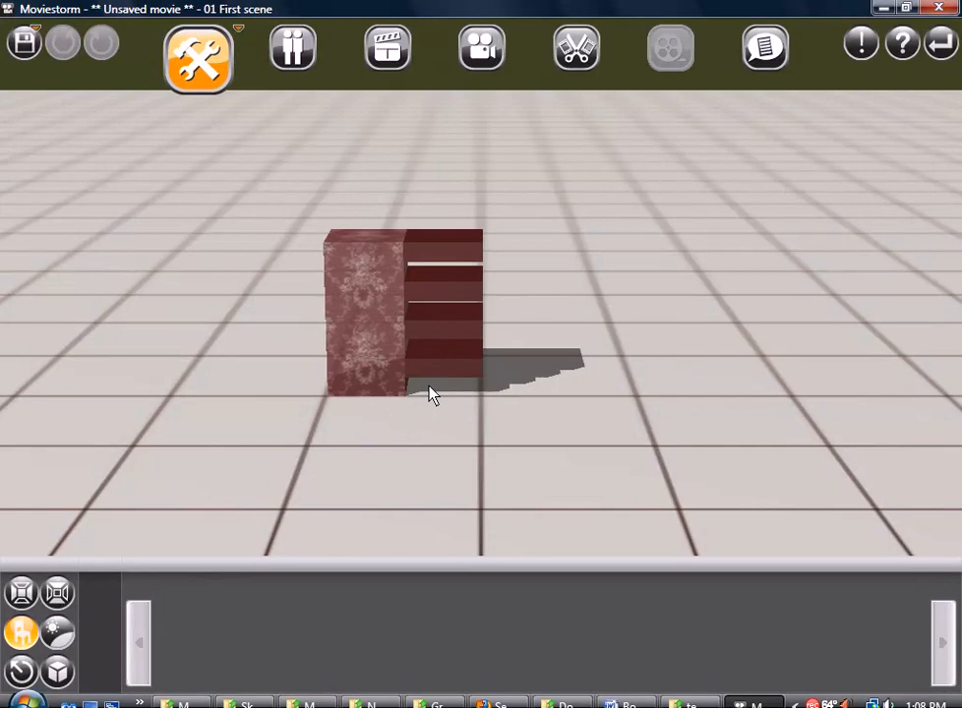
- Customise the shelf, dragging its scale to about 147, then 97, and back to 100
left_click(404, 315)
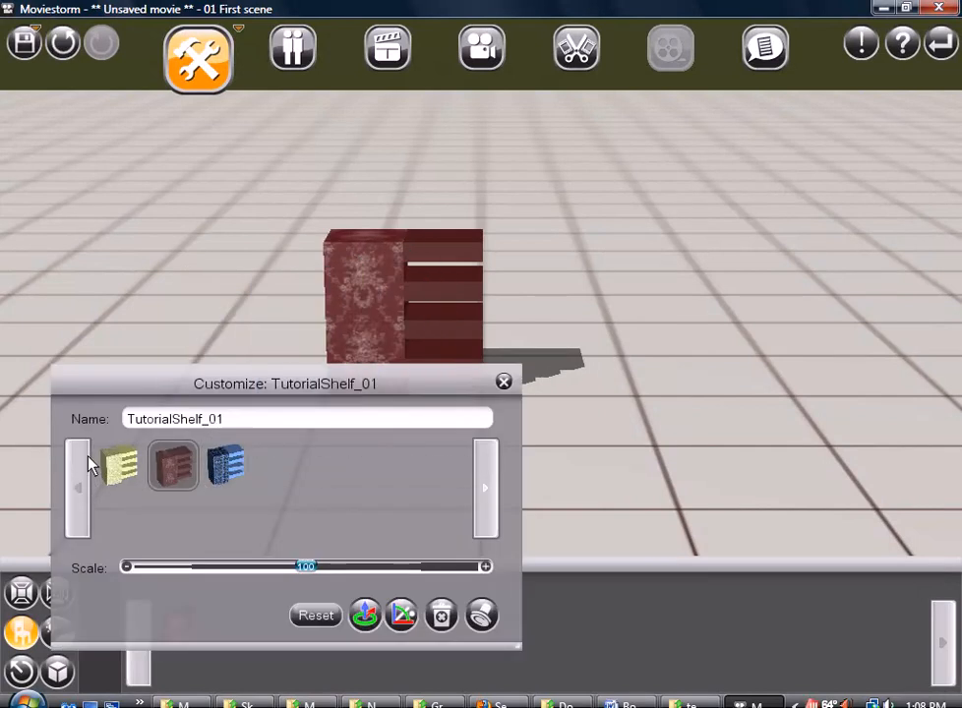
left_click_drag(305, 565, 335, 565)
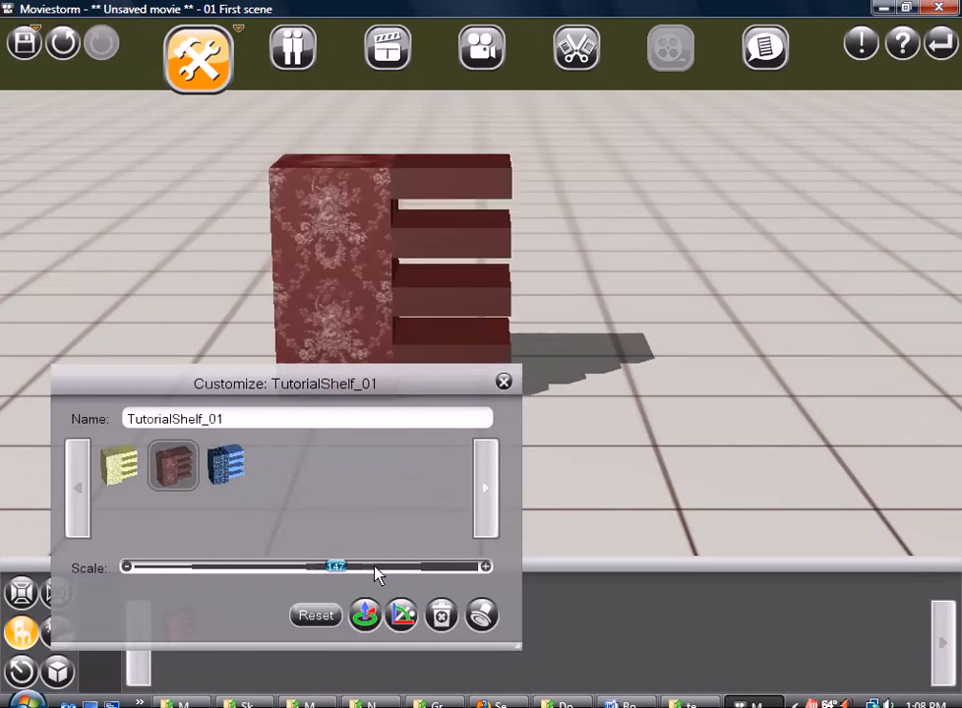
left_click_drag(334, 567, 302, 566)
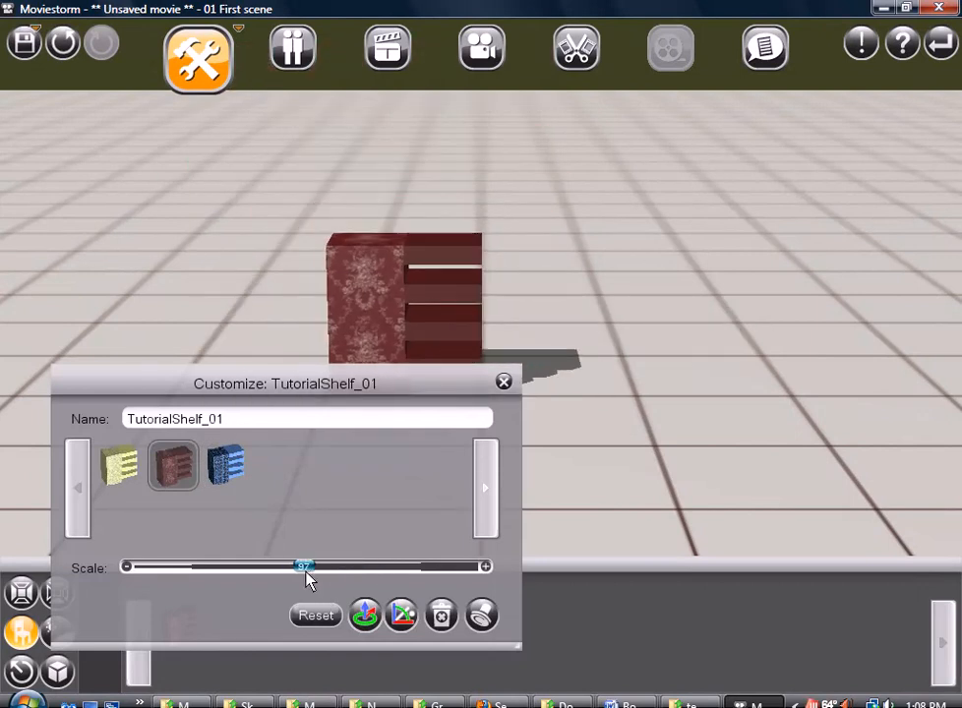
left_click_drag(303, 565, 306, 565)
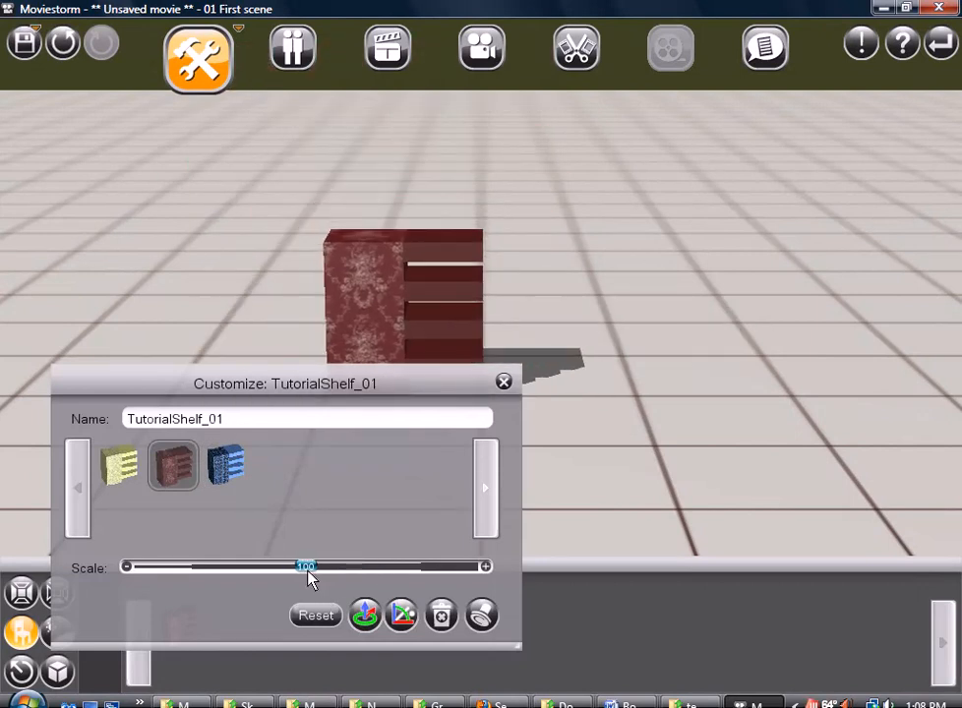
- Try the shelf's template thumbnails and settle on the yellow-green one
left_click(225, 465)
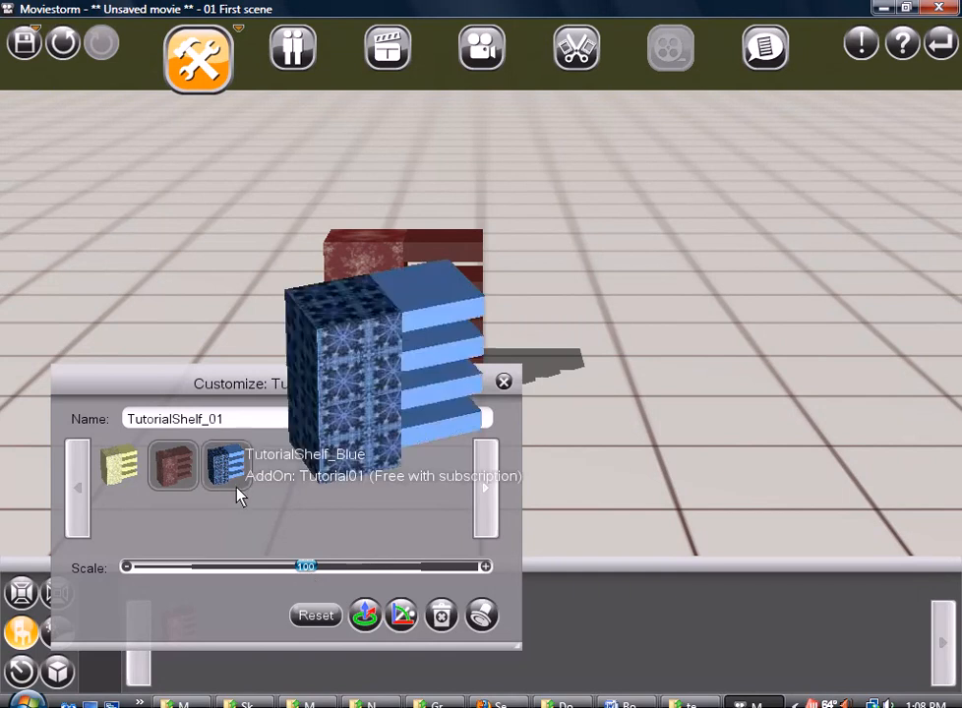
left_click(172, 465)
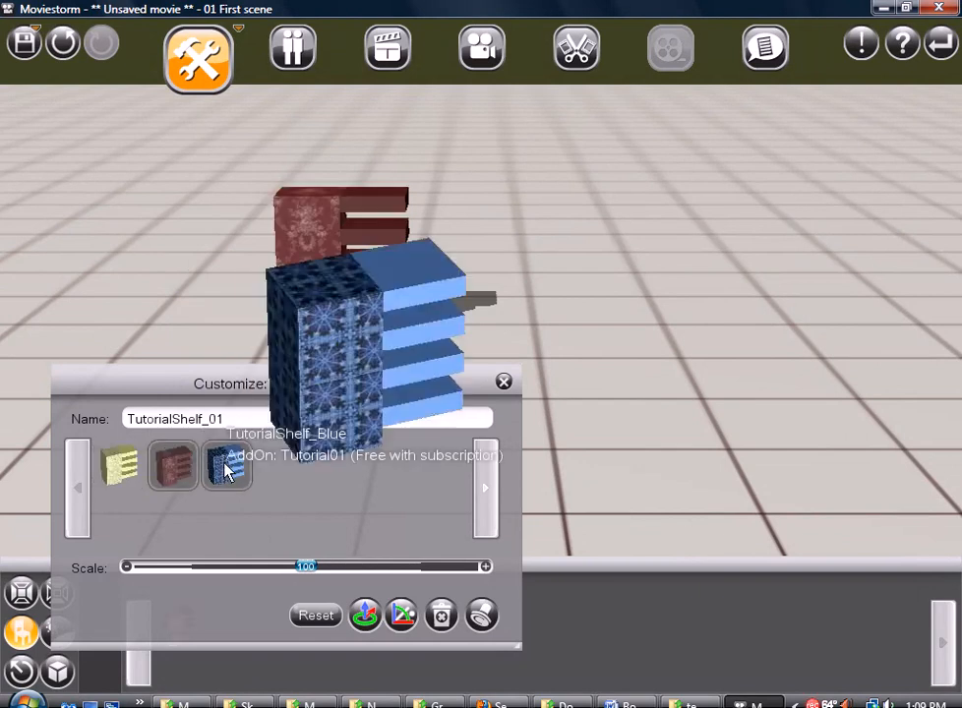
left_click(120, 464)
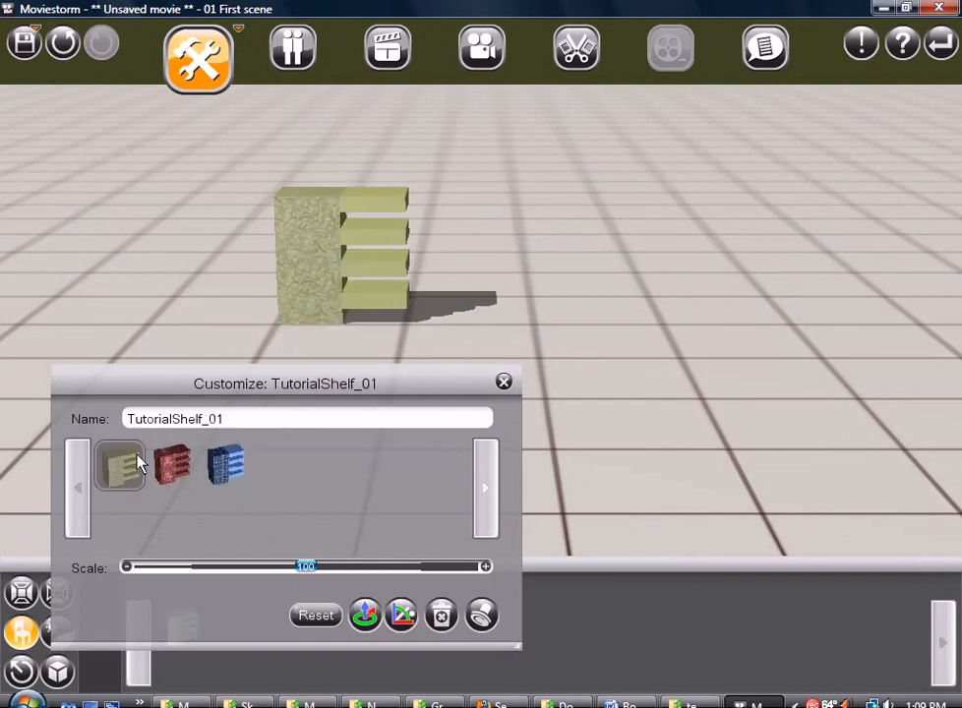
mouse_move(164, 470)
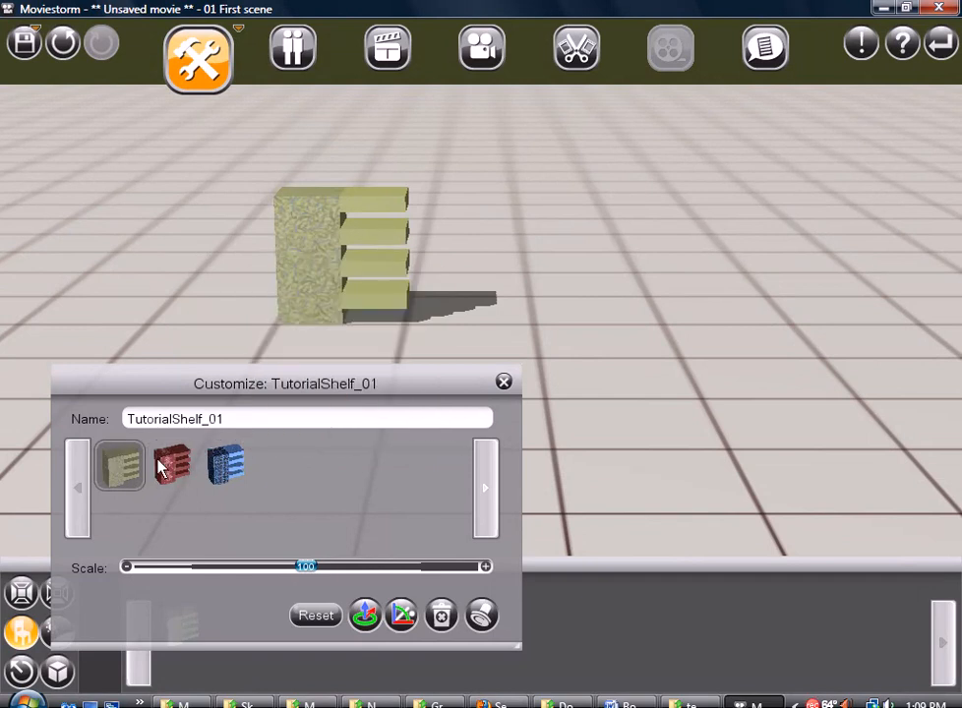
mouse_move(300, 476)
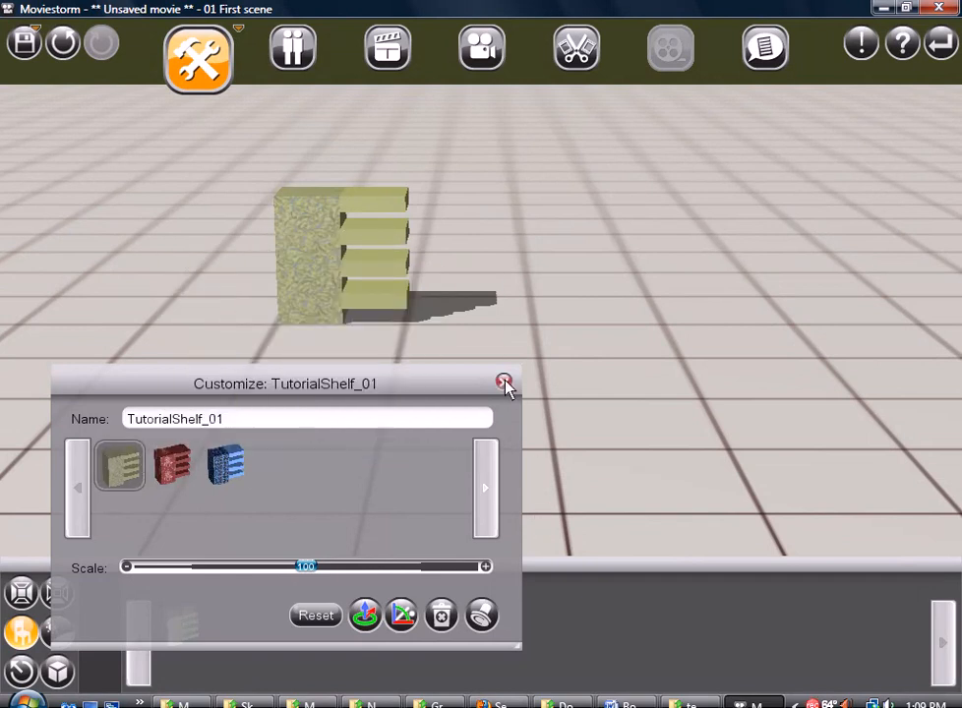
left_click(503, 382)
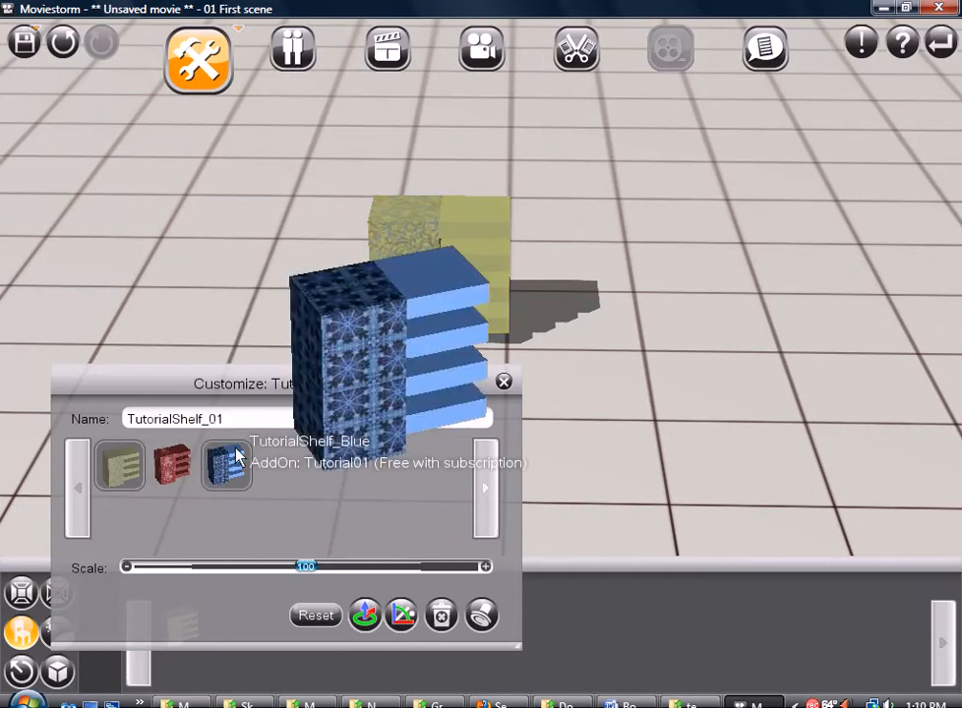
- Reselect the yellow-green template and close the shelf's Customize window
left_click(119, 465)
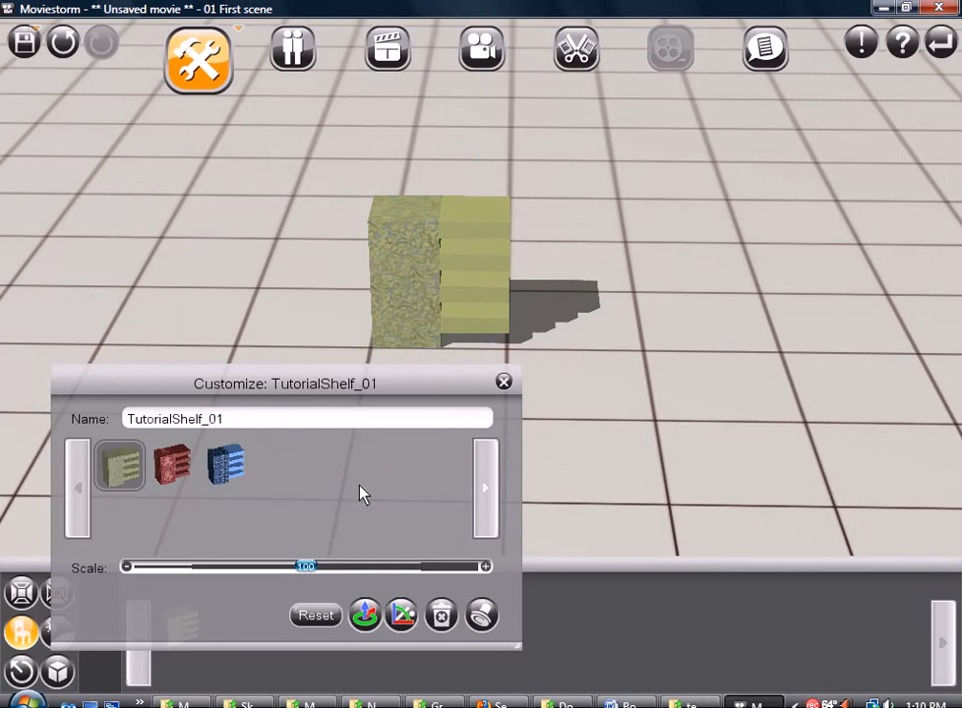
mouse_move(409, 484)
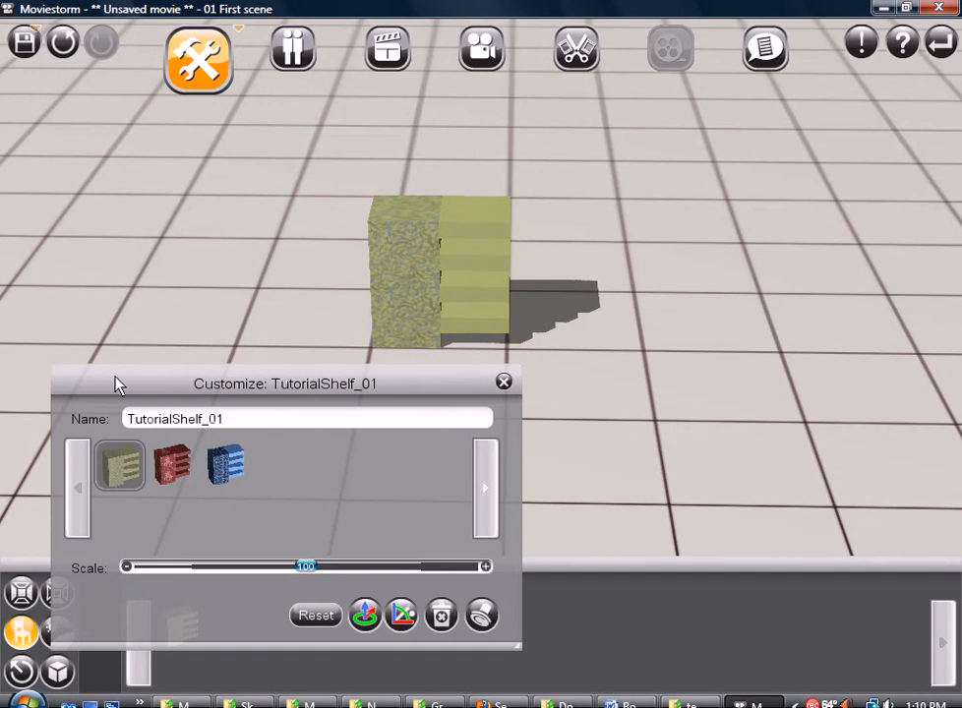
mouse_move(330, 497)
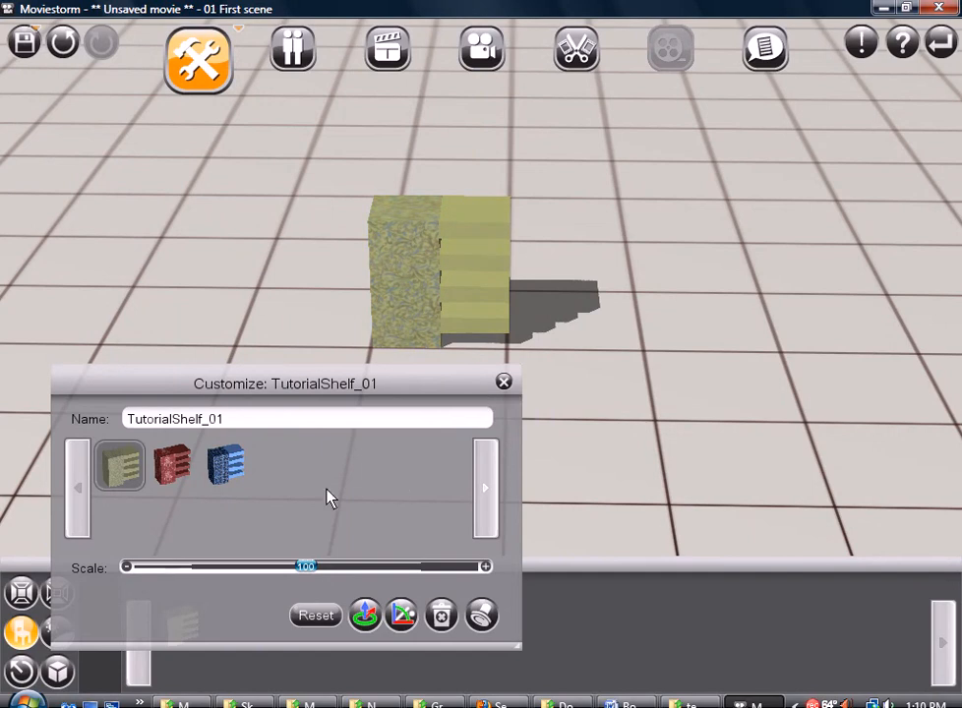
mouse_move(54, 411)
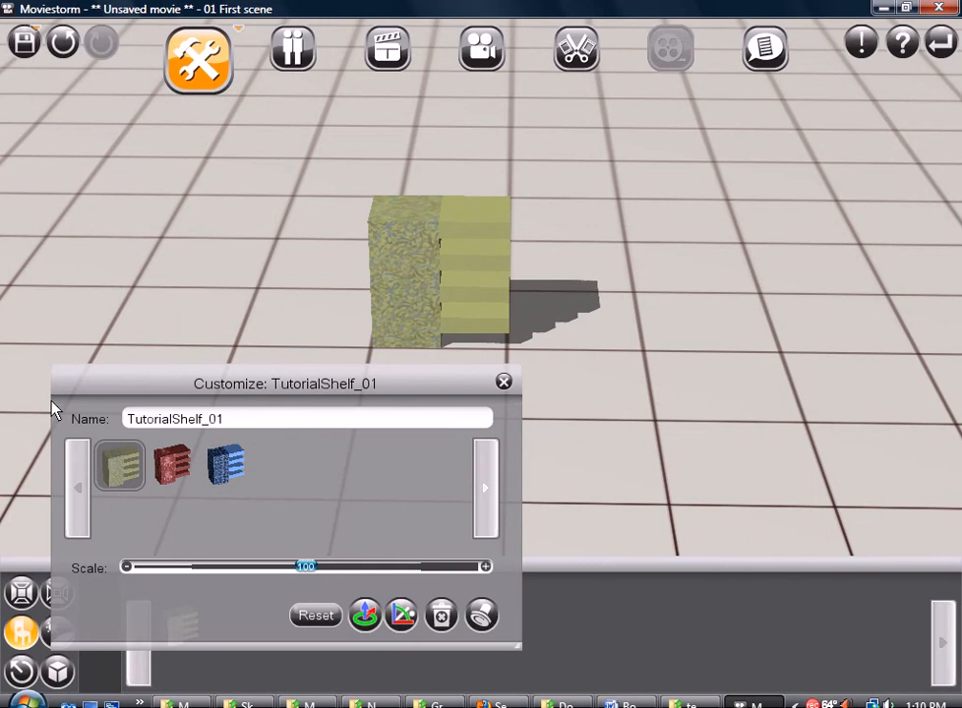
mouse_move(148, 467)
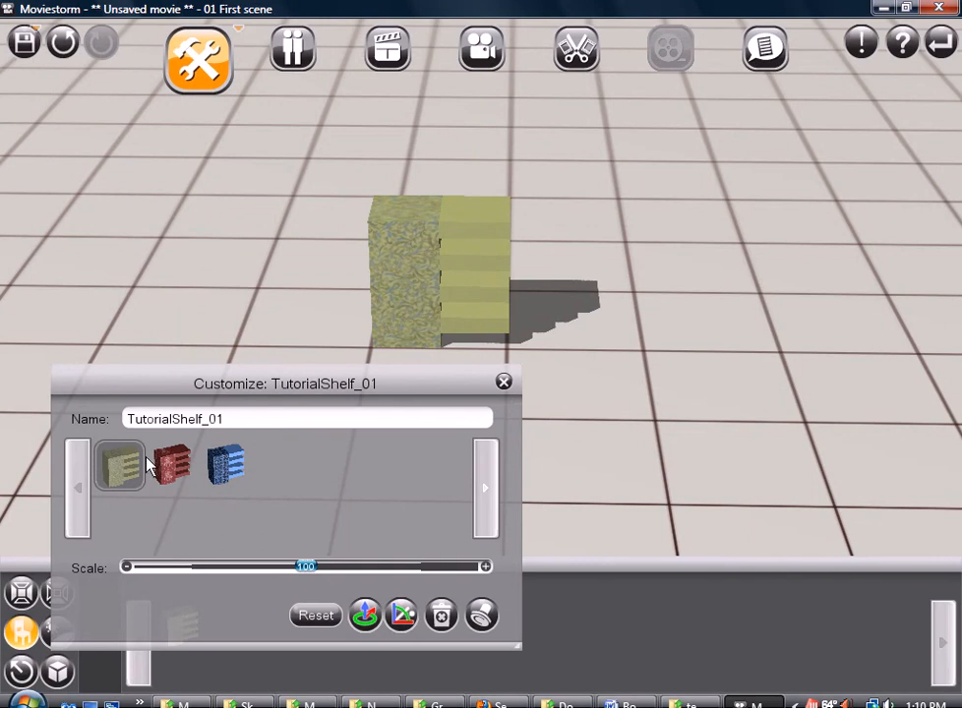
left_click(503, 381)
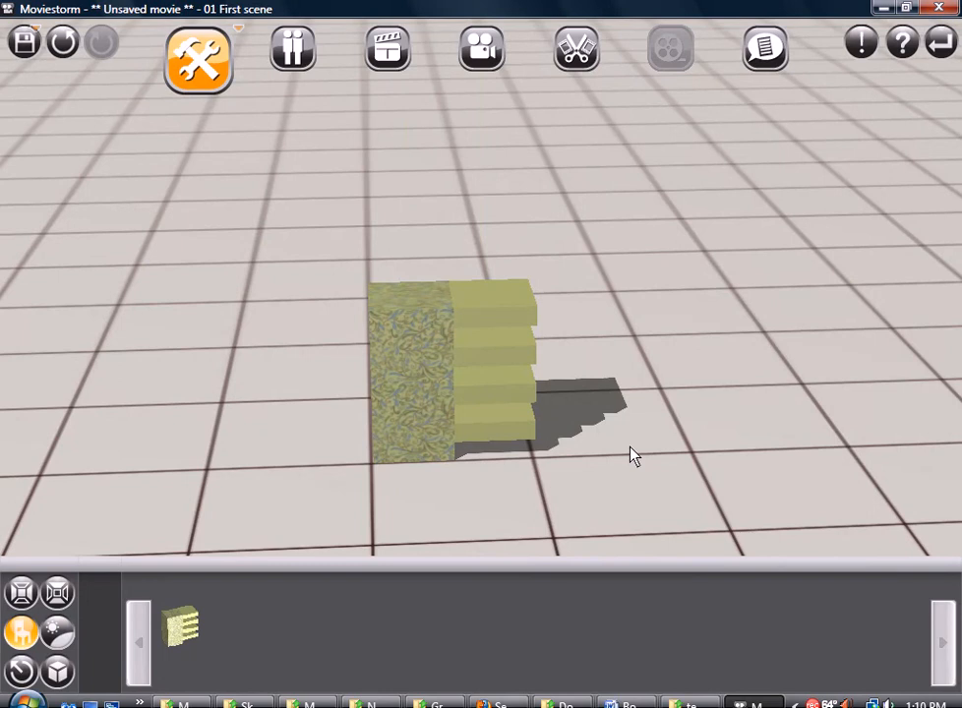
mouse_move(757, 297)
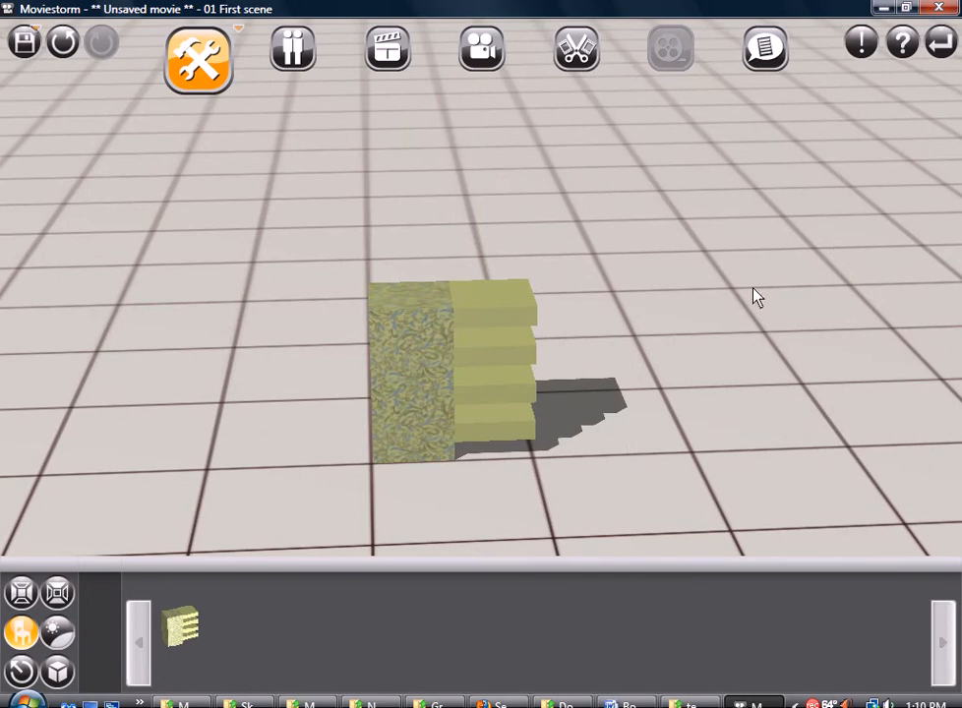